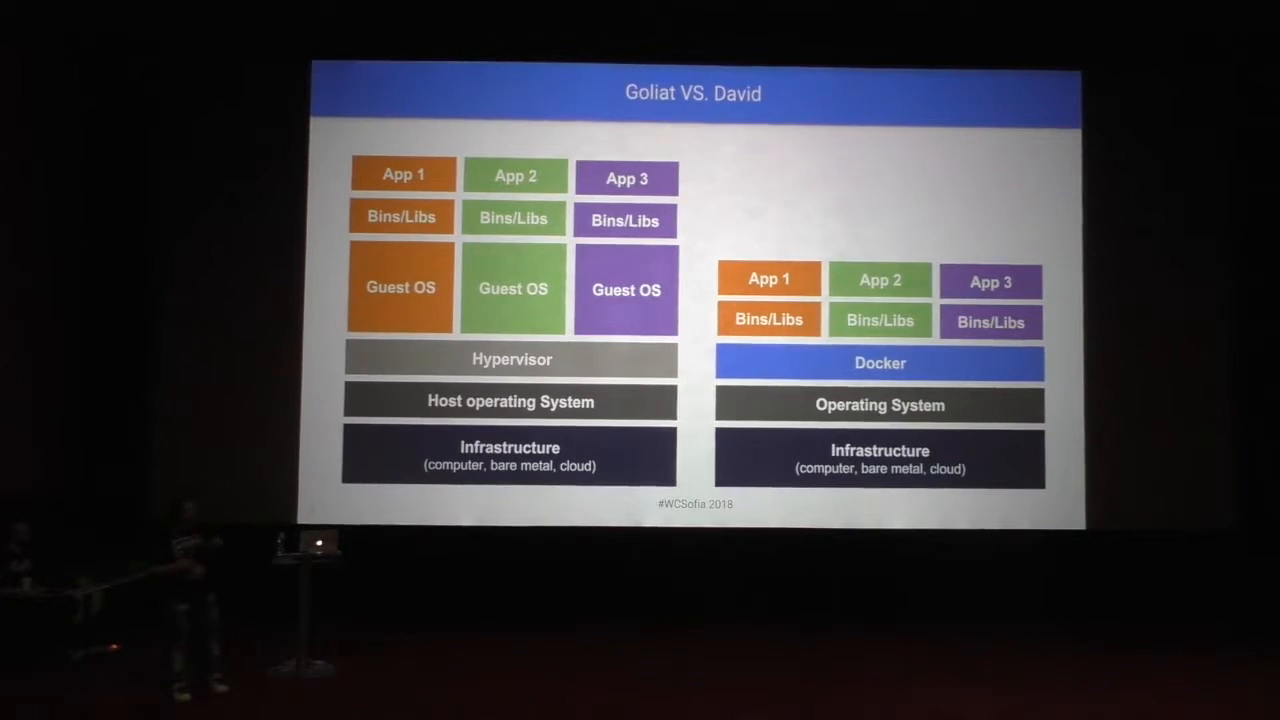
# - Halt the old machine and run vagrant init with the ubuntu-trusty64-docker box
pyautogui.press('right')
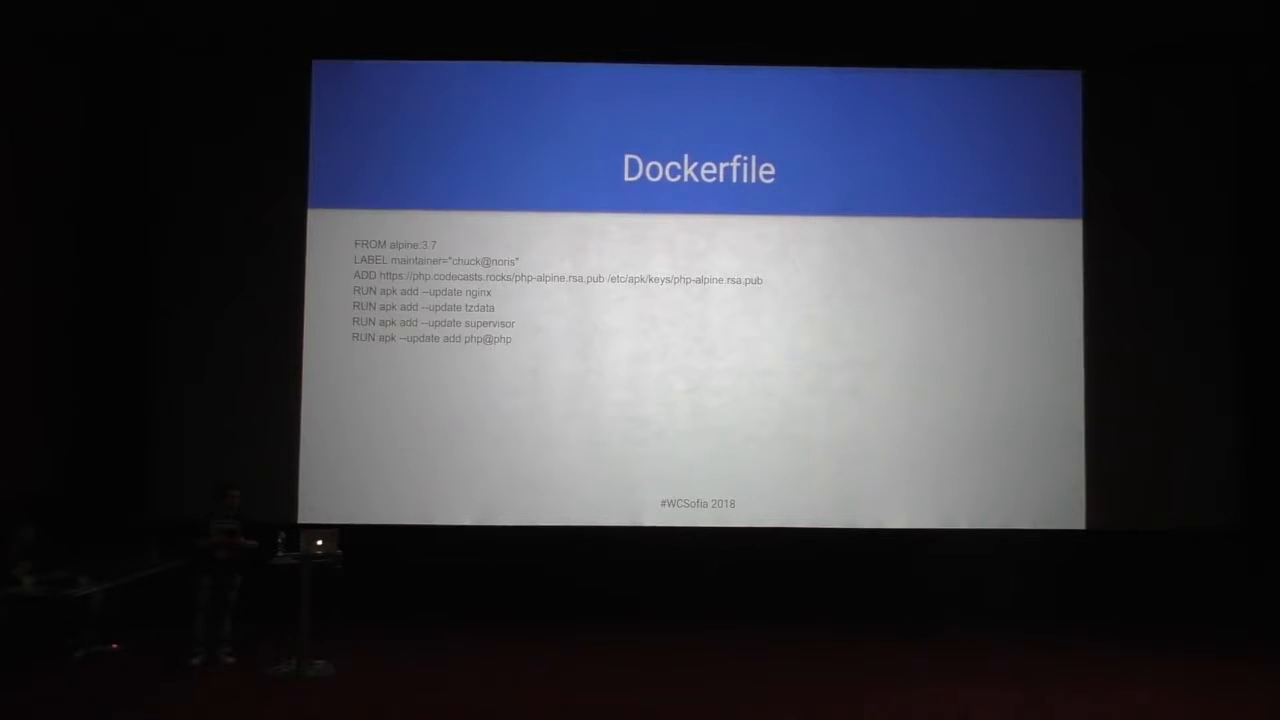
pyautogui.press('Right')
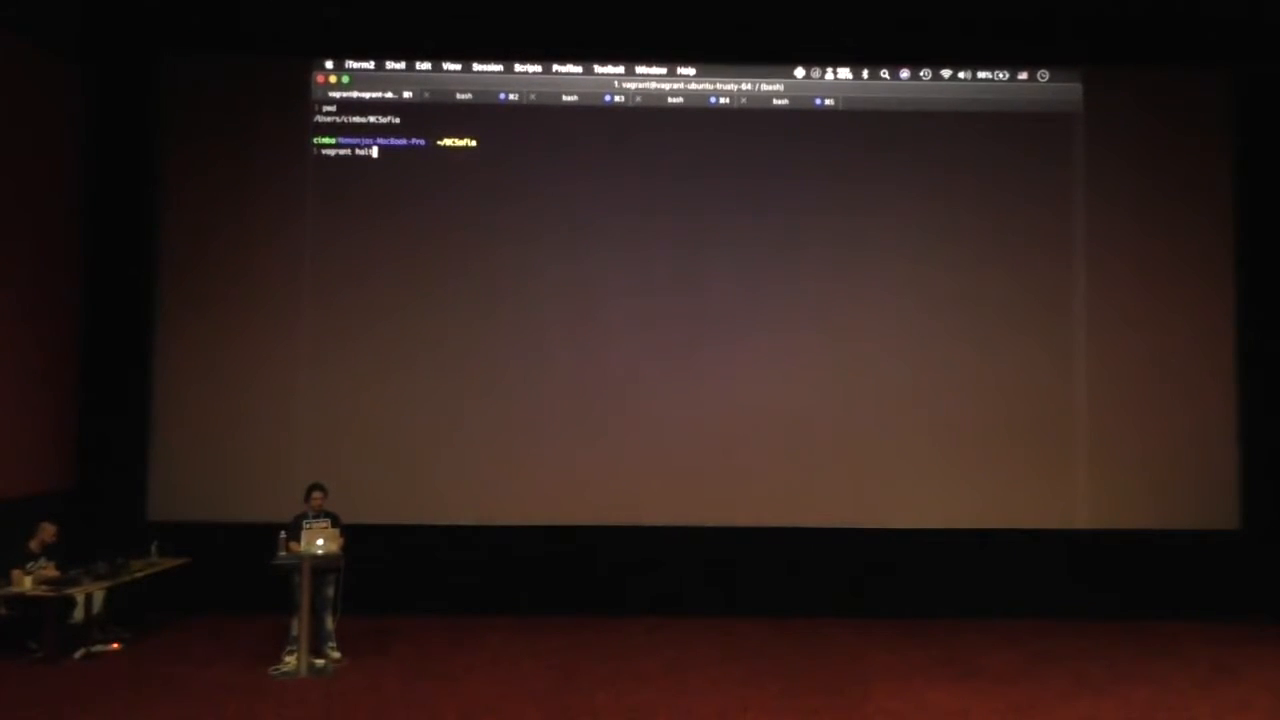
pyautogui.press('Return')
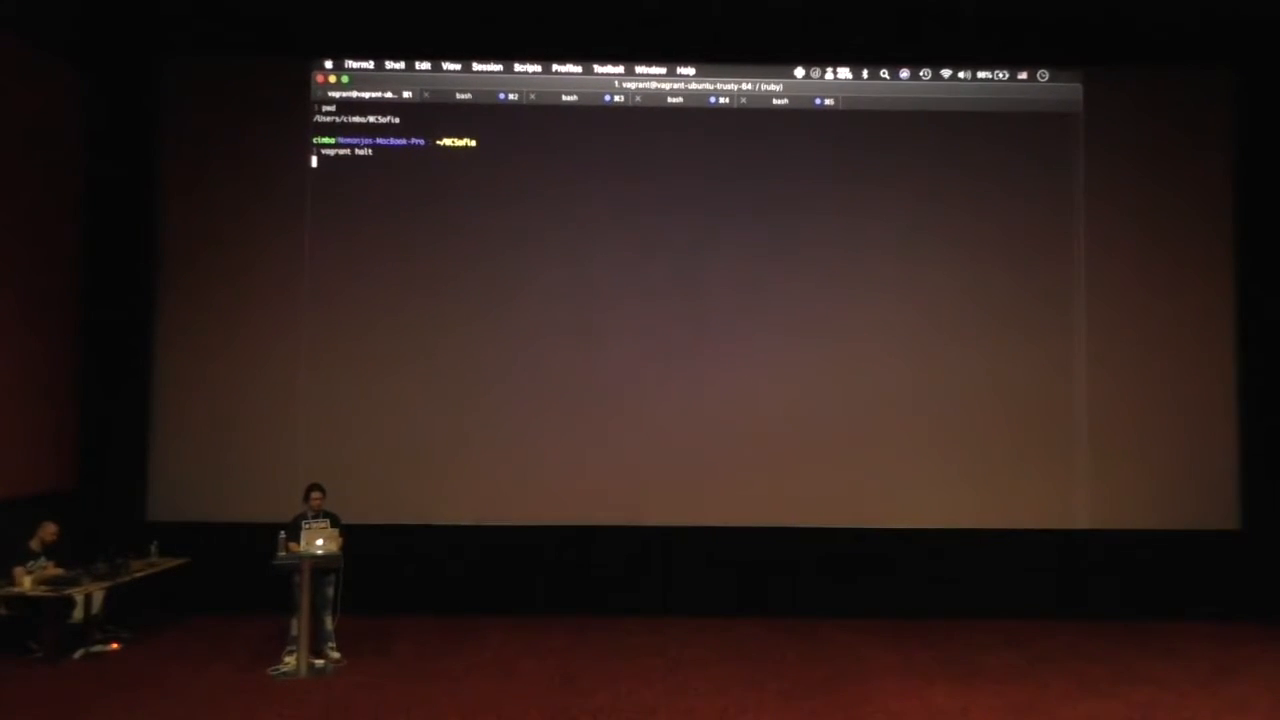
pyautogui.press('Return')
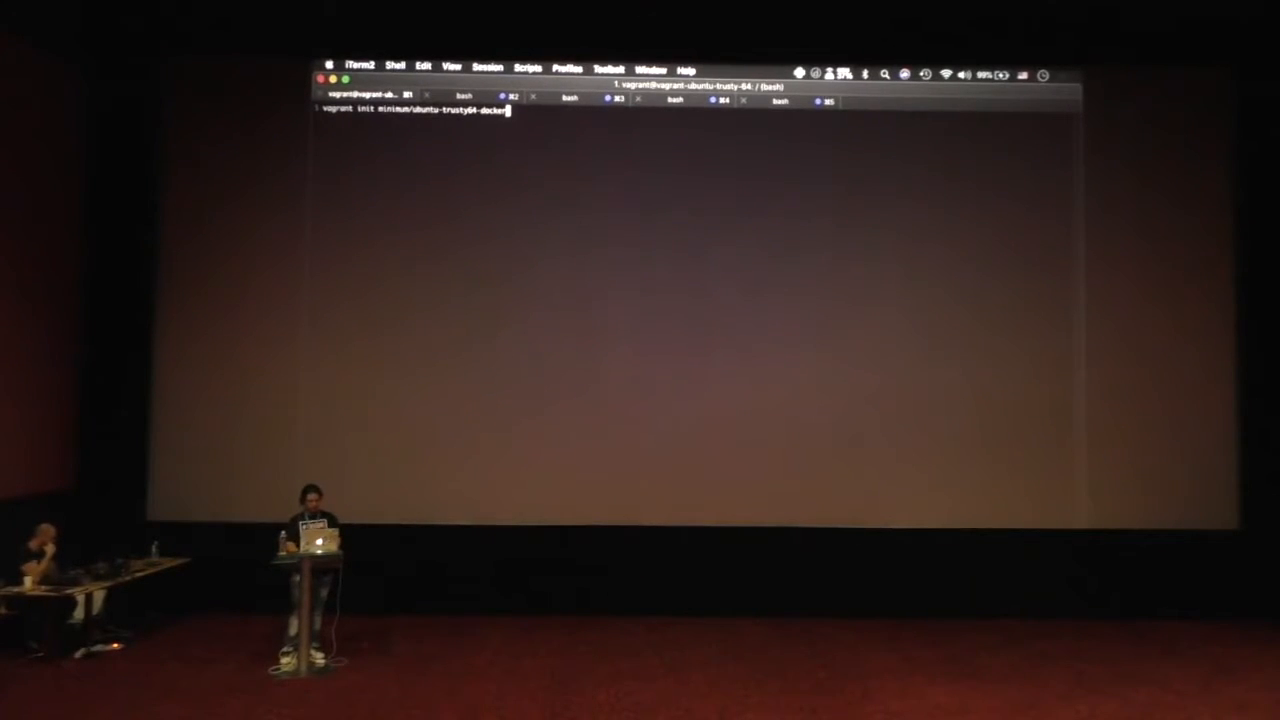
pyautogui.press('Return')
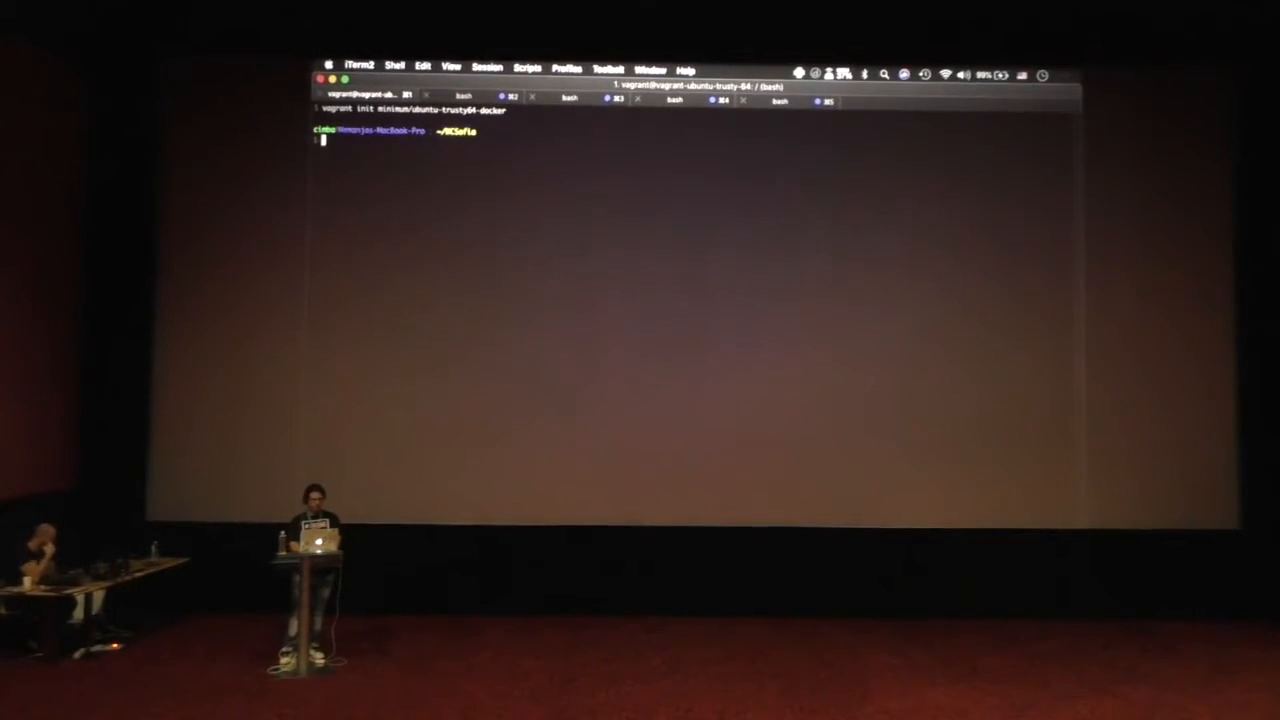
# - Edit the Vagrantfile in nano, adjusting the private_network ip line, then return to the shell
pyautogui.write('nano')
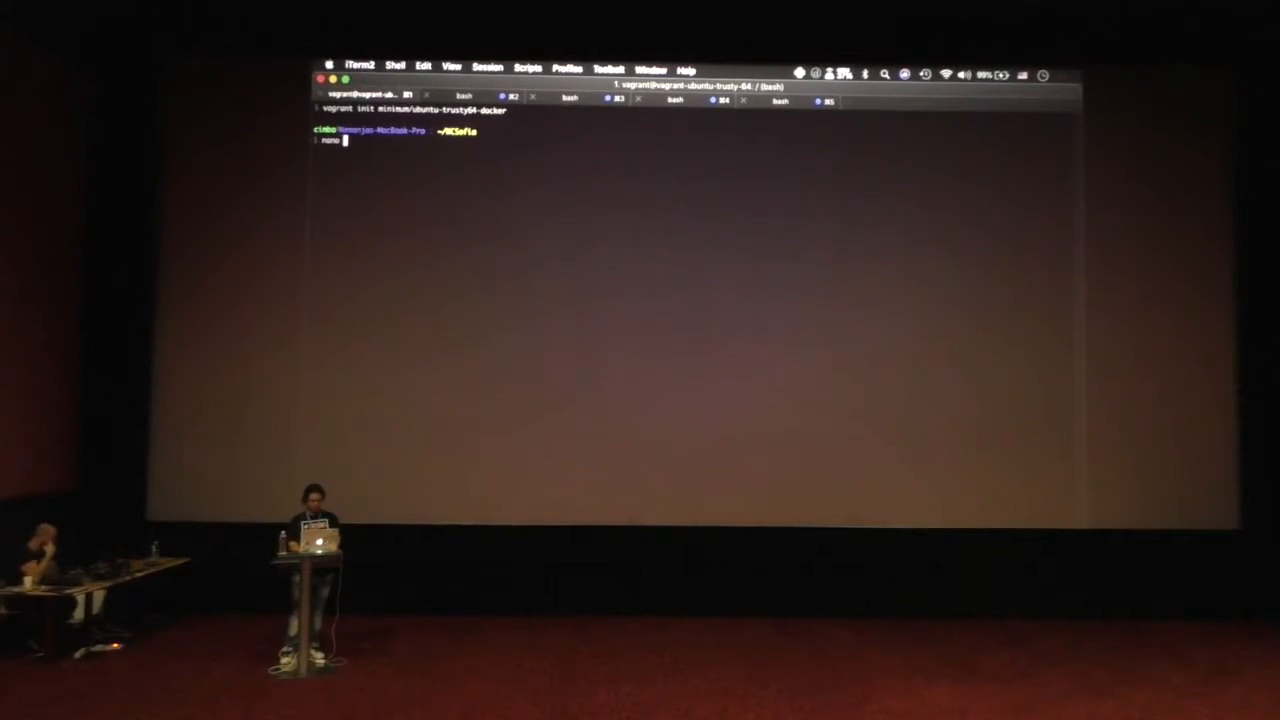
pyautogui.write('Vagrantfile')
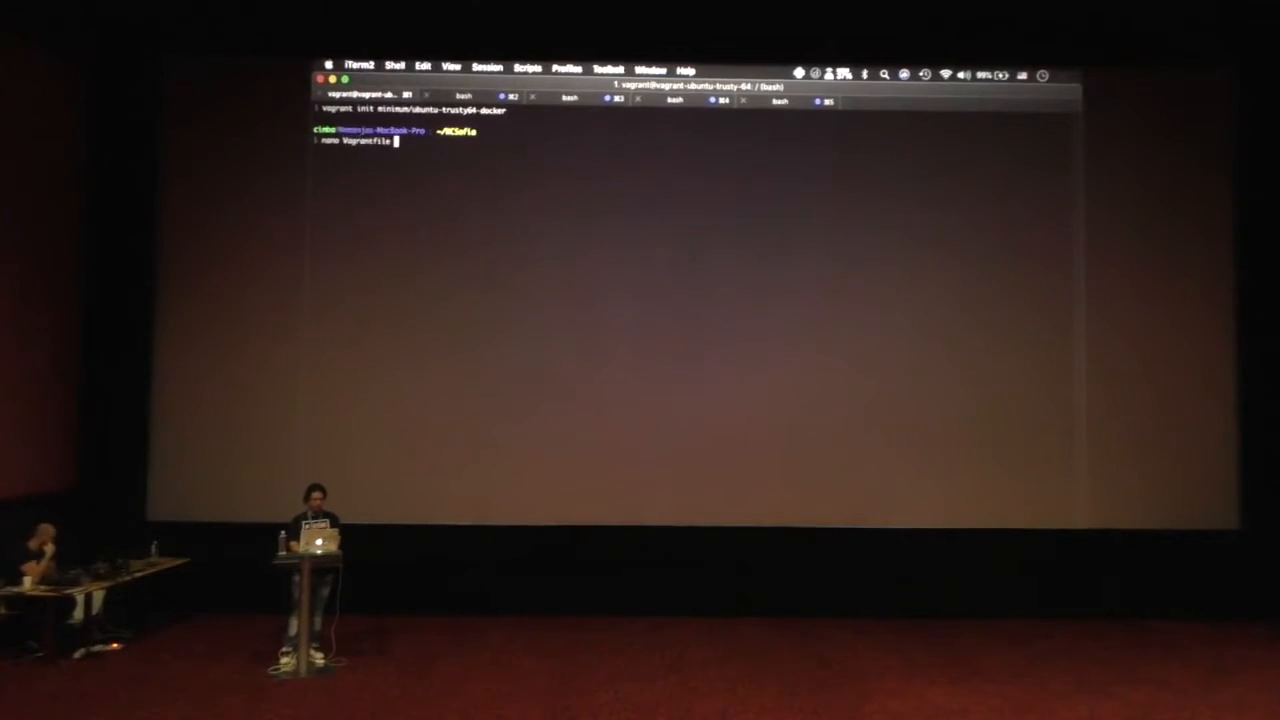
pyautogui.press('Return')
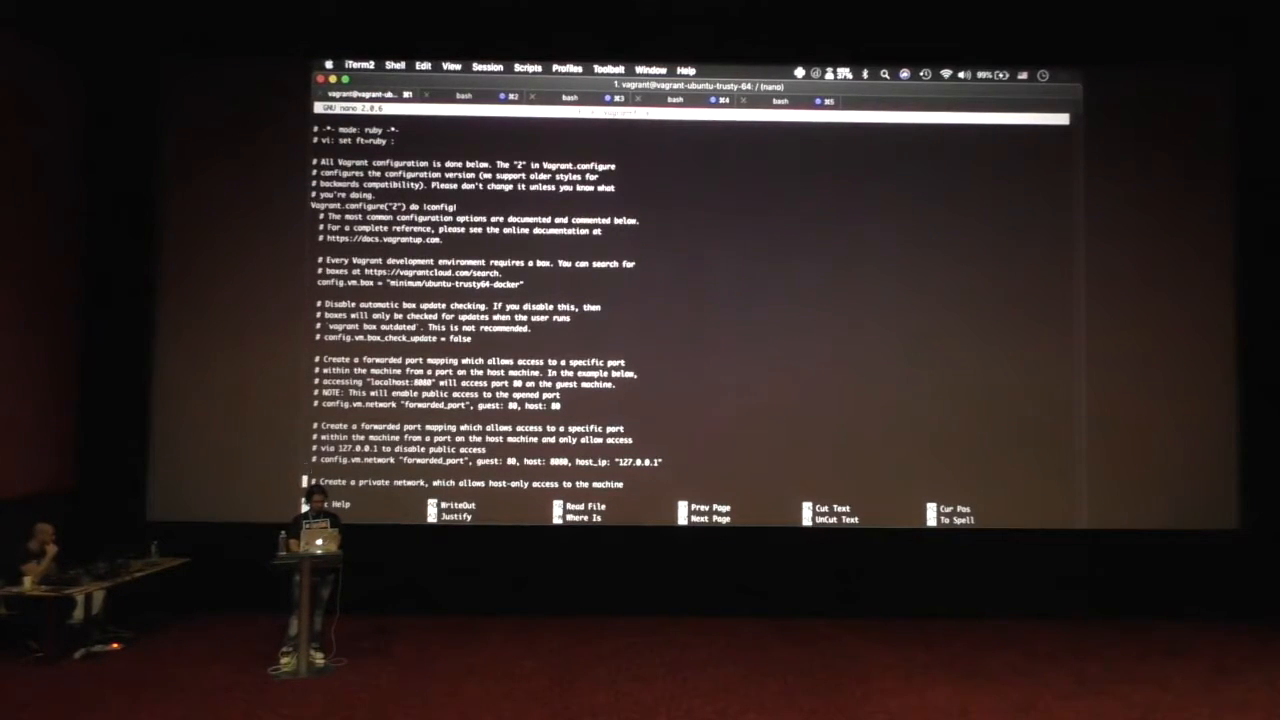
pyautogui.scroll(-3)
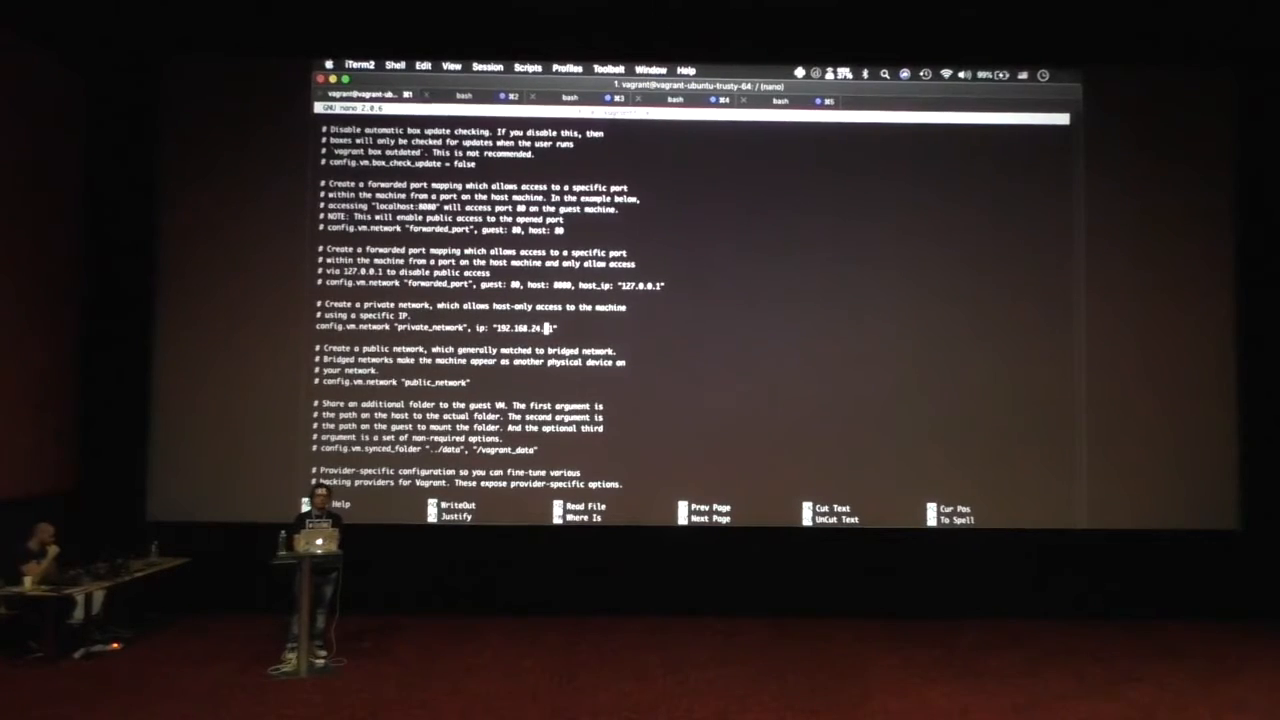
pyautogui.write('1')
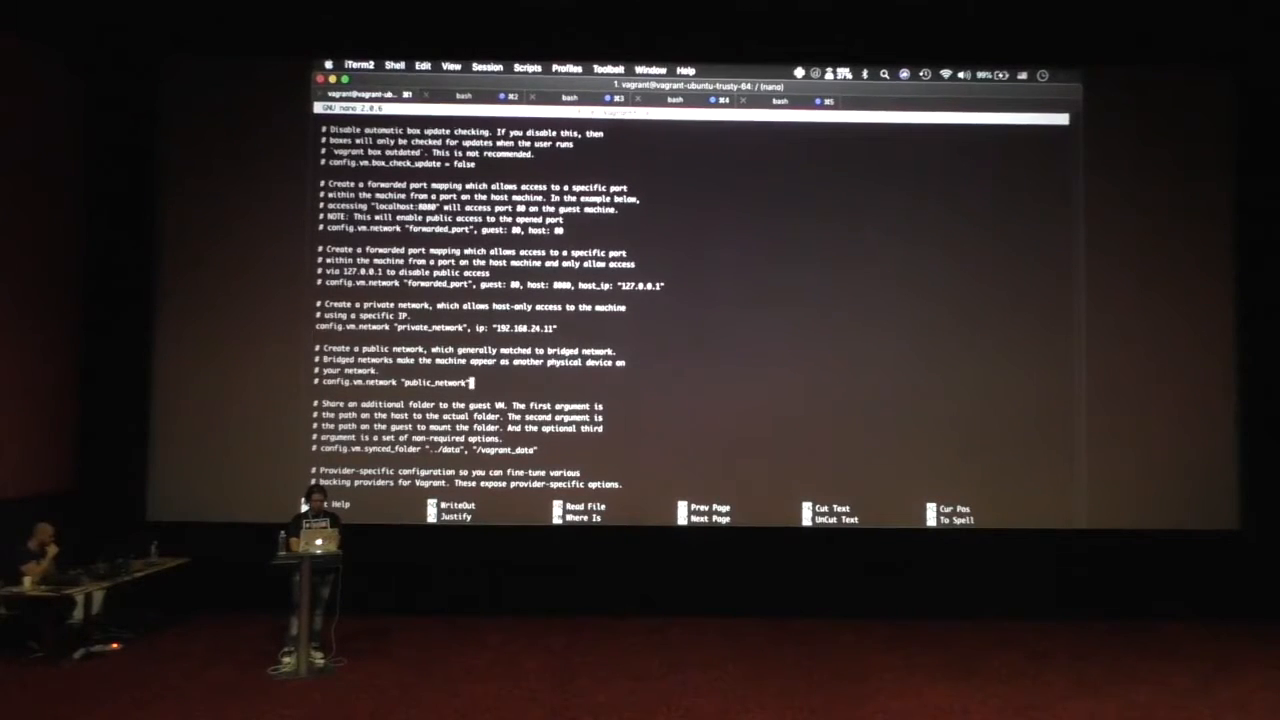
pyautogui.scroll(-3)
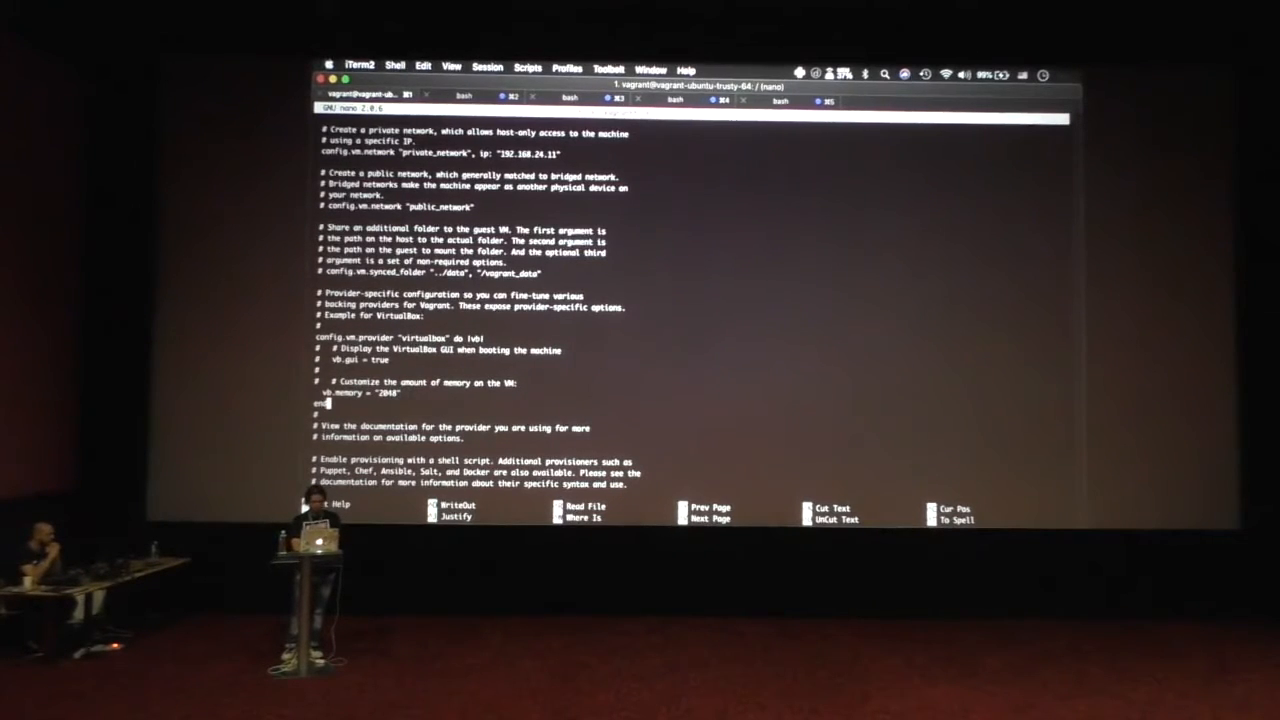
pyautogui.scroll(-3)
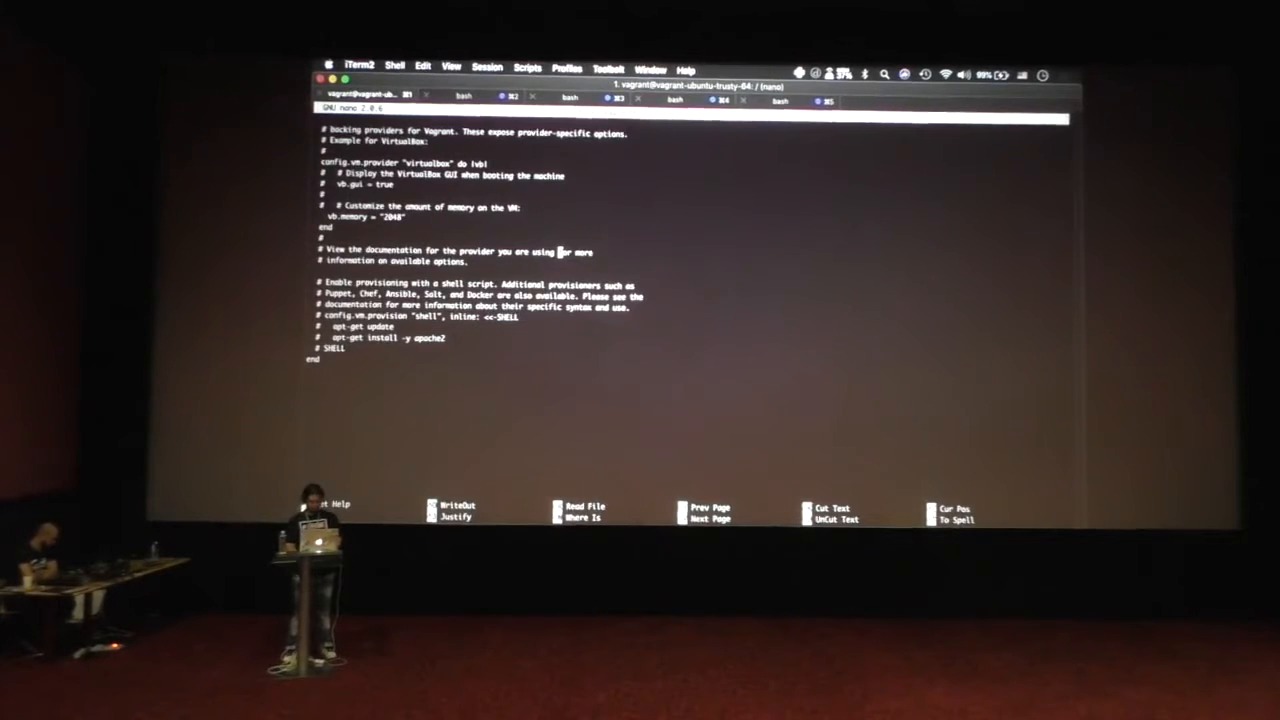
pyautogui.press('ctrl+x')
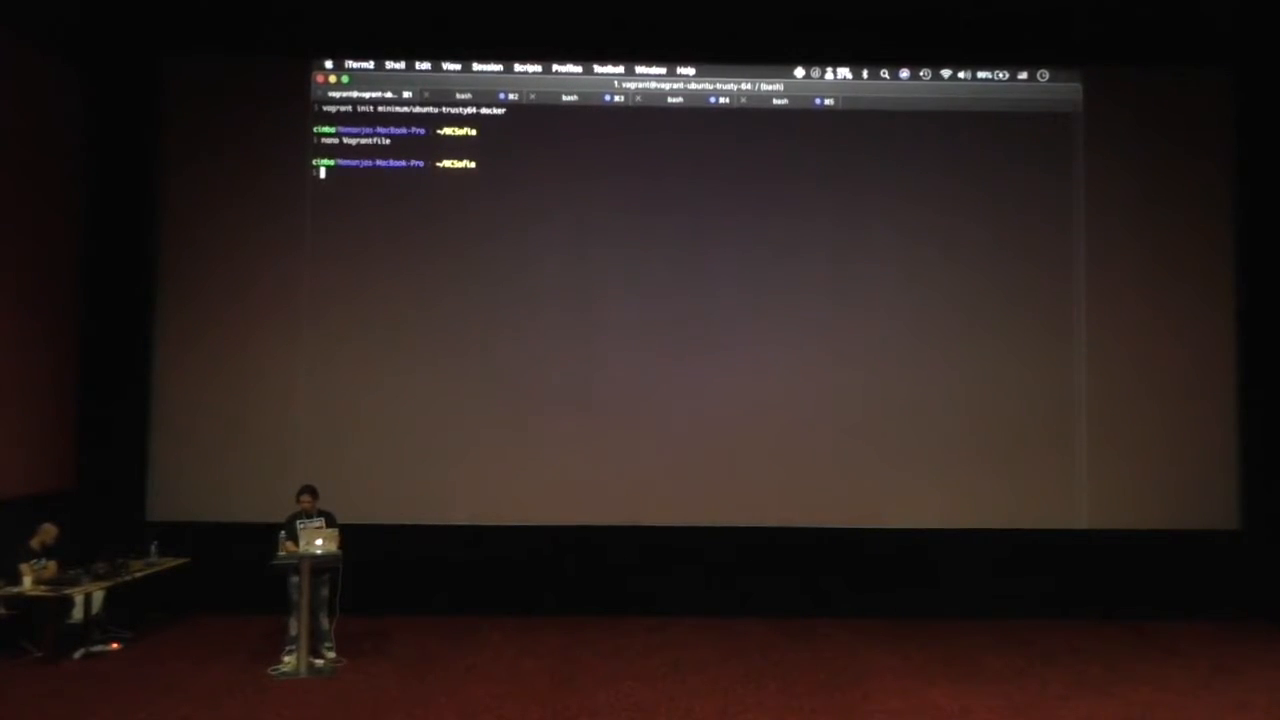
# - Boot the new virtual machine with vagrant up
pyautogui.write('vagrant up')
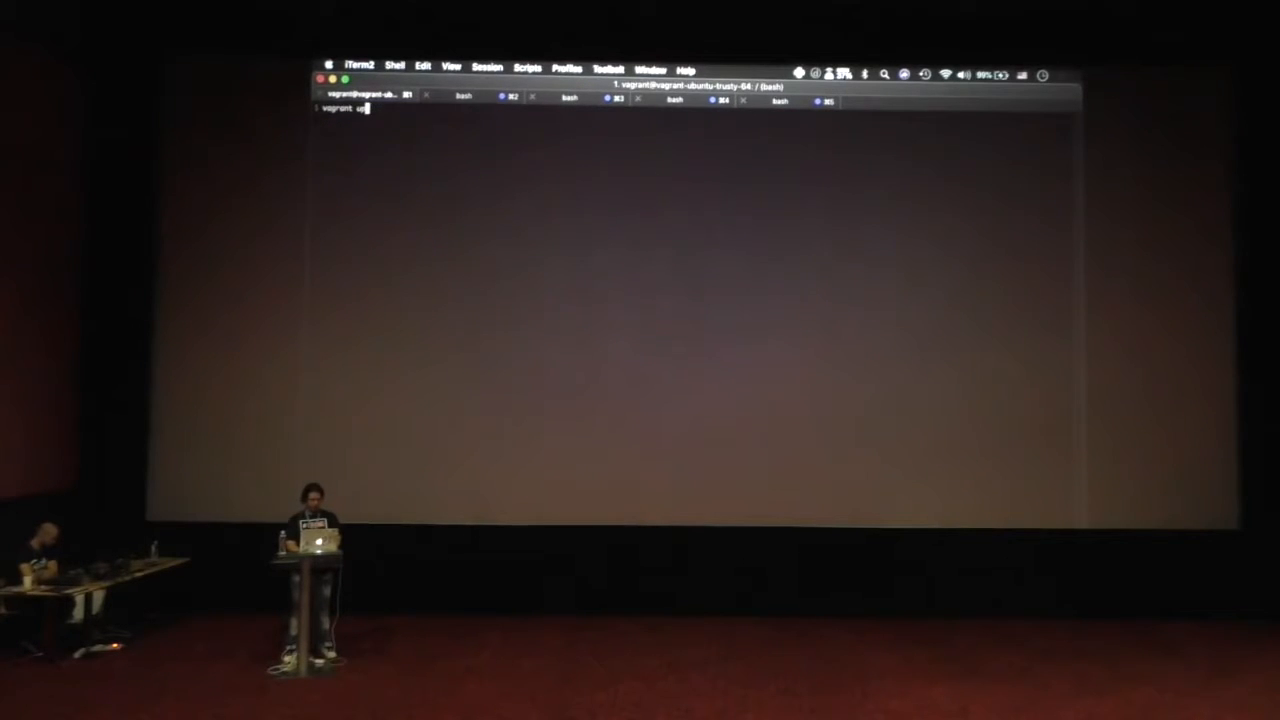
pyautogui.press('Return')
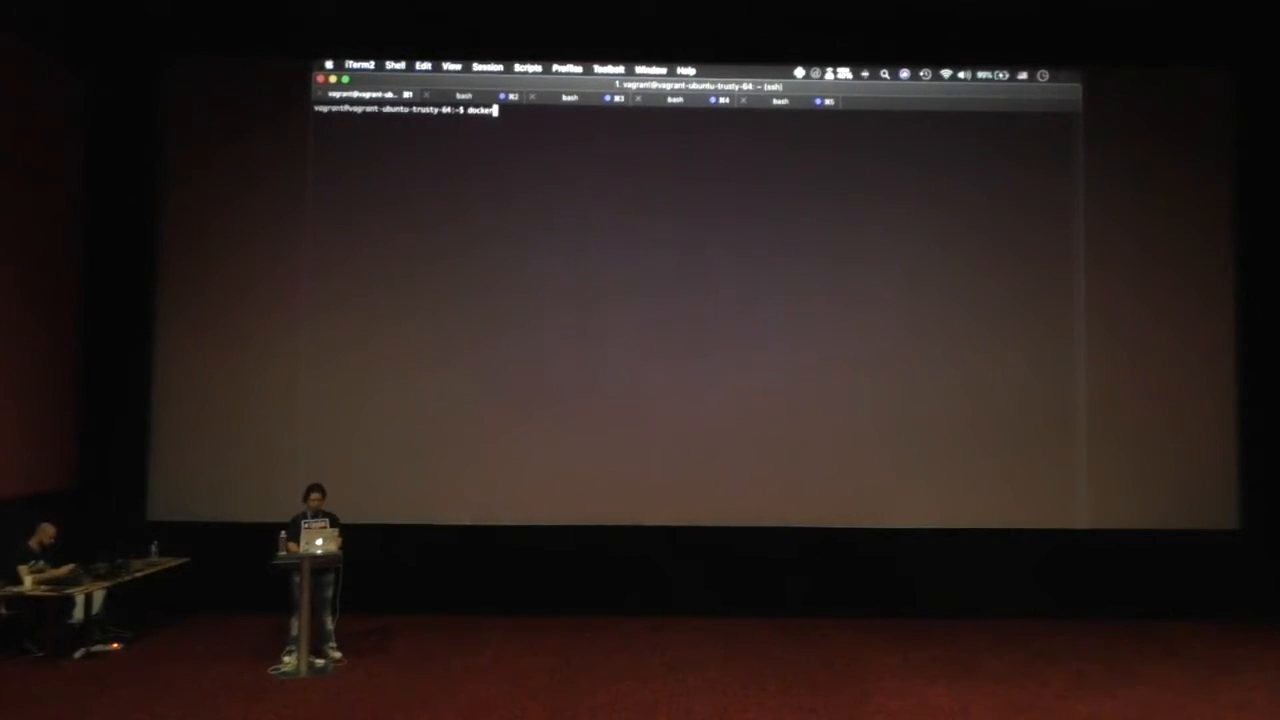
pyautogui.press('Return')
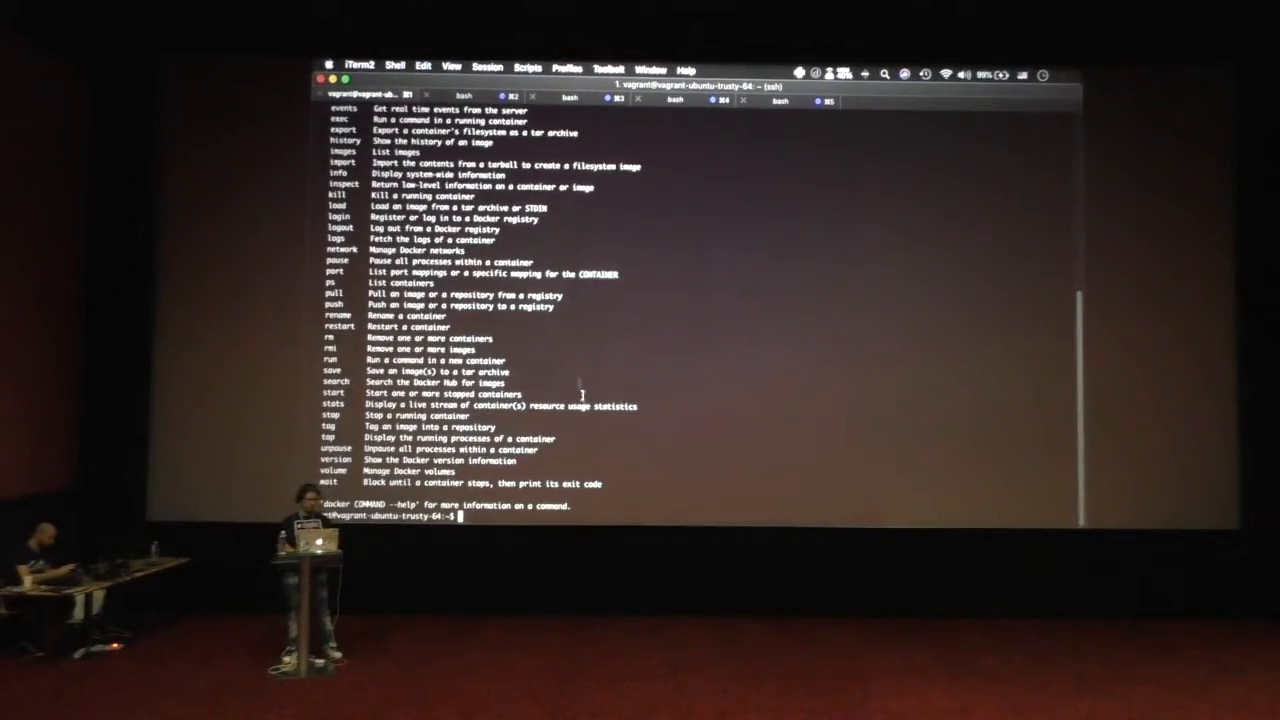
pyautogui.scroll(3)
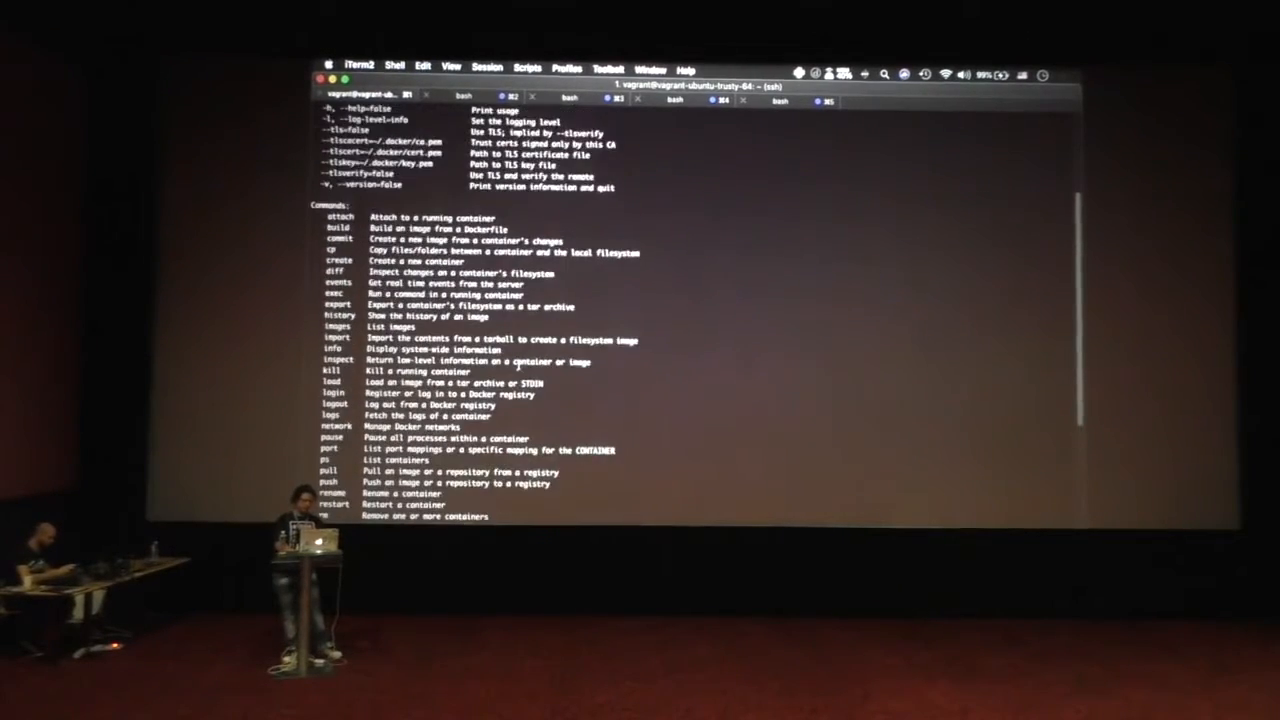
pyautogui.scroll(3)
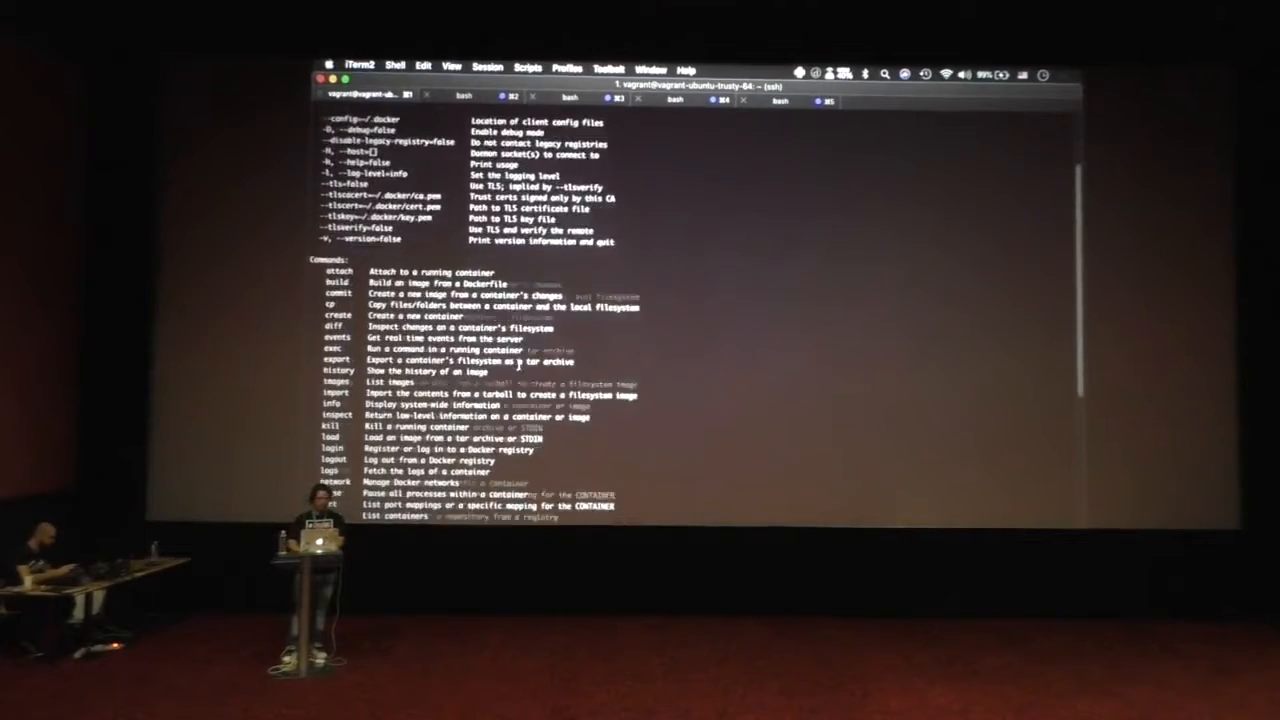
pyautogui.scroll(-3)
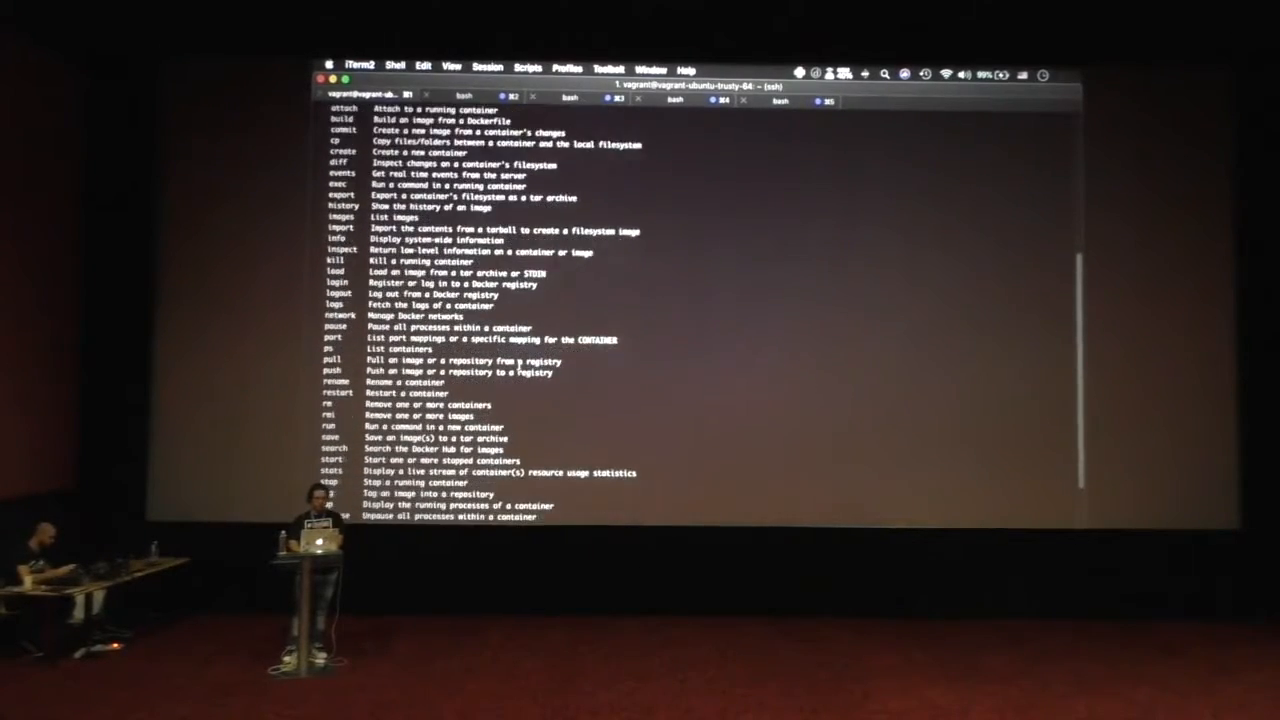
pyautogui.scroll(-3)
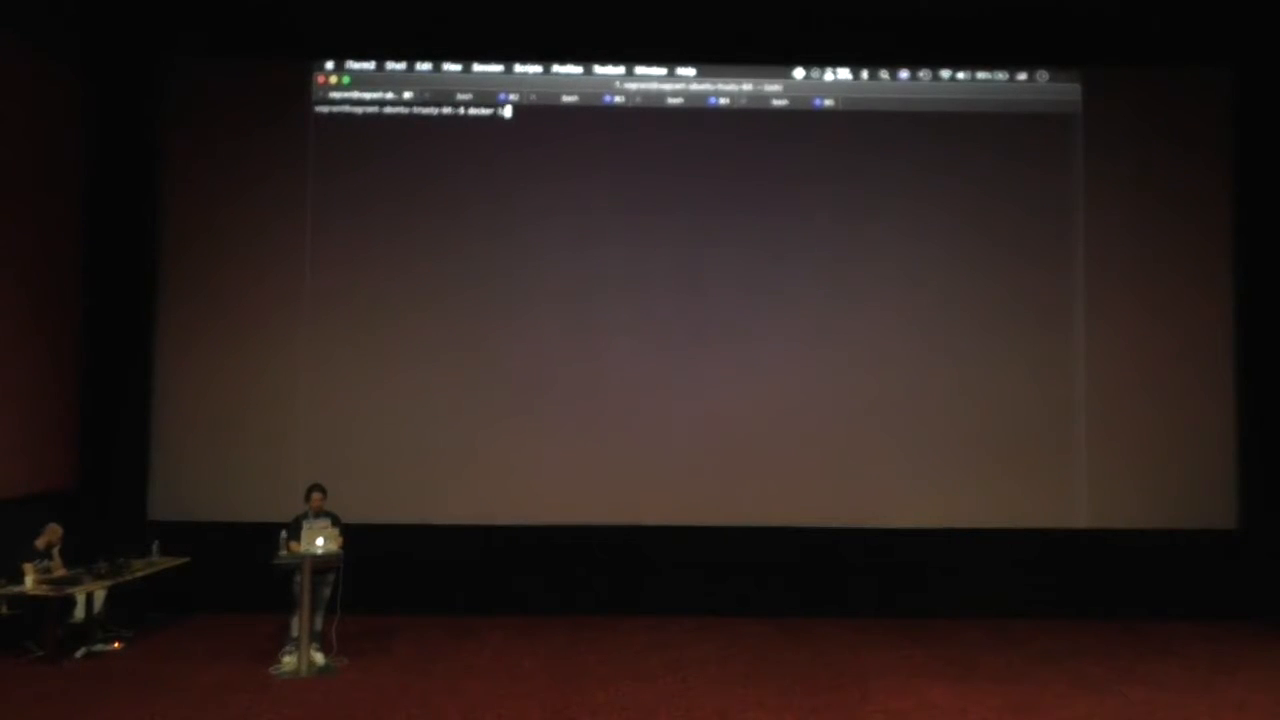
pyautogui.press('Return')
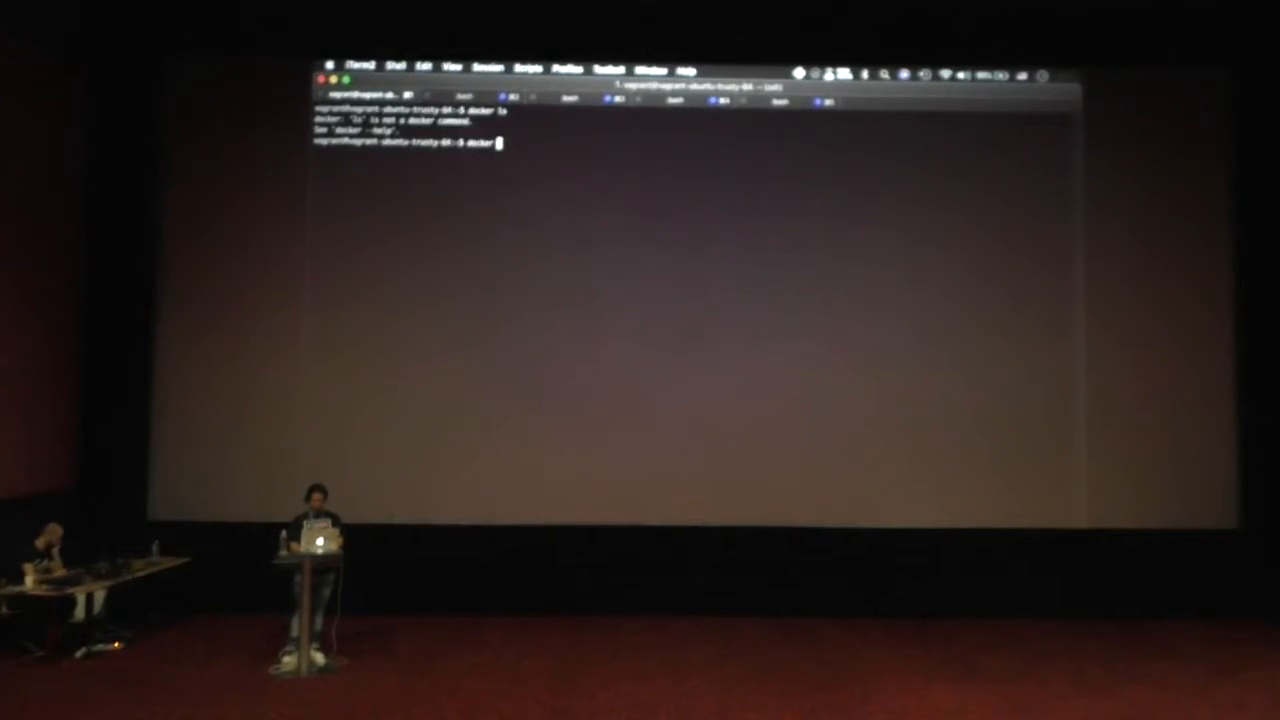
# - List running containers, then all containers including the exited mysql and nginx
pyautogui.press('Return')
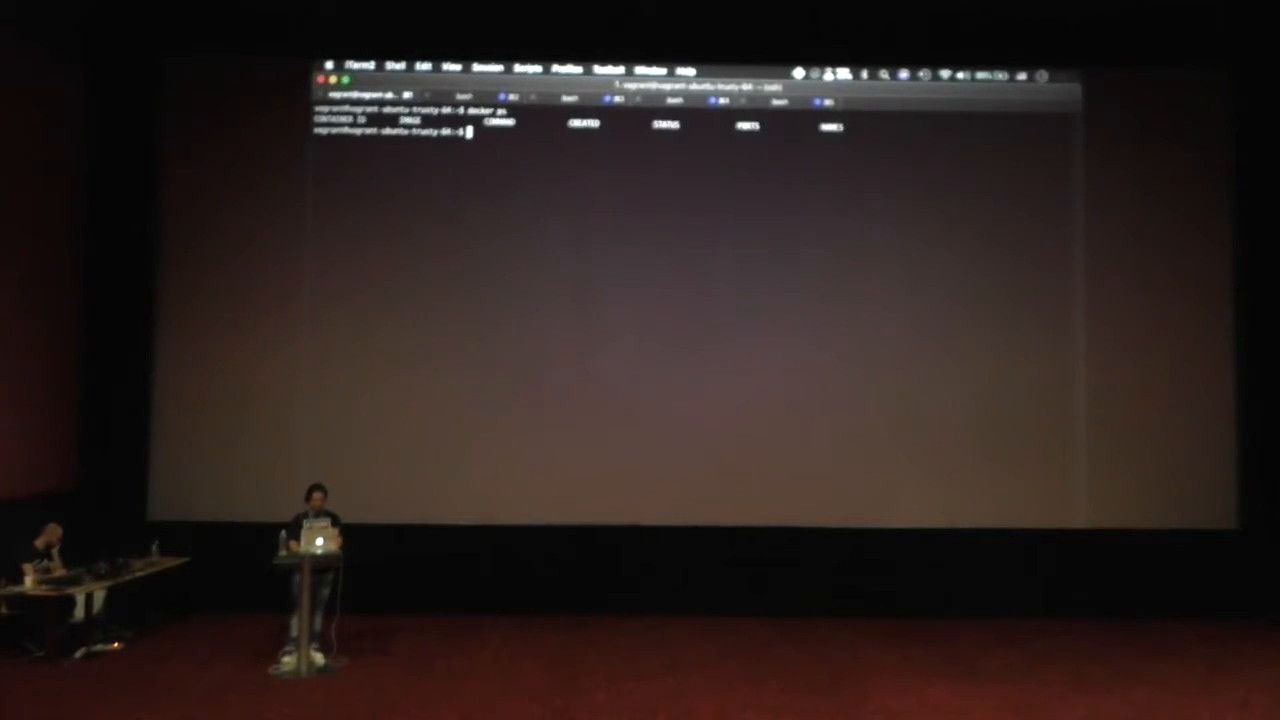
pyautogui.press('Return')
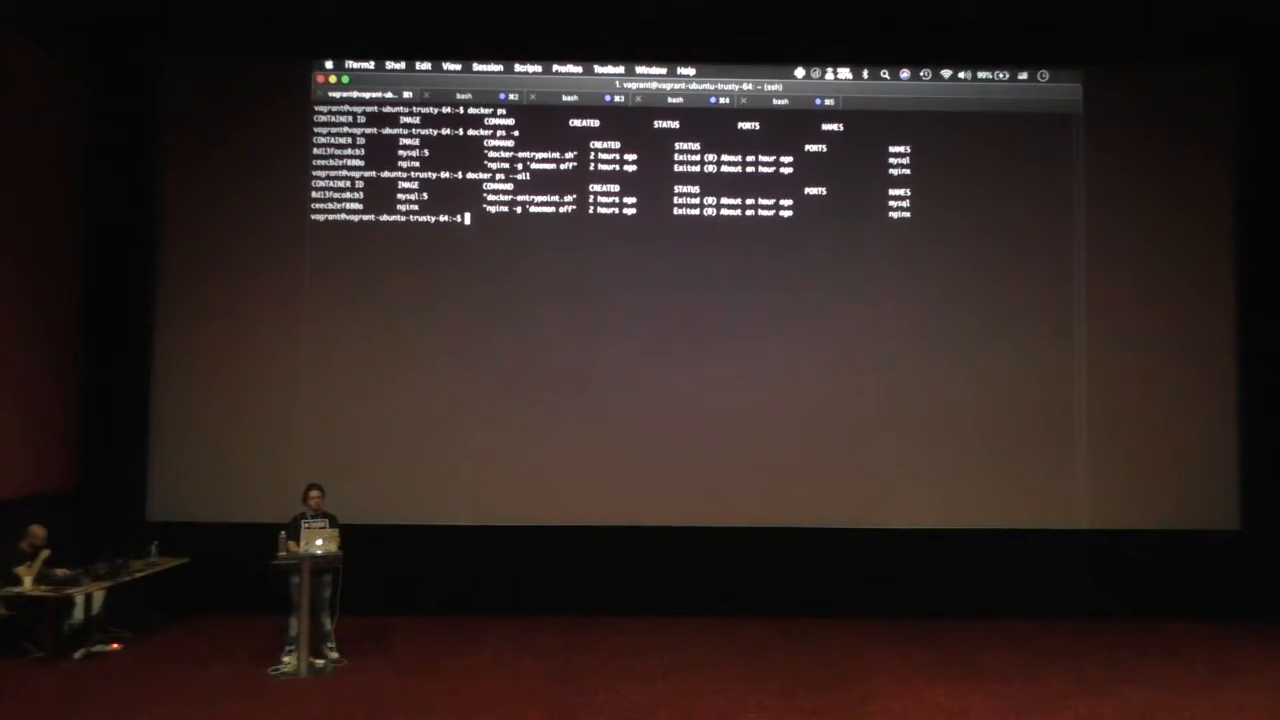
pyautogui.write('docker')
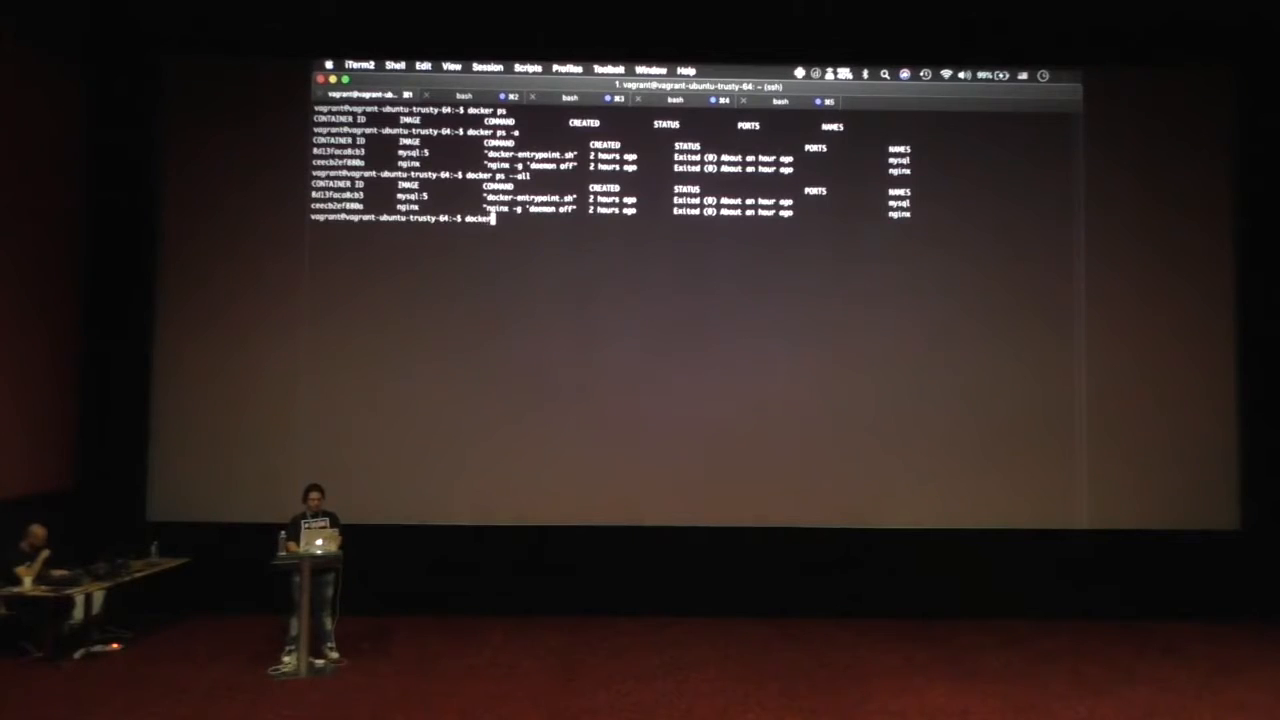
# - Remove the stopped mysql container with docker rm, then begin the nginx removal
pyautogui.write('re')
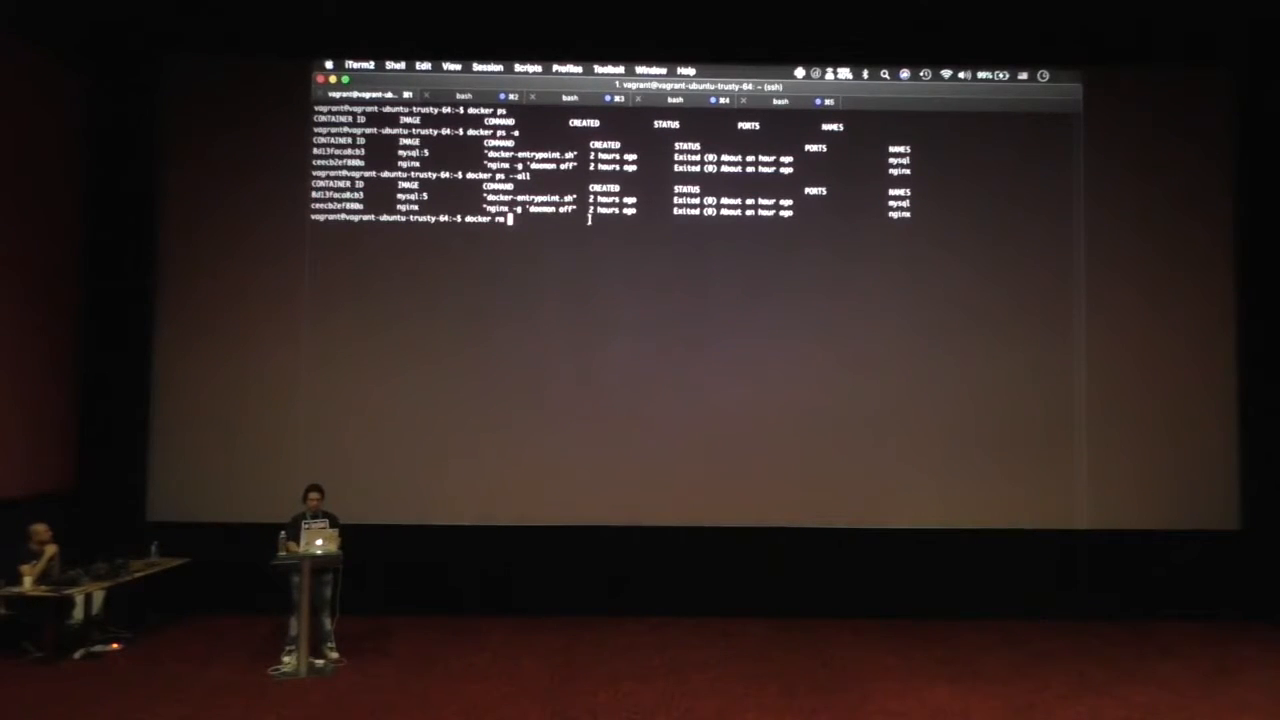
pyautogui.write('mysql')
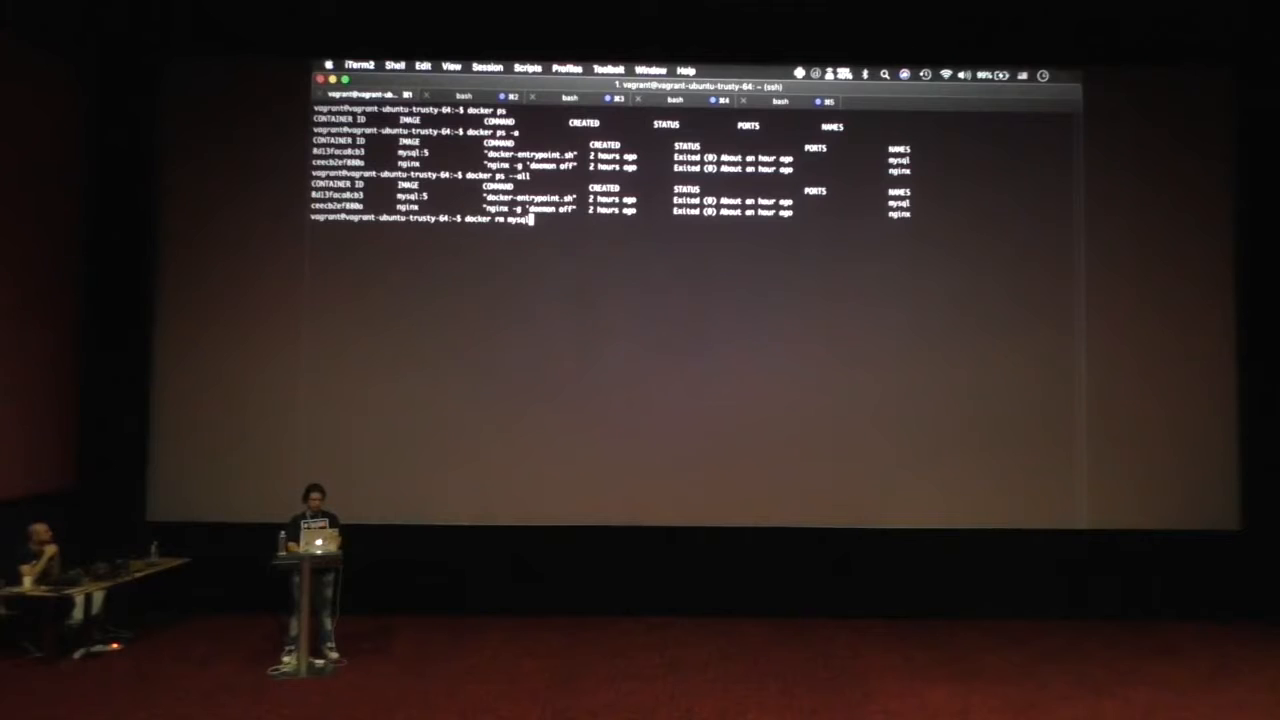
pyautogui.press('Return')
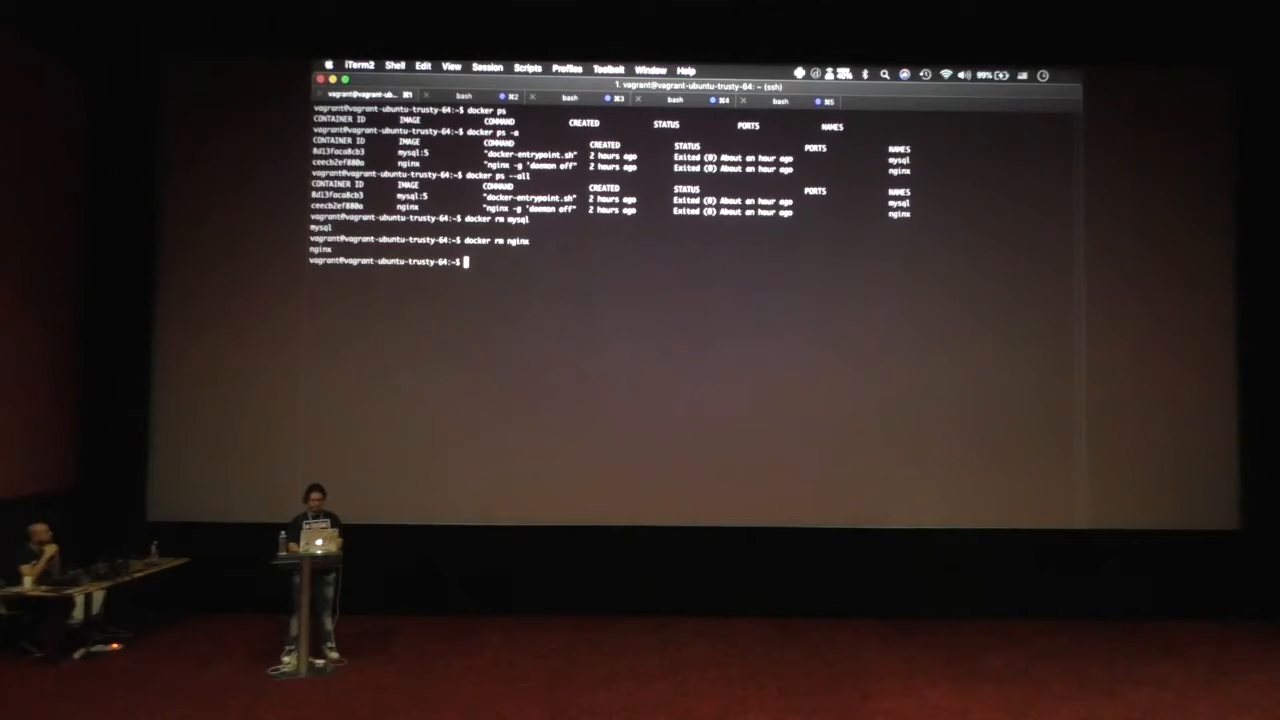
pyautogui.write('docker')
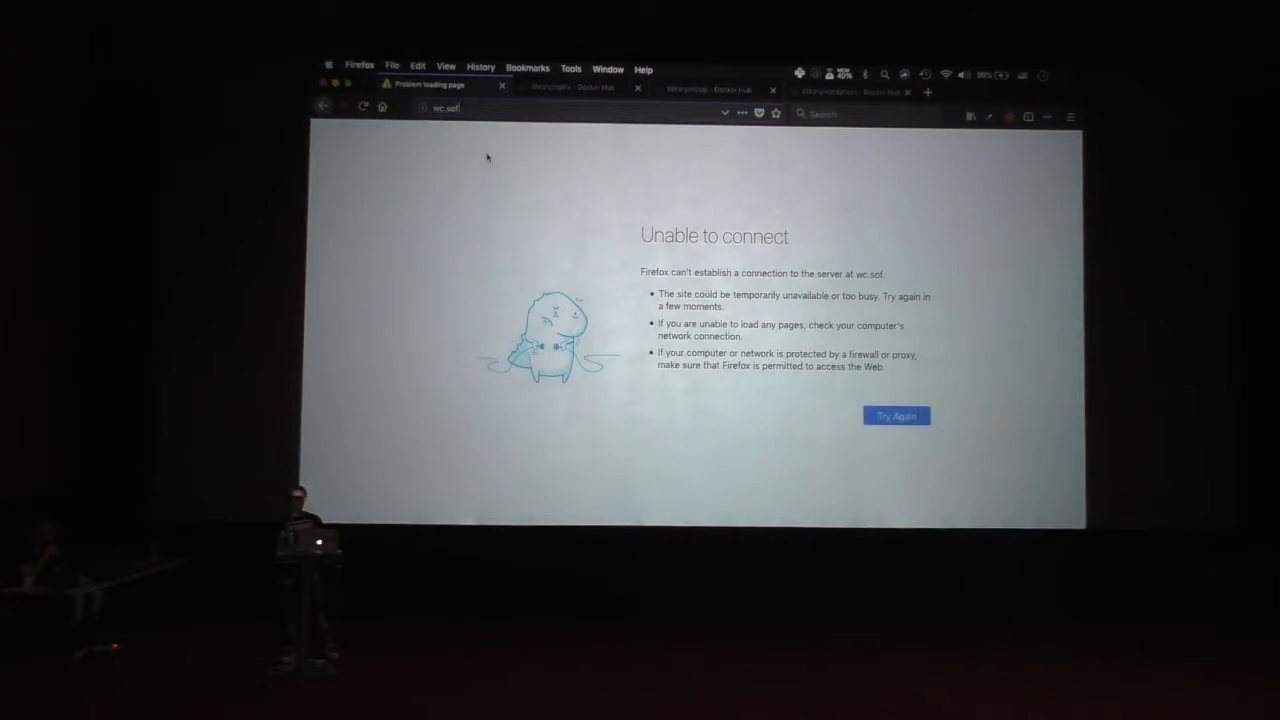
pyautogui.moveTo(480, 194)
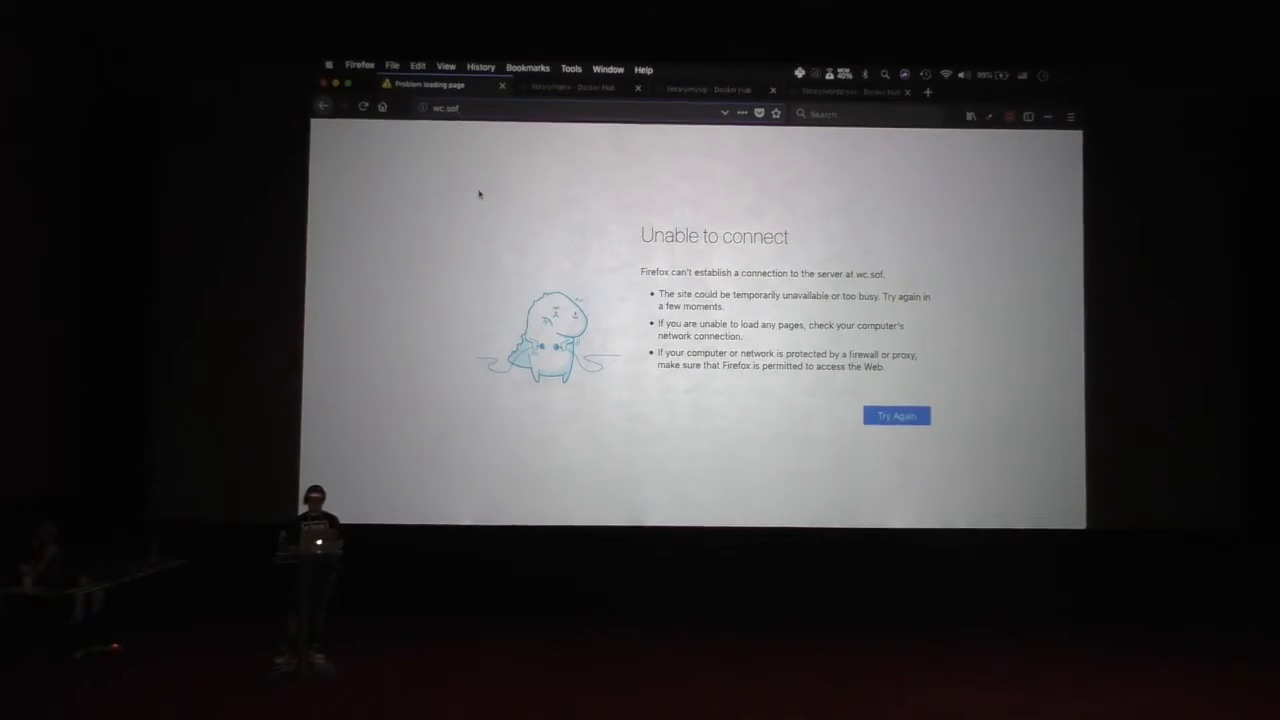
pyautogui.moveTo(436, 198)
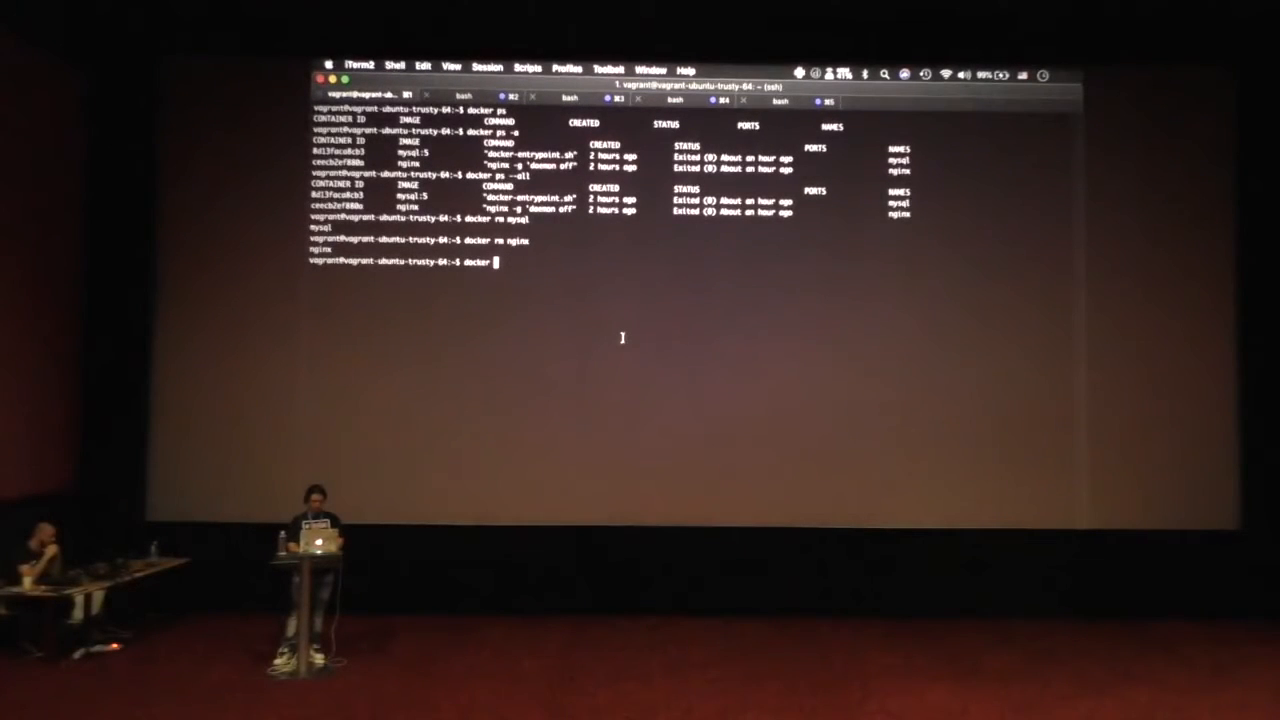
# - Run a detached container named nginx mounting /var/www as /usr/share/nginx/html
pyautogui.write('run')
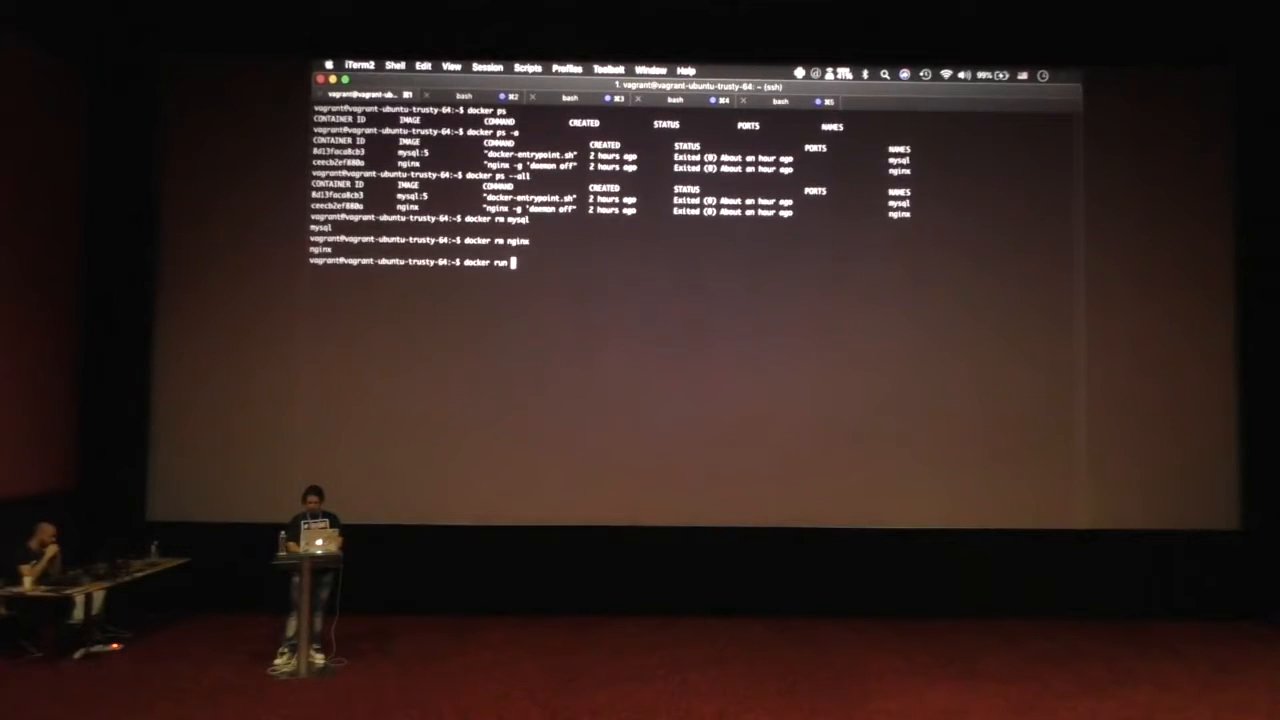
pyautogui.write('--name nginx -v')
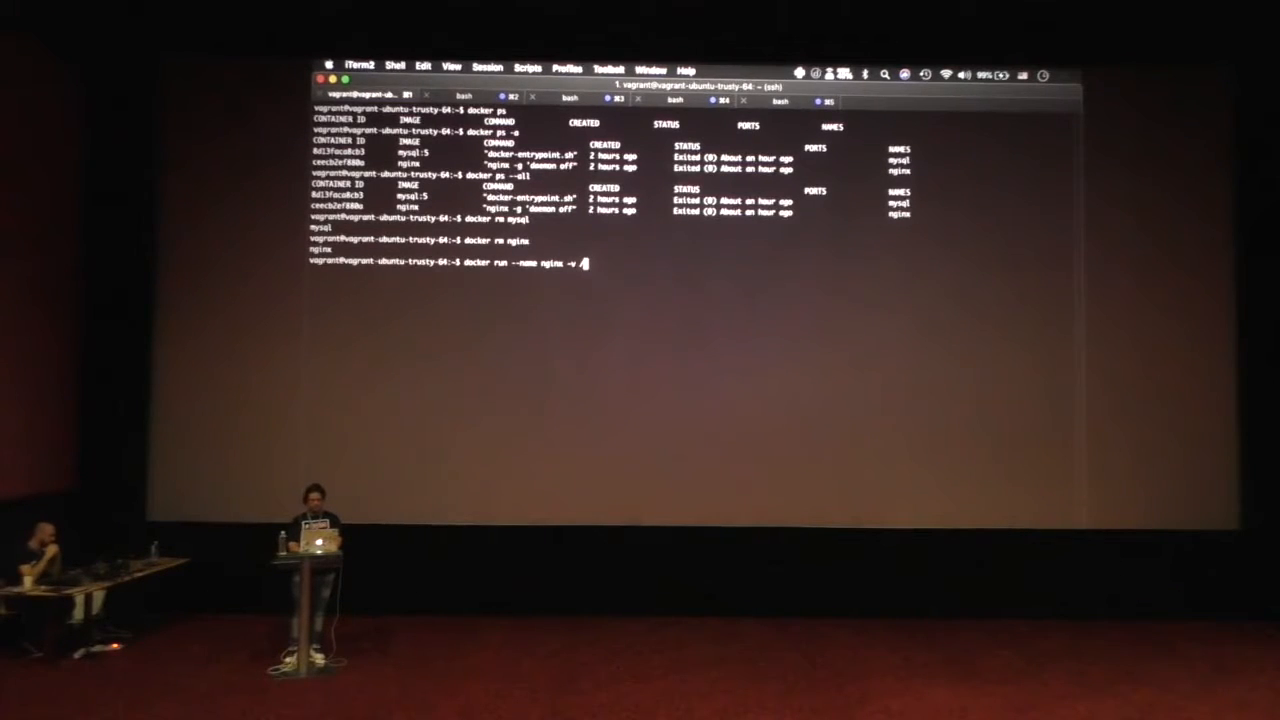
pyautogui.write('/var/www:')
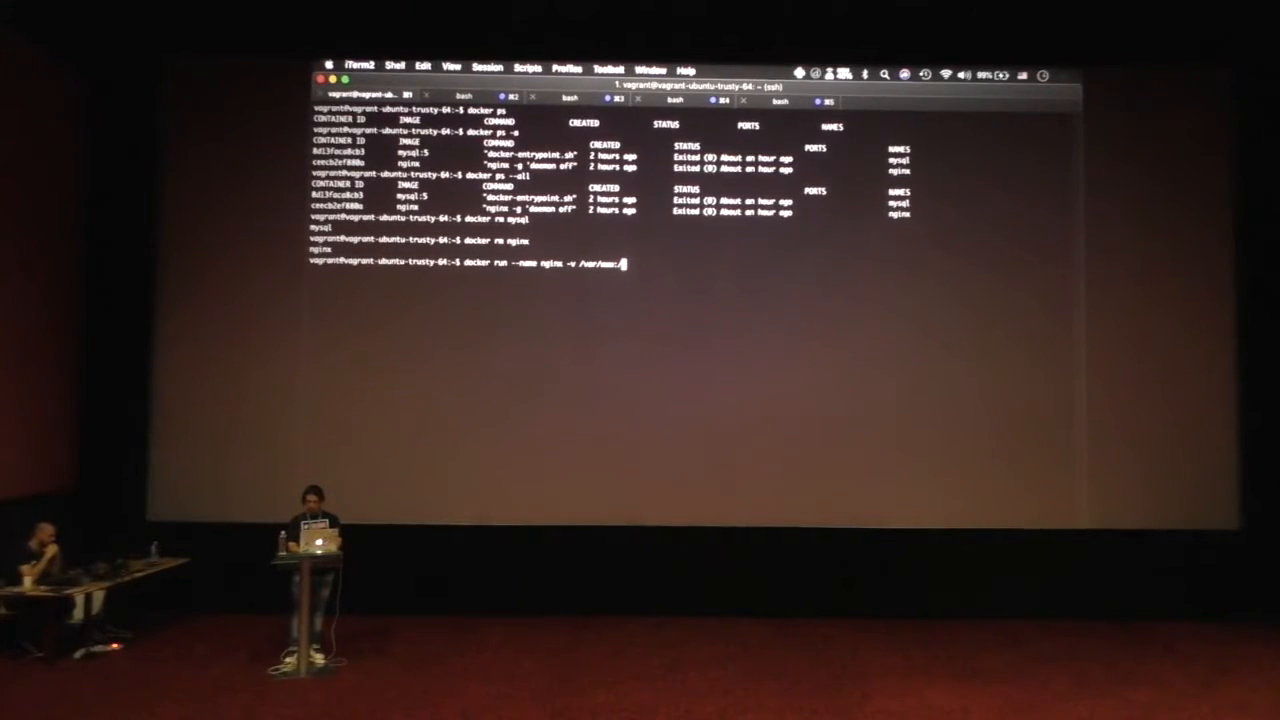
pyautogui.write('/usr/share/ngin')
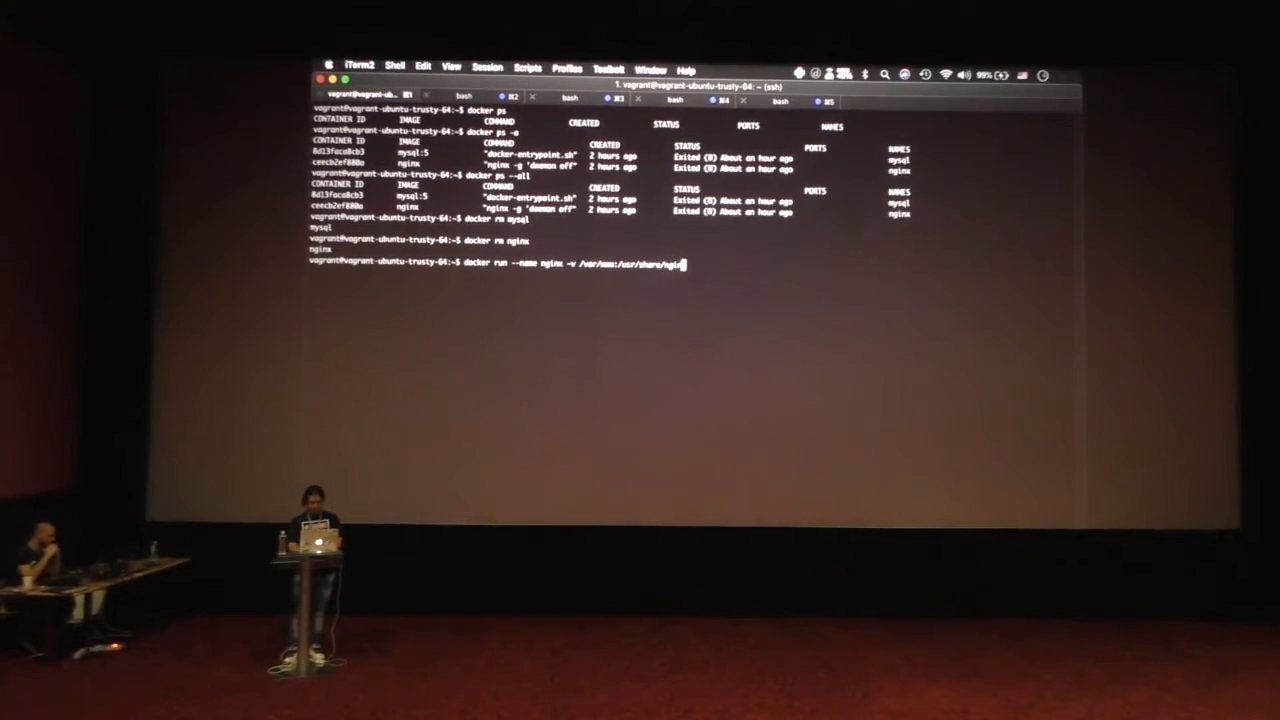
pyautogui.write('html')
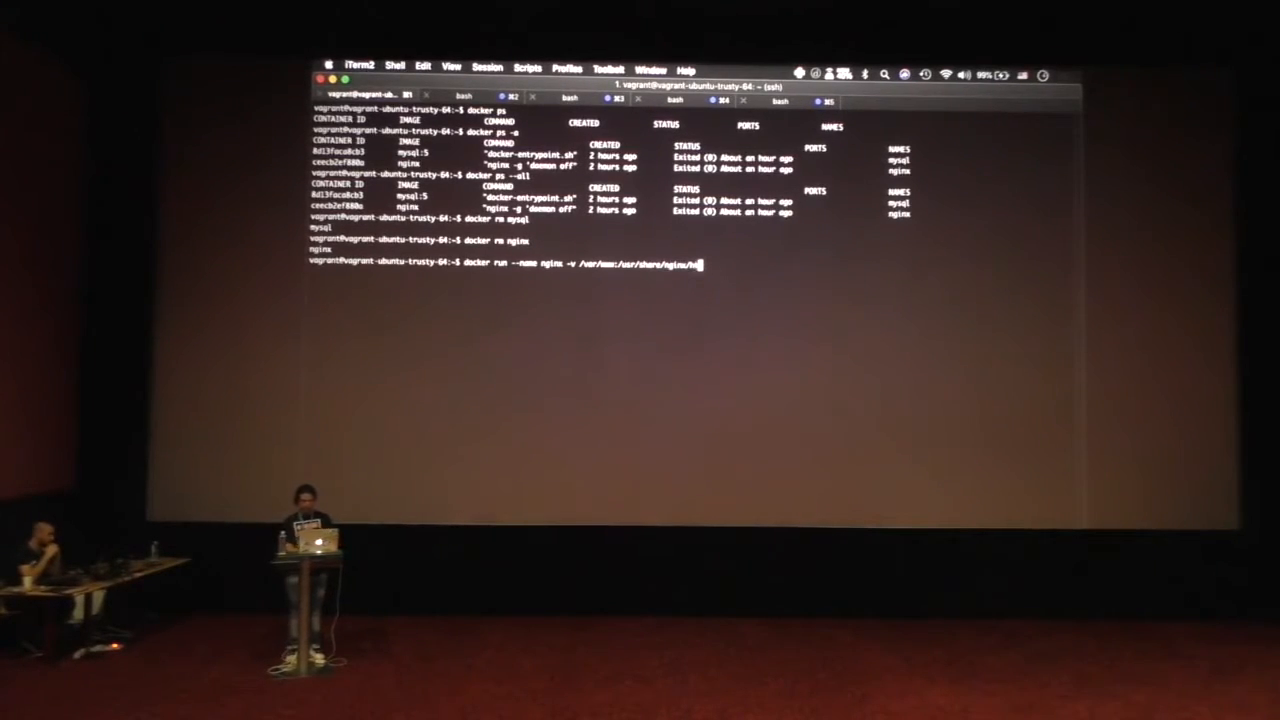
pyautogui.write('html')
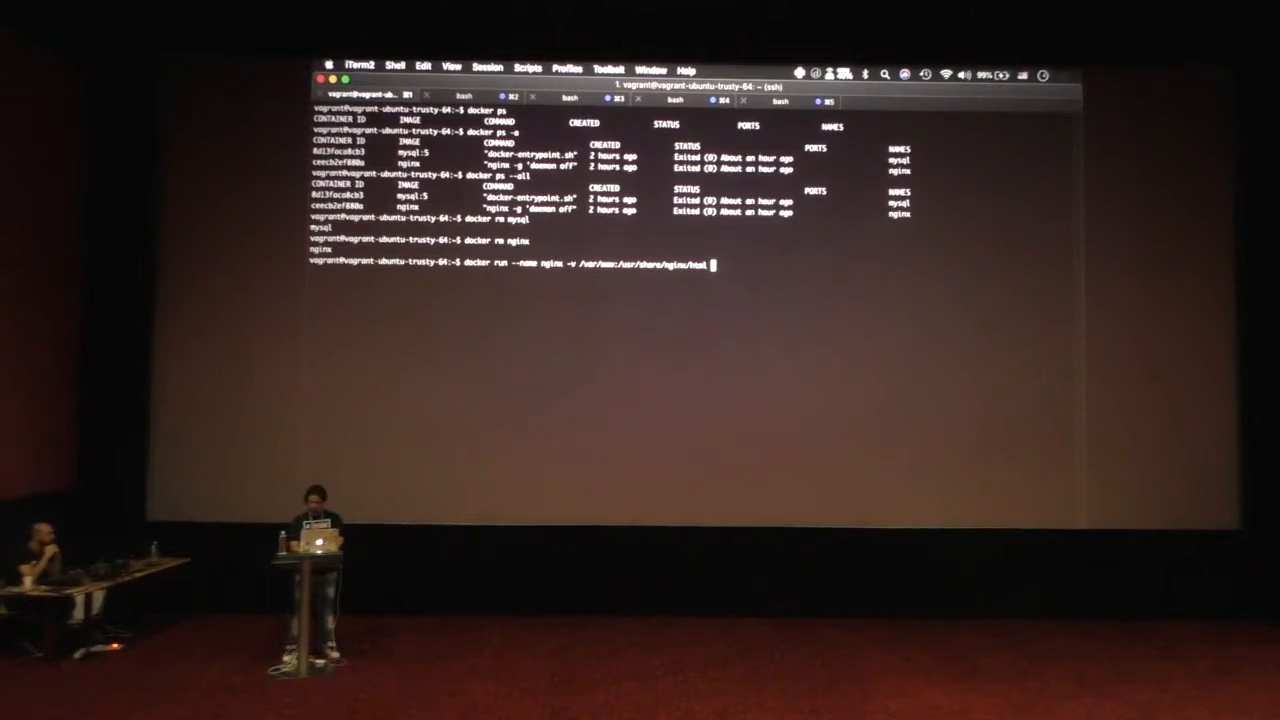
pyautogui.write('-d')
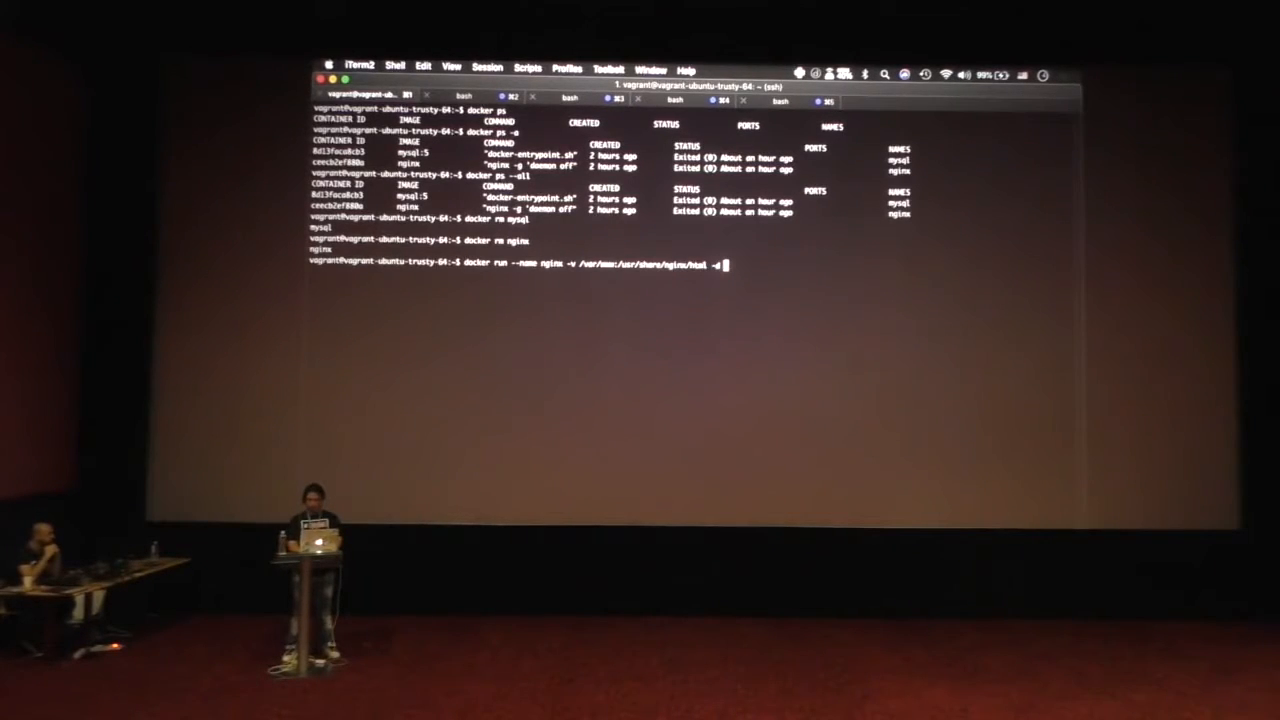
pyautogui.write('nginx')
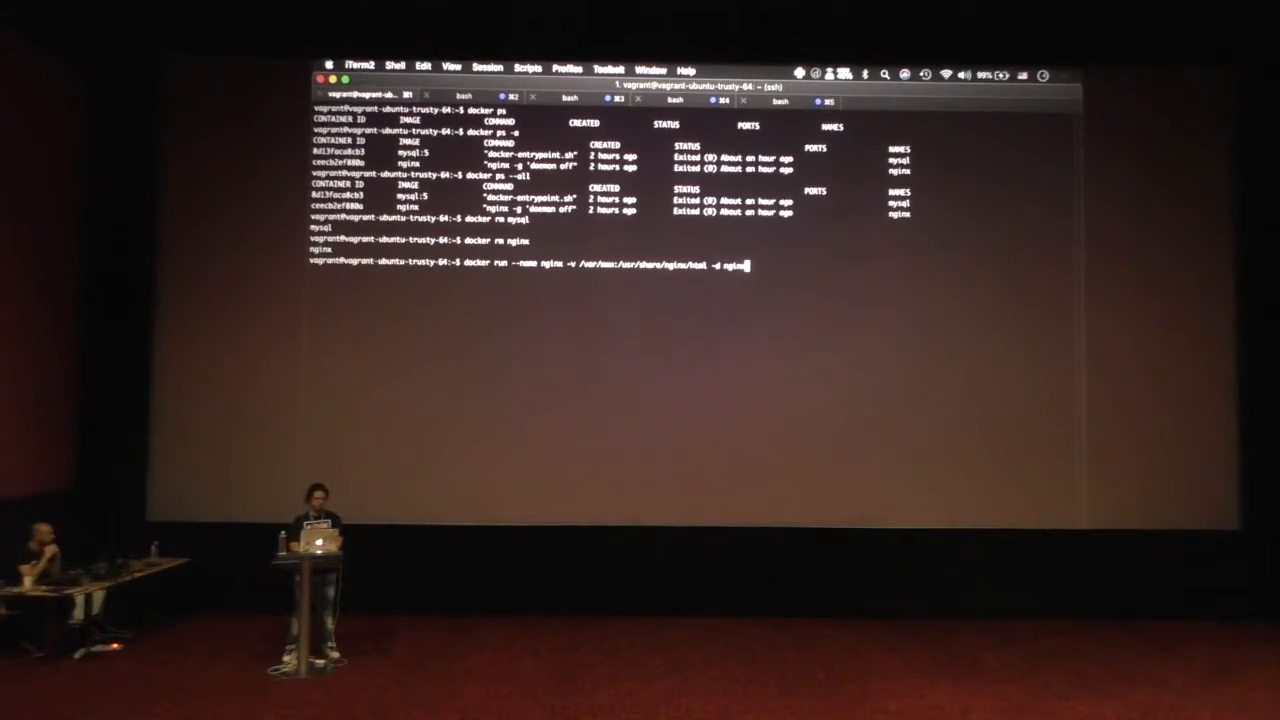
pyautogui.press('Return')
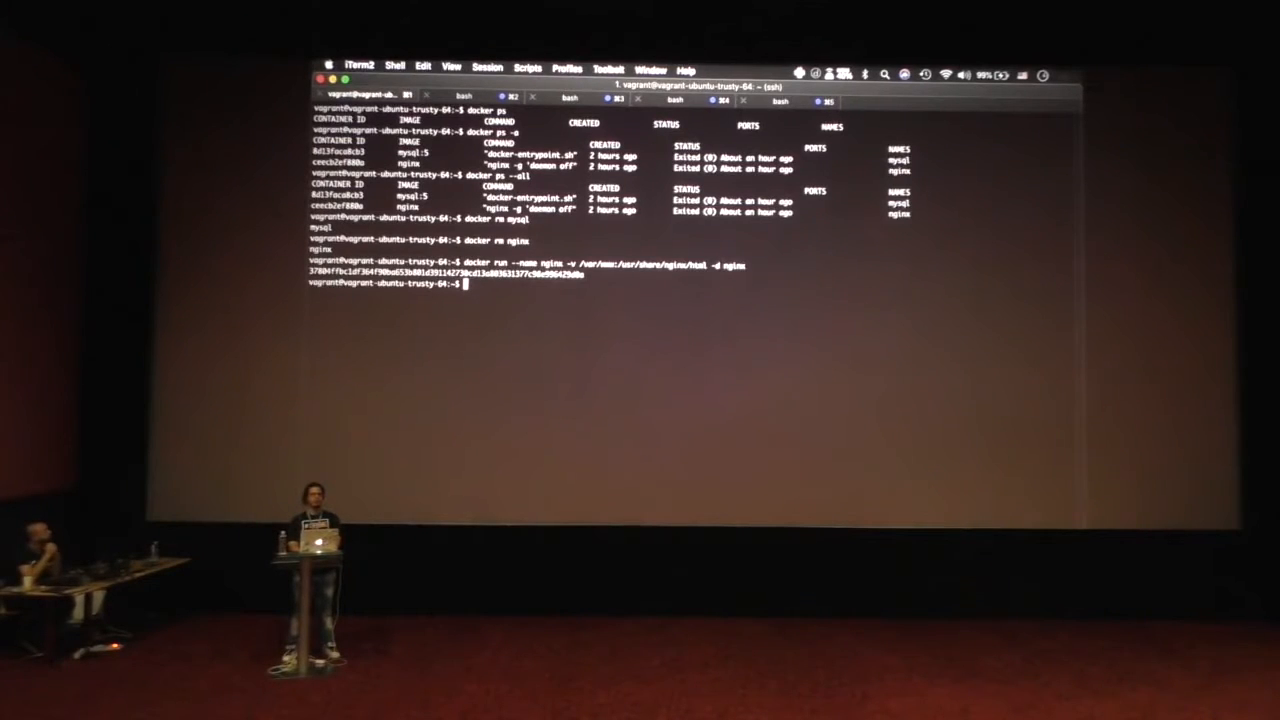
# - Force-remove the existing nginx container
pyautogui.write('docker ps')
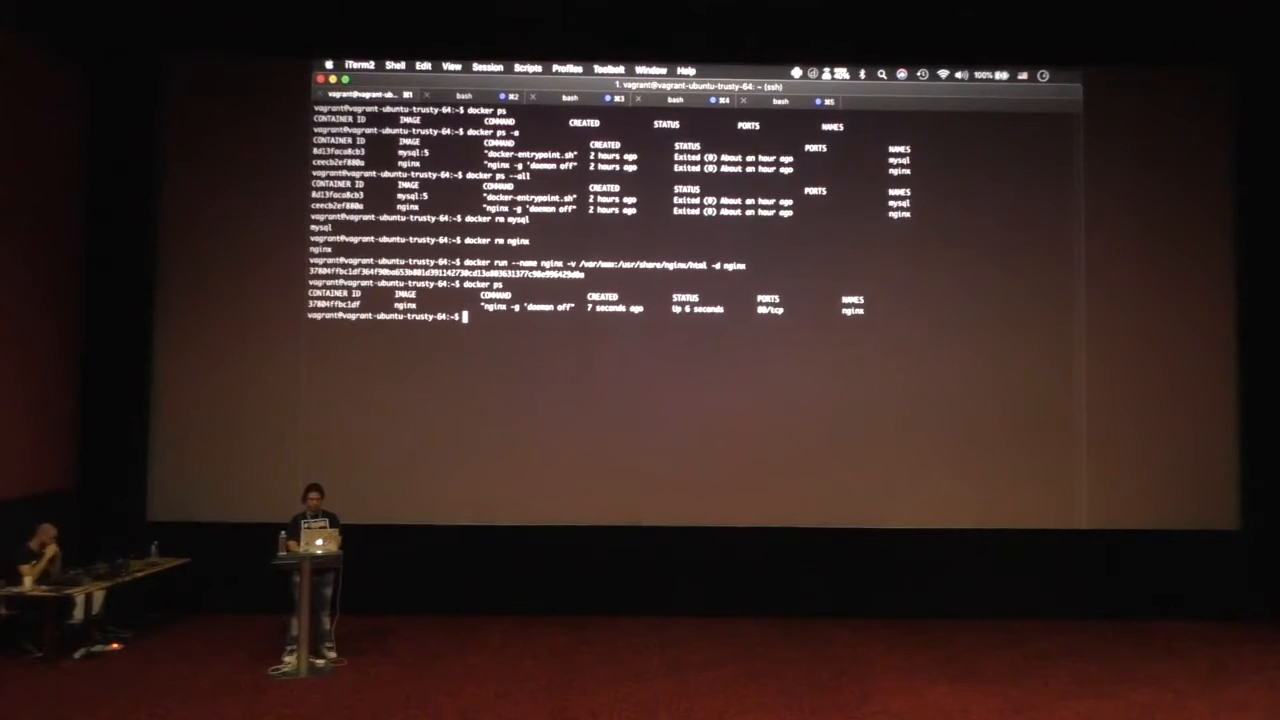
pyautogui.write('docker rm')
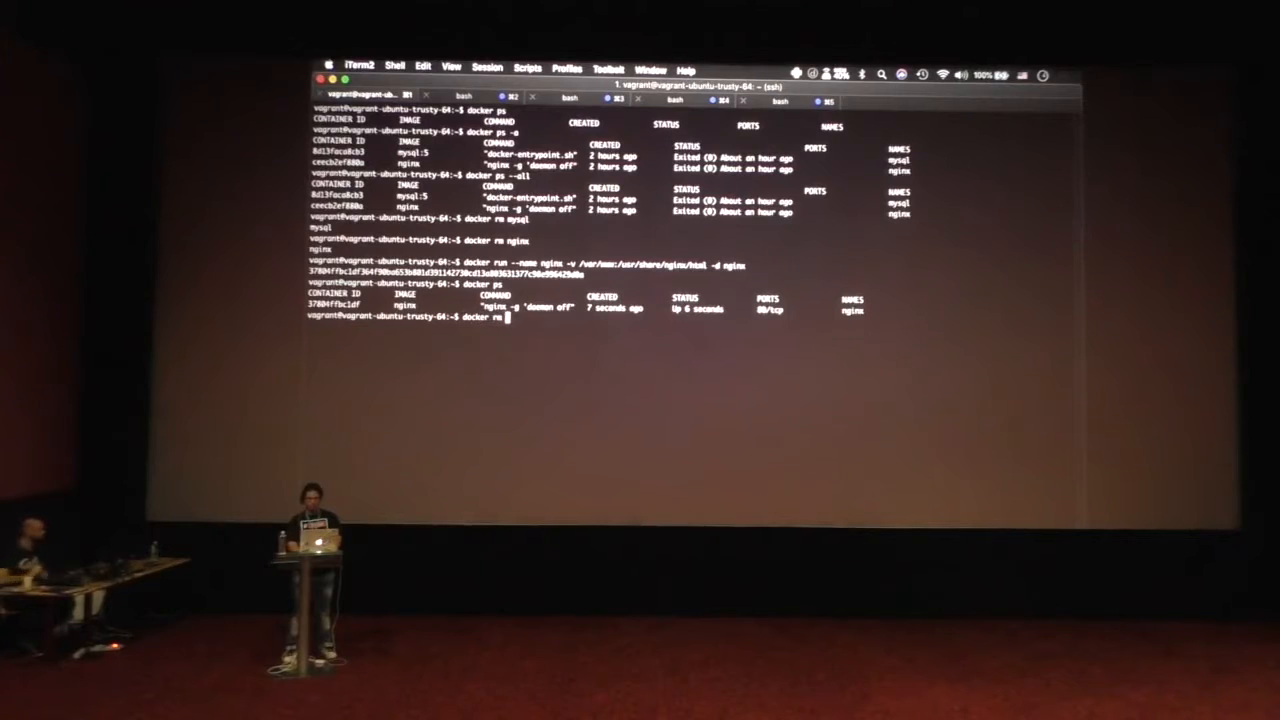
pyautogui.press('Return')
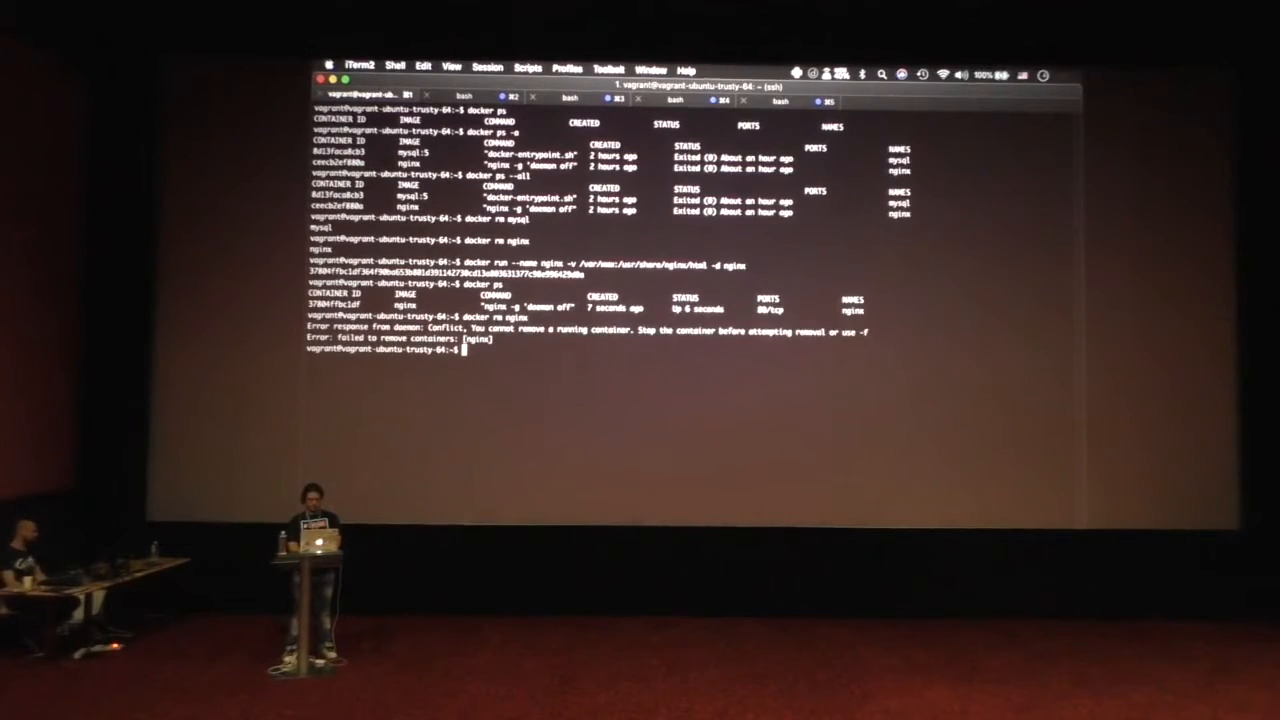
pyautogui.write('docker rm nginx')
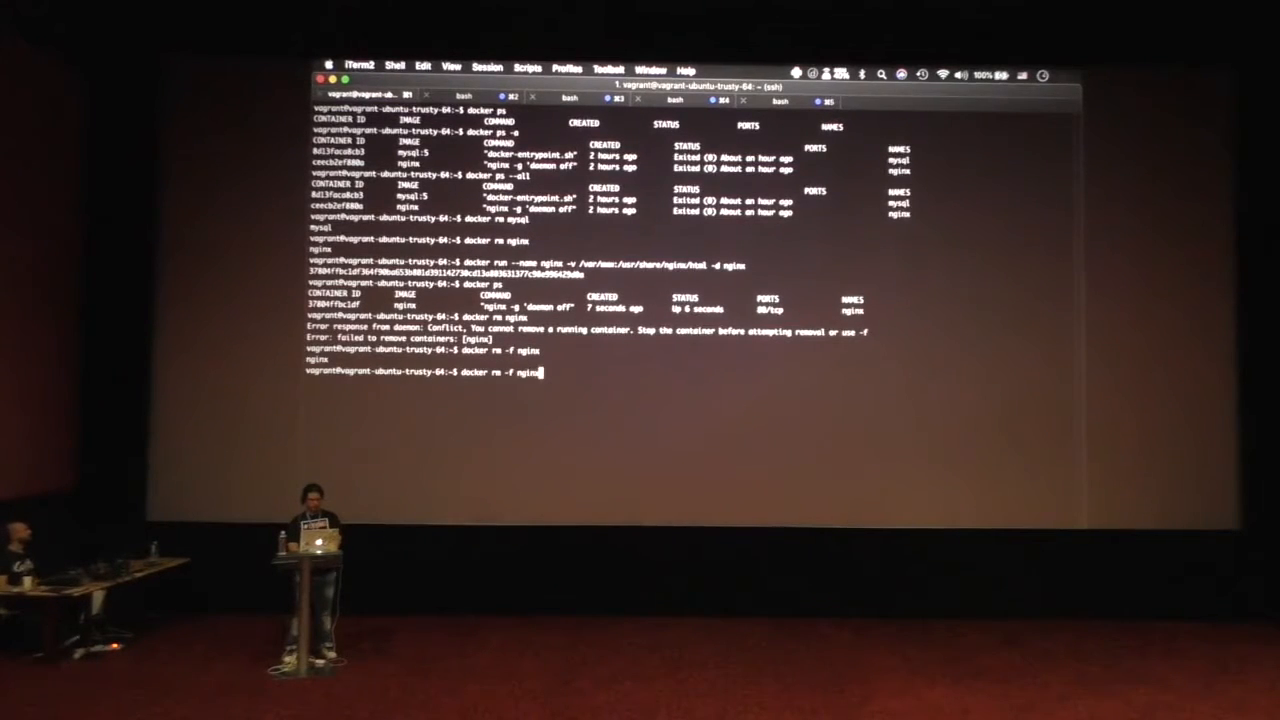
# - Relaunch nginx with /var/www mounted and port 80 published, then list running containers
pyautogui.write('docker run --name nginx -v /var/www:/usr/share/nginx/html -d nginx')
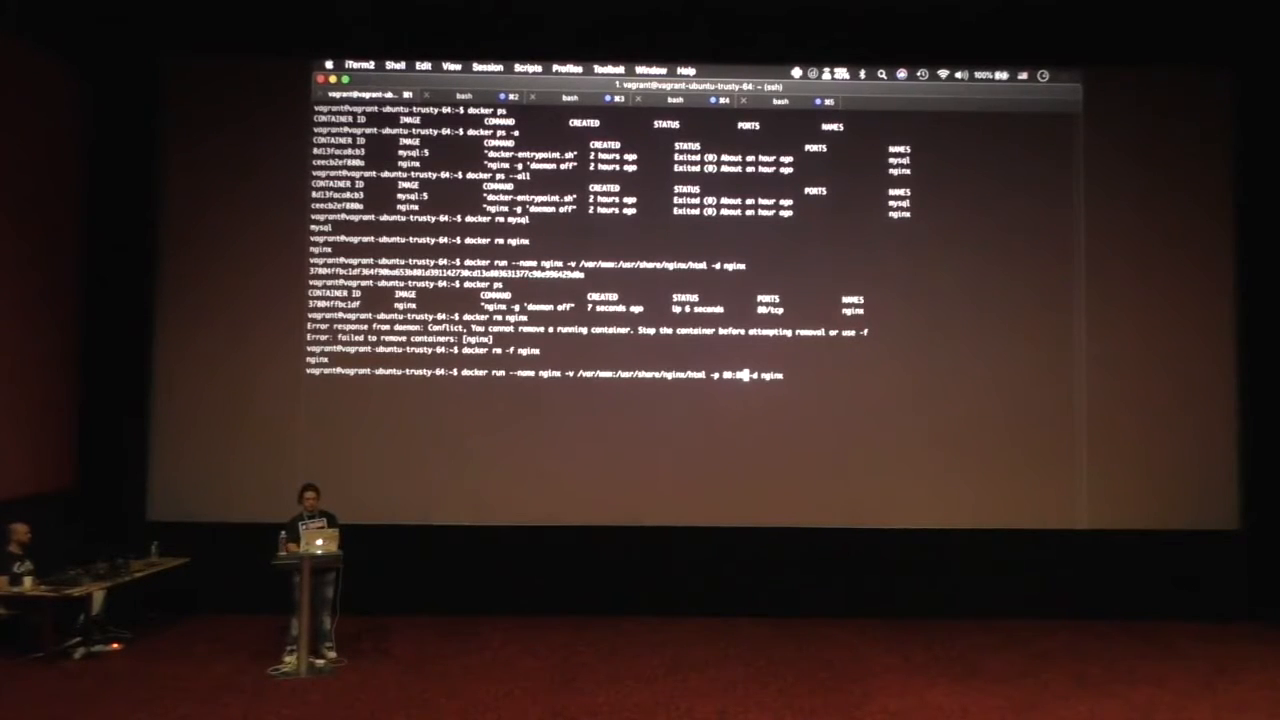
pyautogui.press('Return')
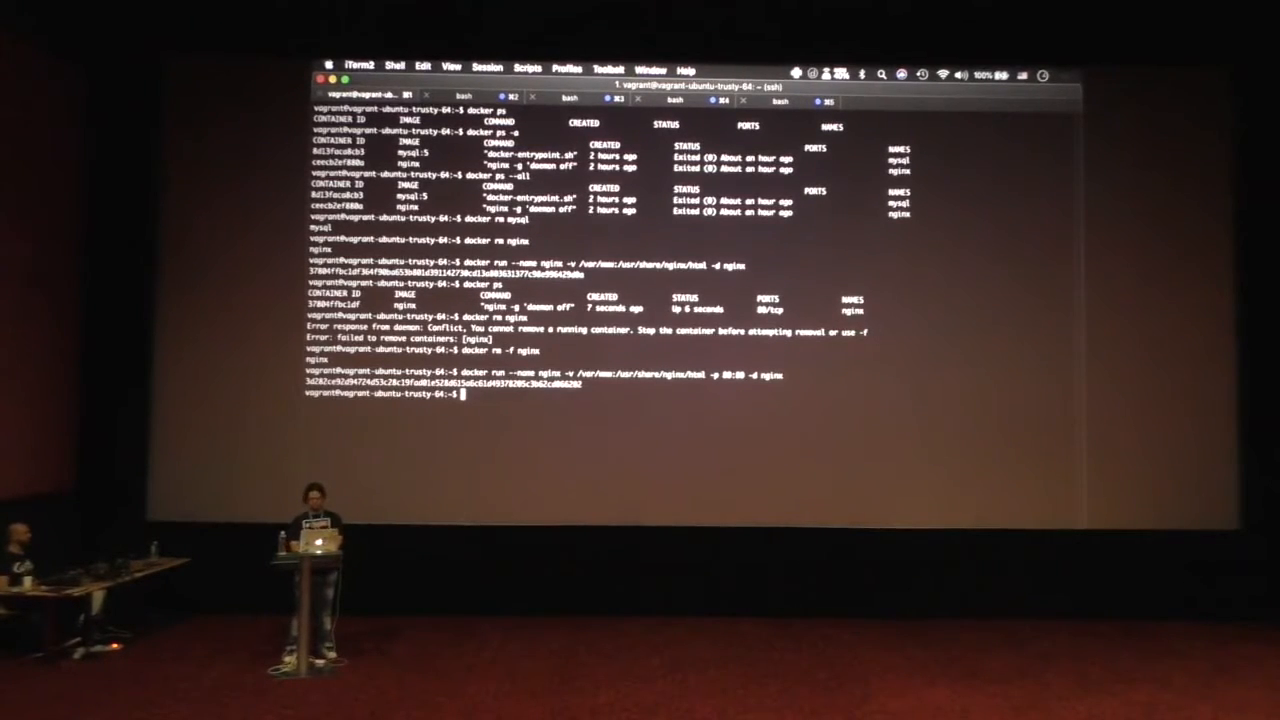
pyautogui.write('docker ps --name nginx -v /var/www/usr/share/nginx/html -d nginx')
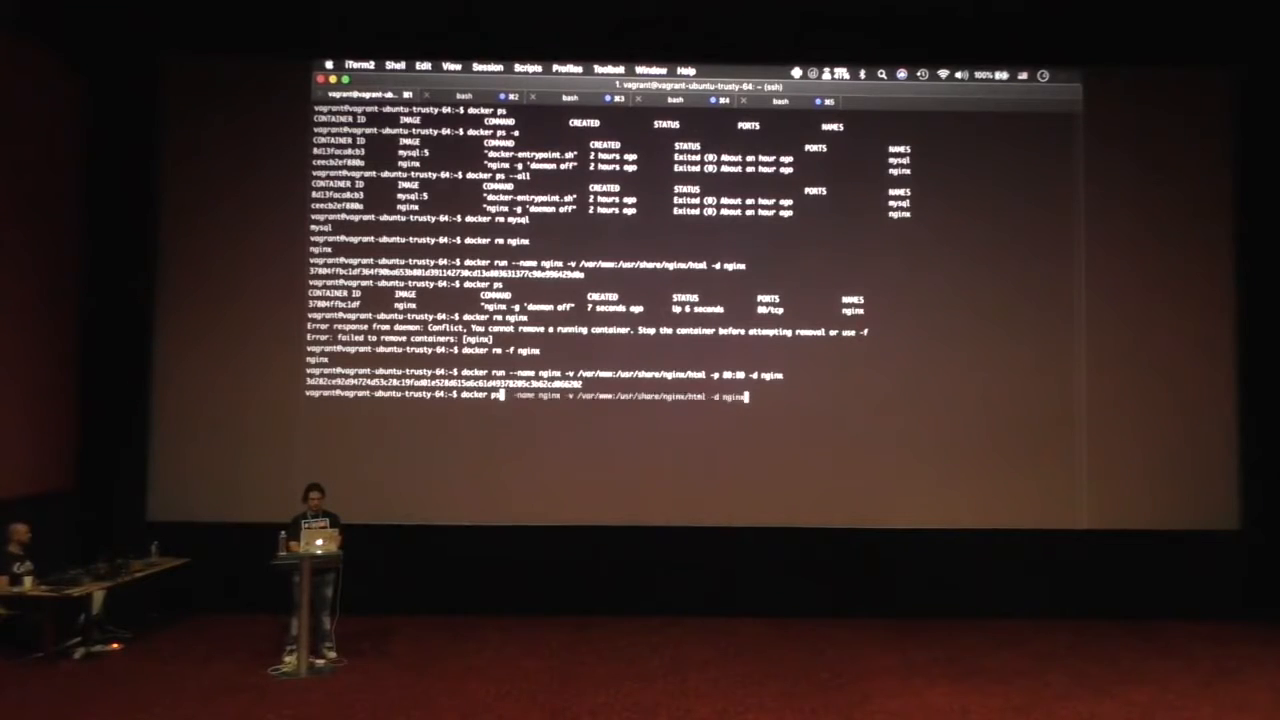
pyautogui.press('Return')
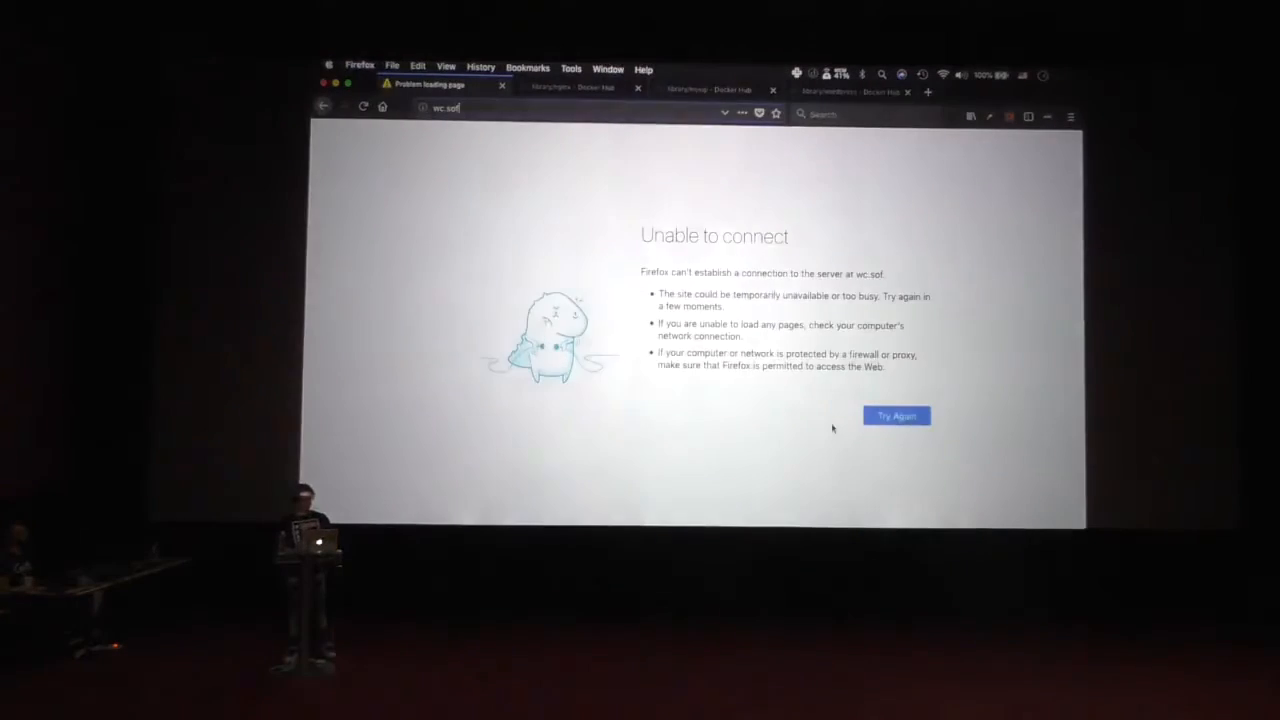
# - Retry loading the local site in Firefox
pyautogui.click(896, 414)
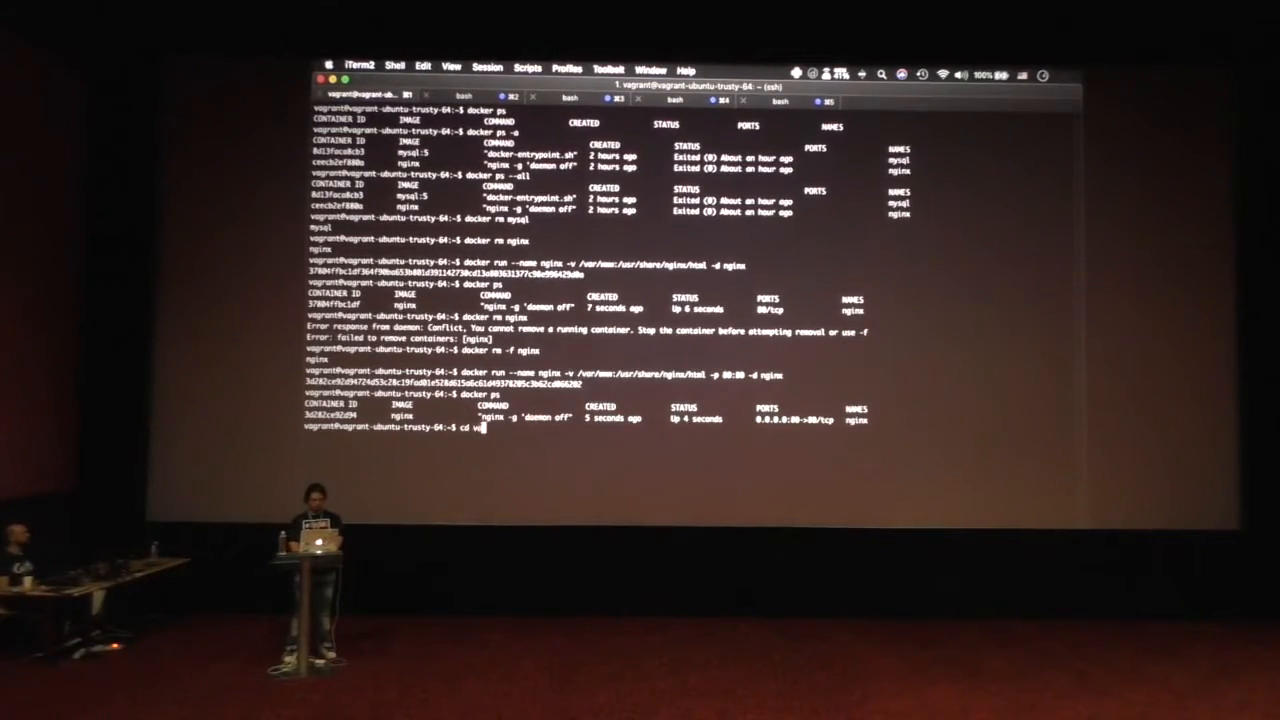
# - Edit /var/www/index.html in nano, adding 'Are you bored?' below the greeting, reopening with sudo
pyautogui.write('/var/www/')
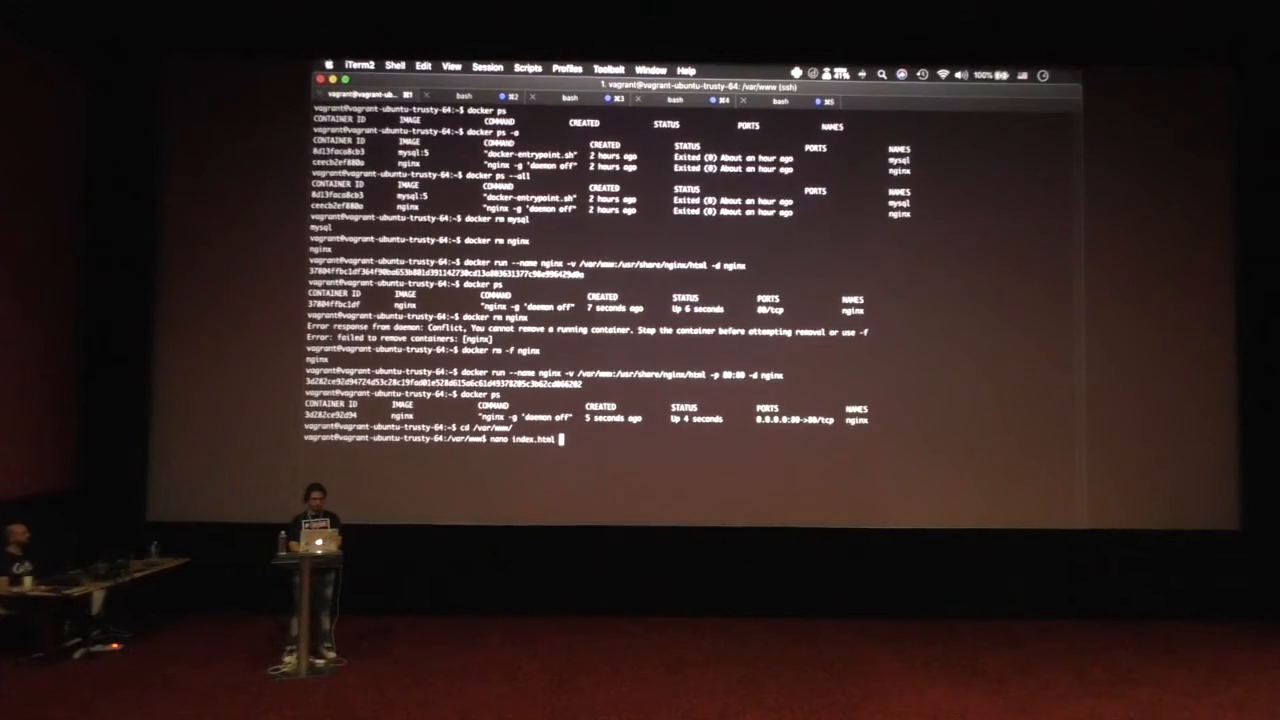
pyautogui.press('Return')
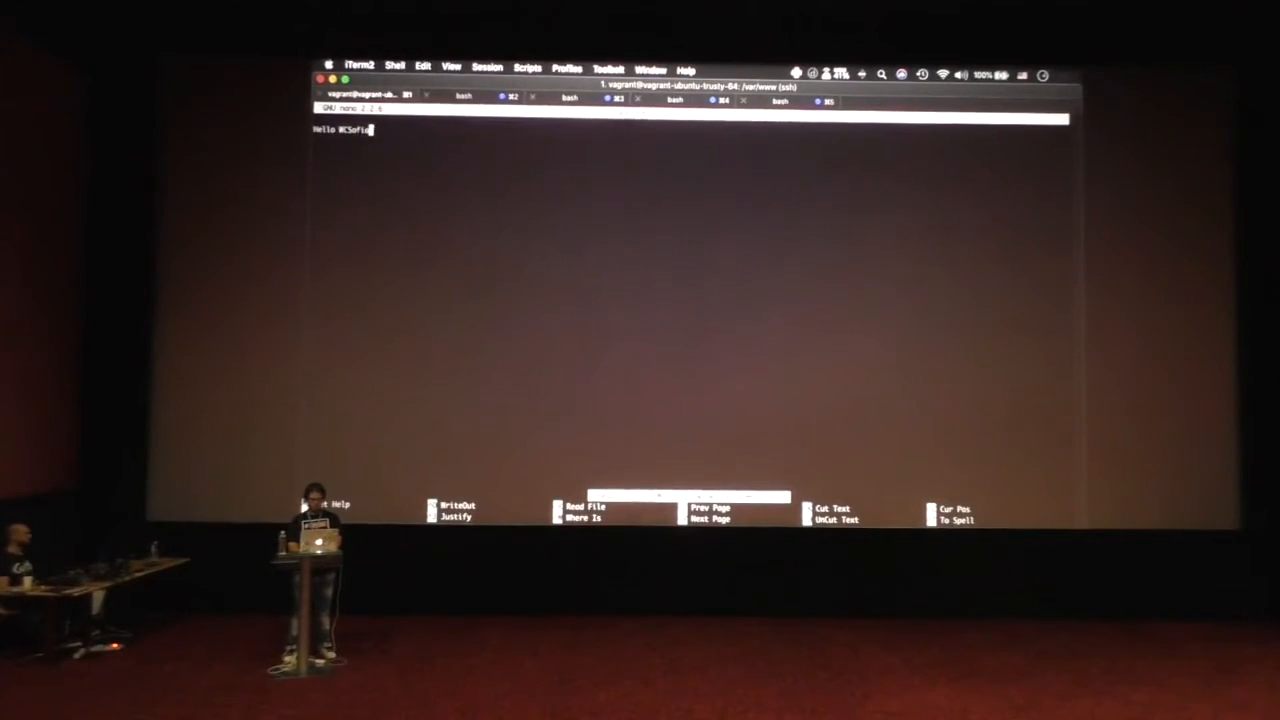
pyautogui.press('Return')
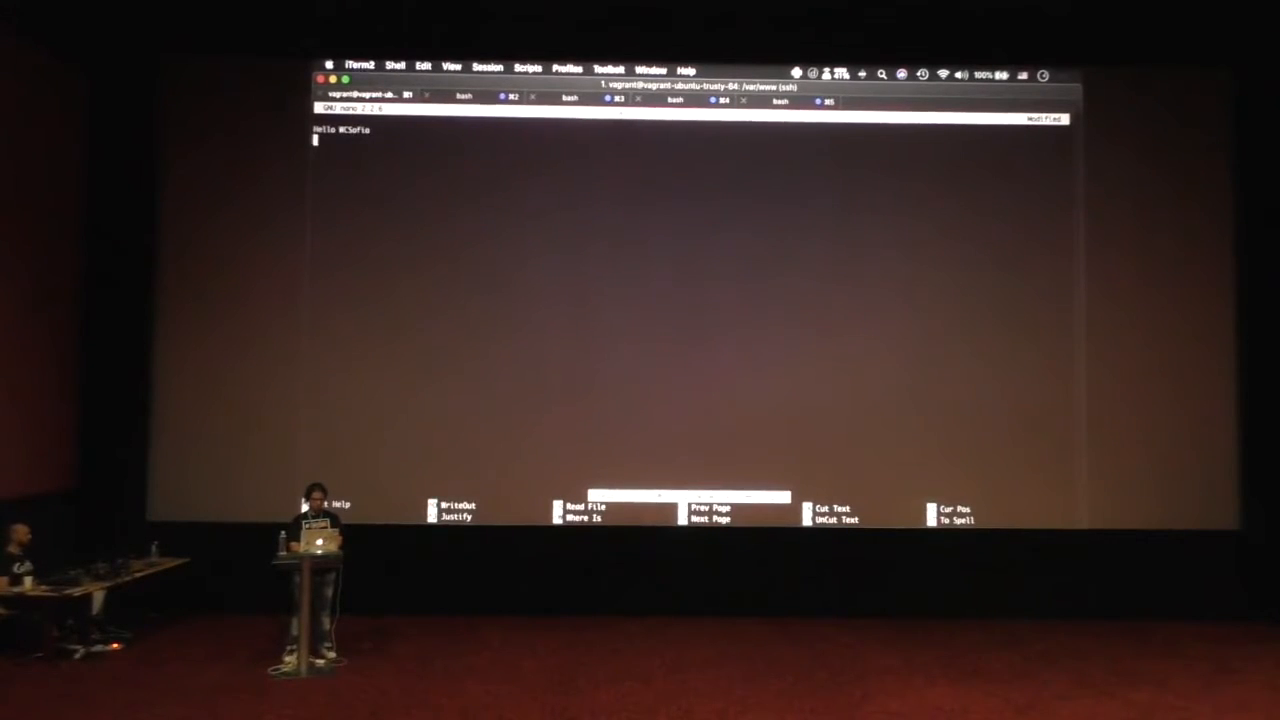
pyautogui.write('Are you bored?')
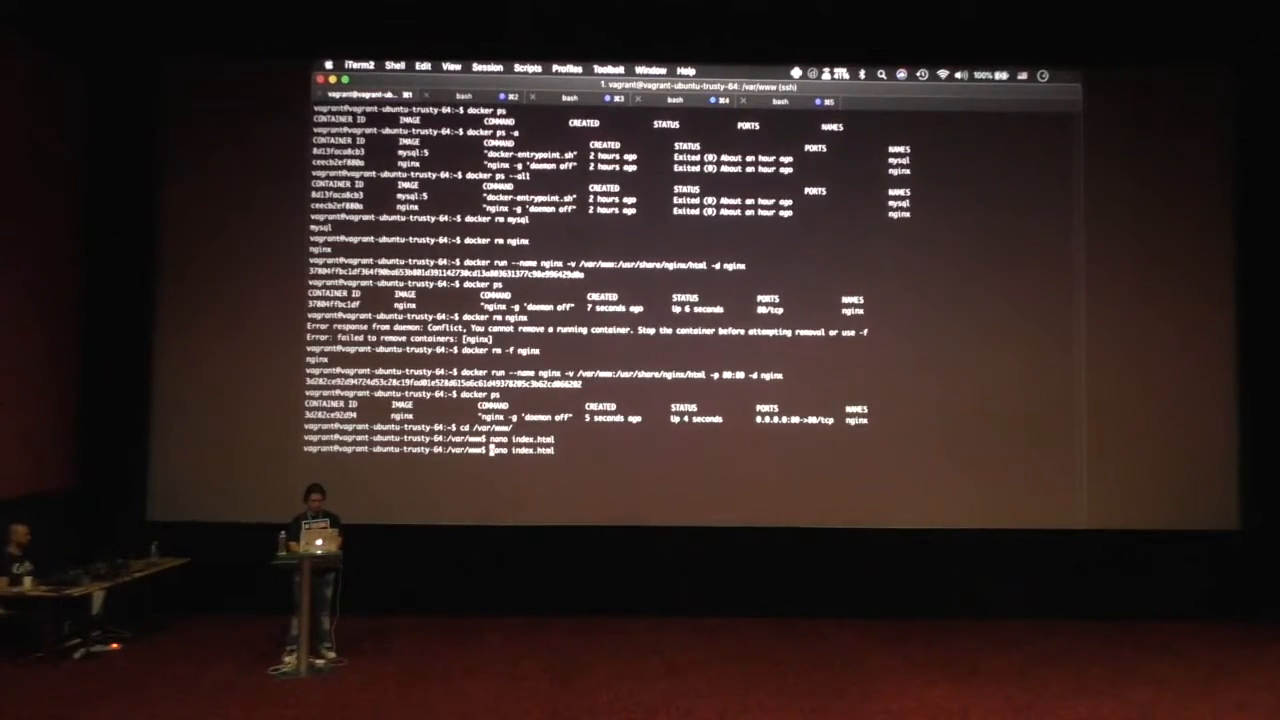
pyautogui.press('Return')
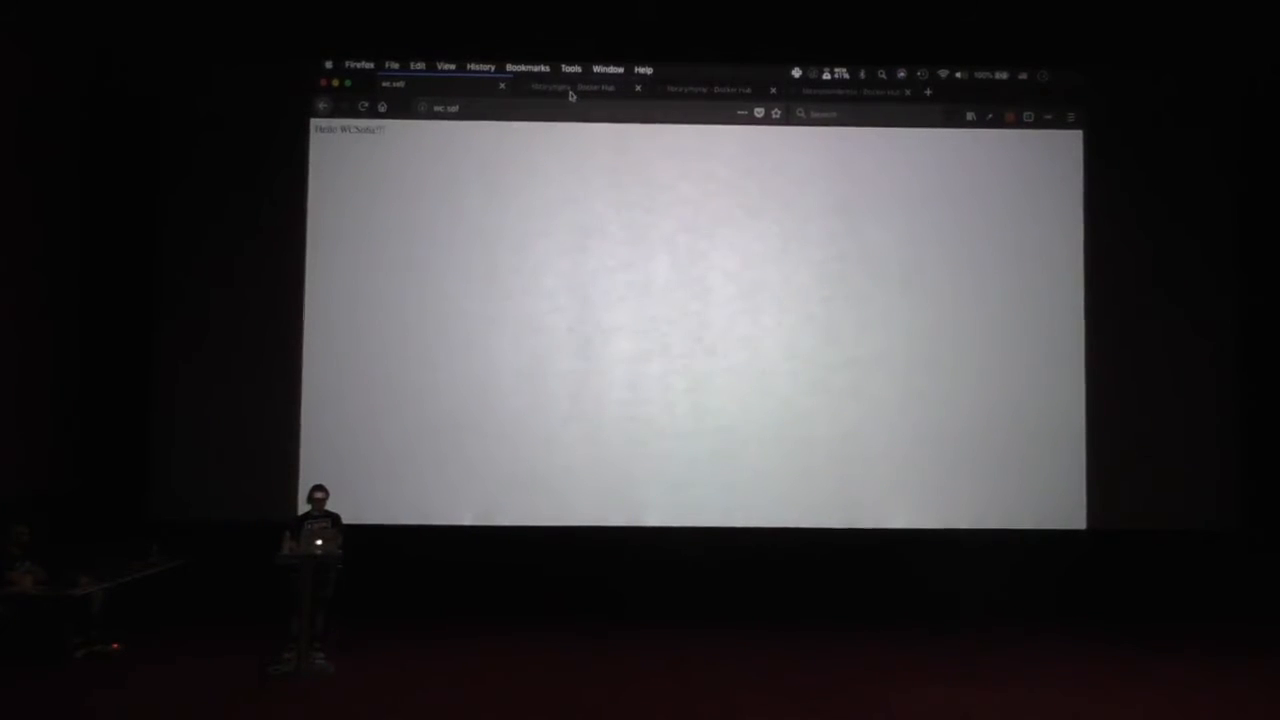
# - Browse the Docker Hub page for the official nginx image
pyautogui.click(570, 88)
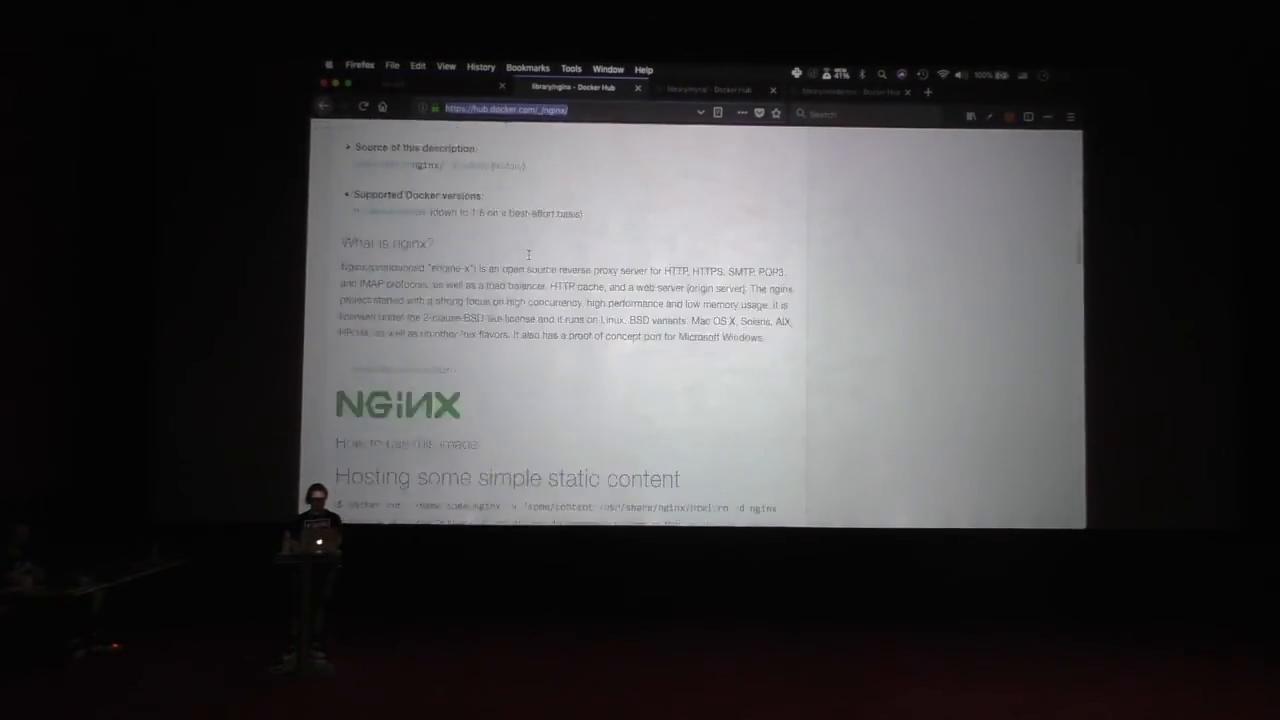
pyautogui.scroll(3)
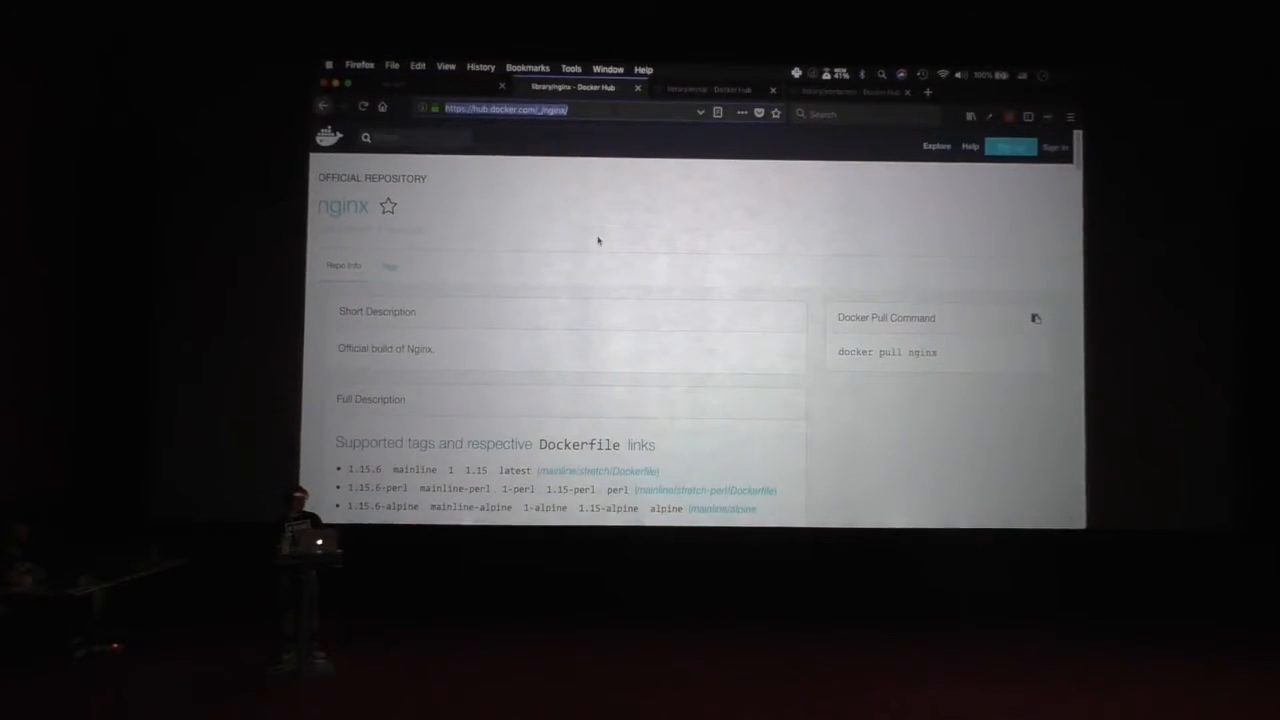
pyautogui.scroll(-3)
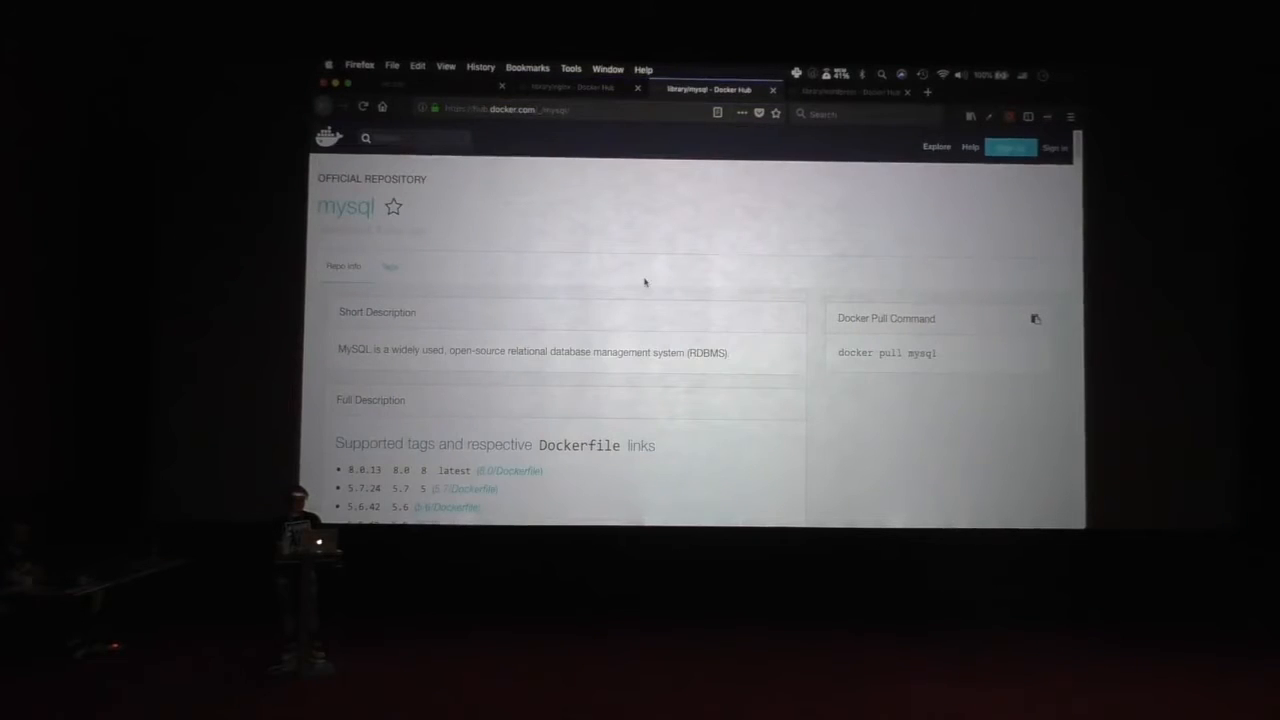
pyautogui.scroll(-3)
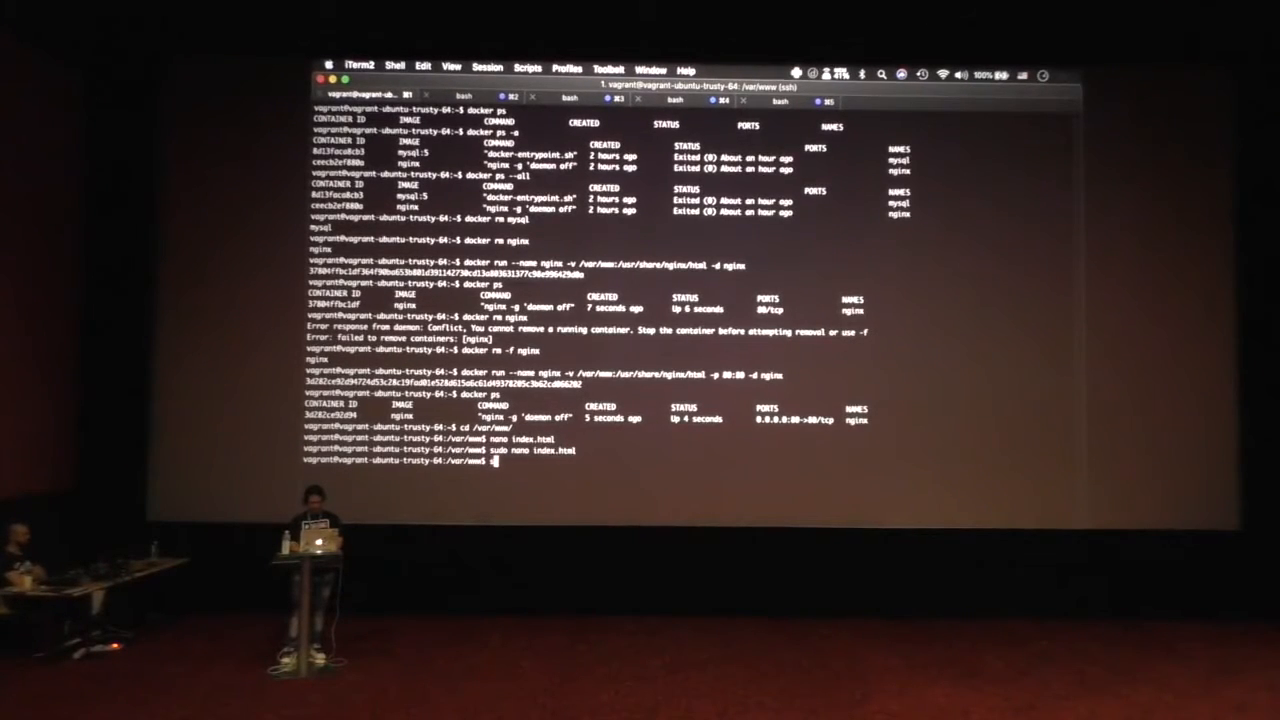
# - Start a sudo docker run command naming the container mysql with a volume mounted at /var/lib/mysql
pyautogui.write('sudo')
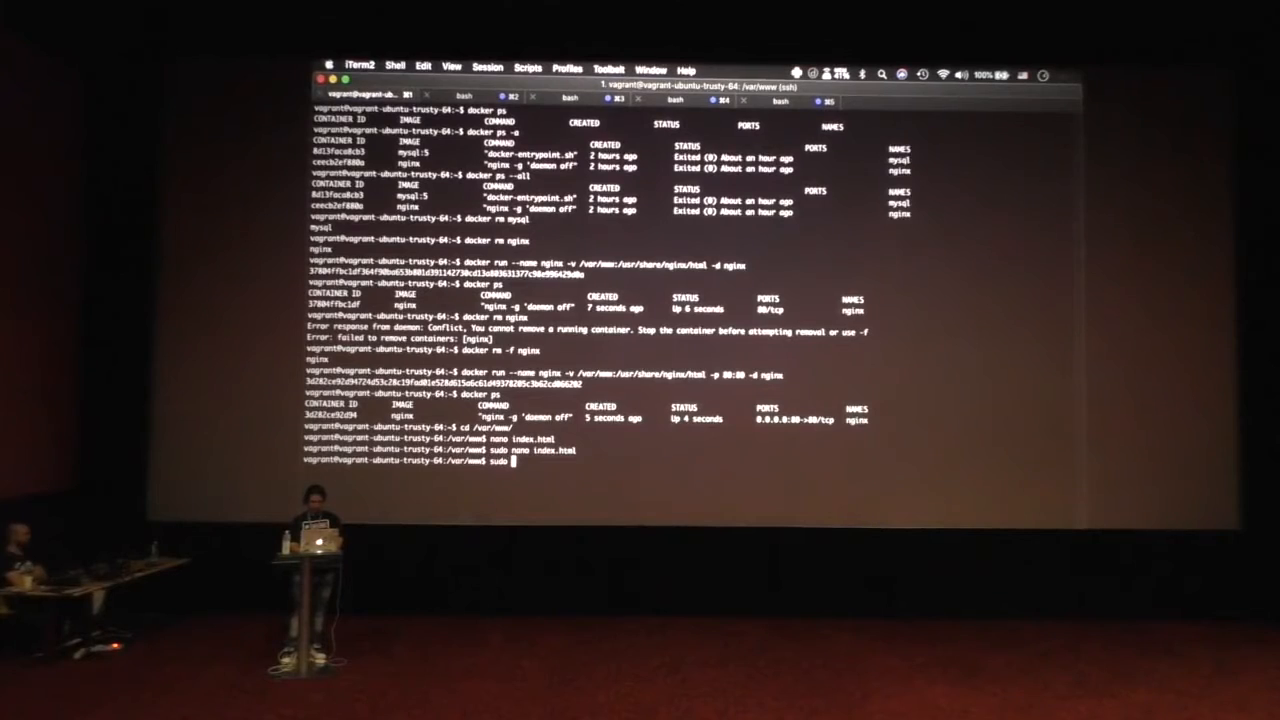
pyautogui.write('docker run --name')
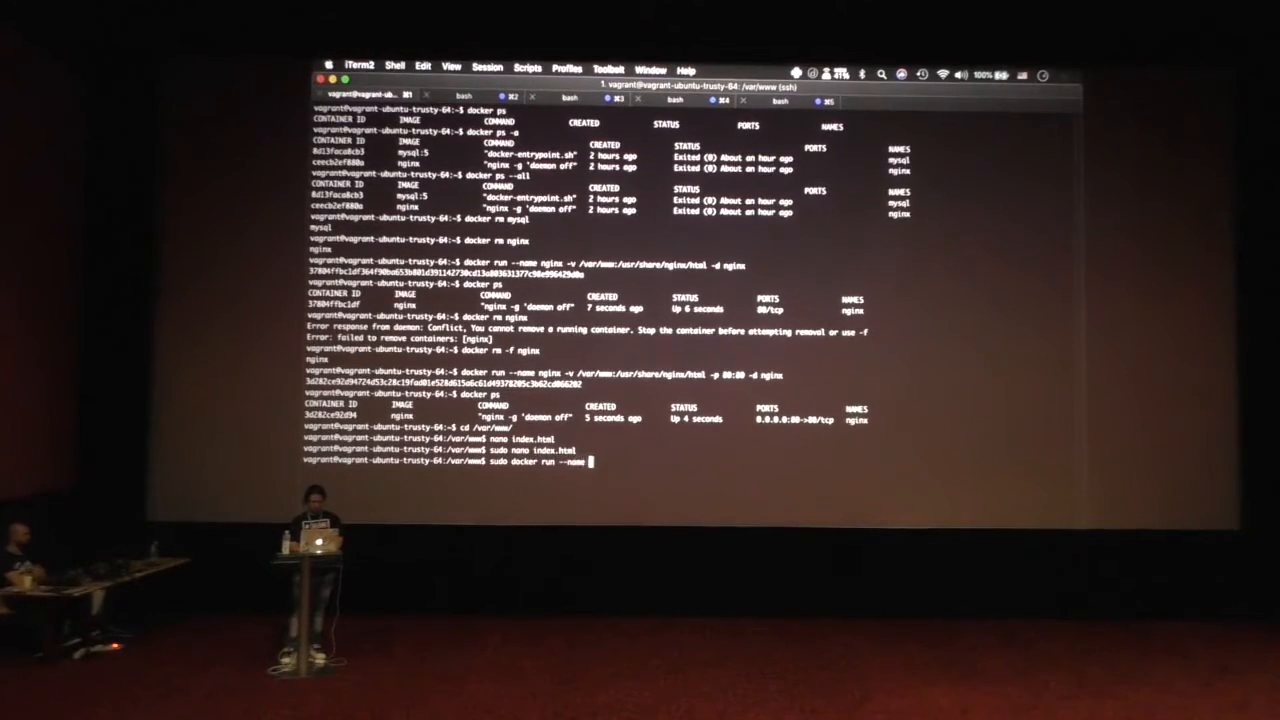
pyautogui.write('mysql -v /var/lib/mysql')
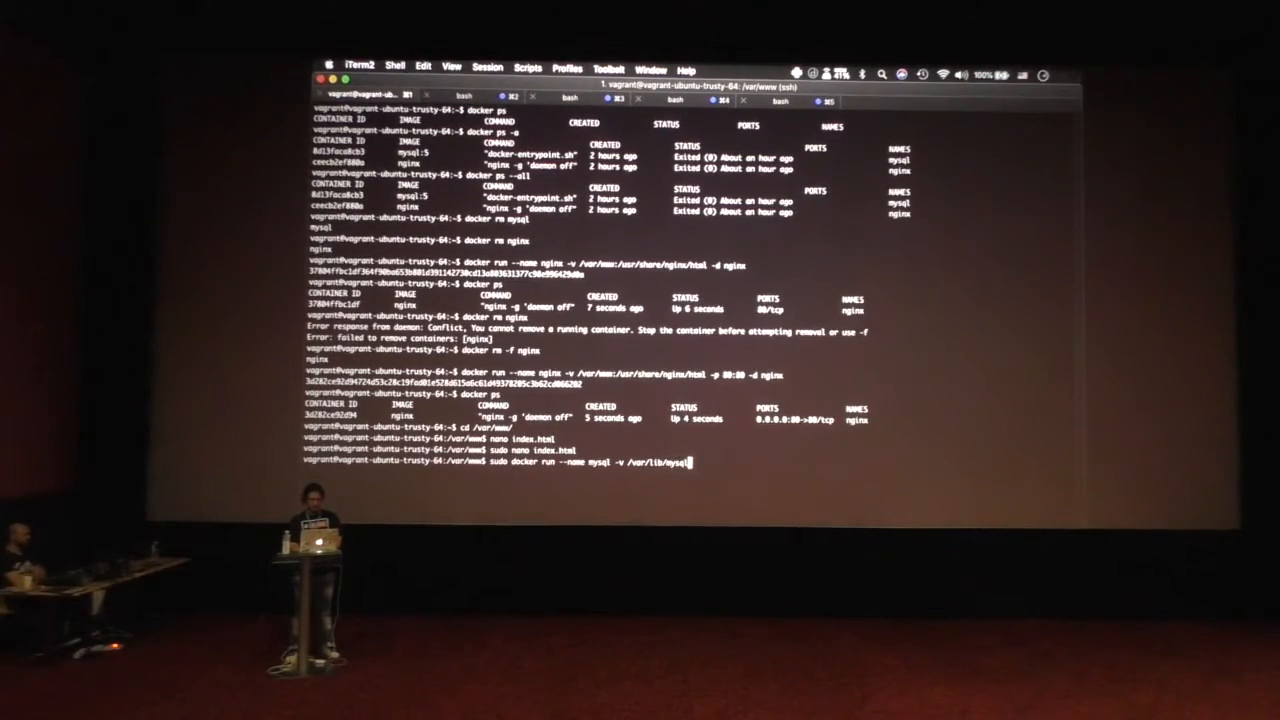
pyautogui.write(':/var/')
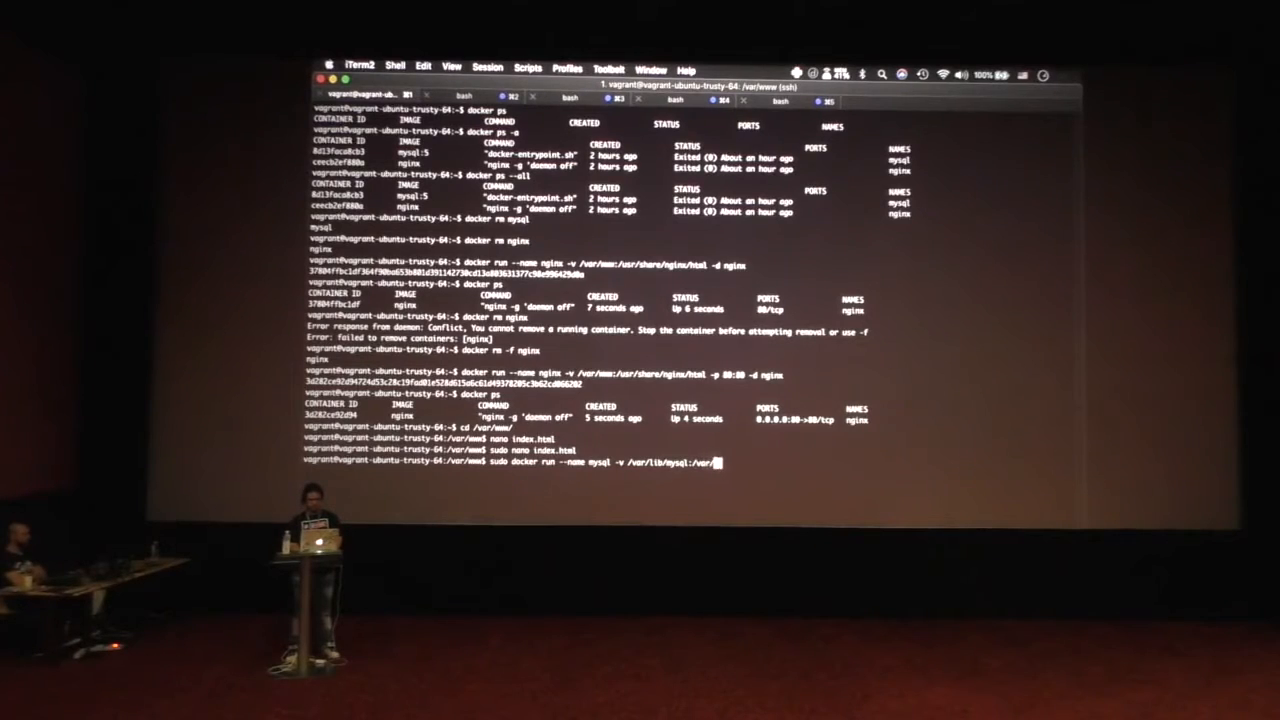
pyautogui.write('/var/lib/mysql -p')
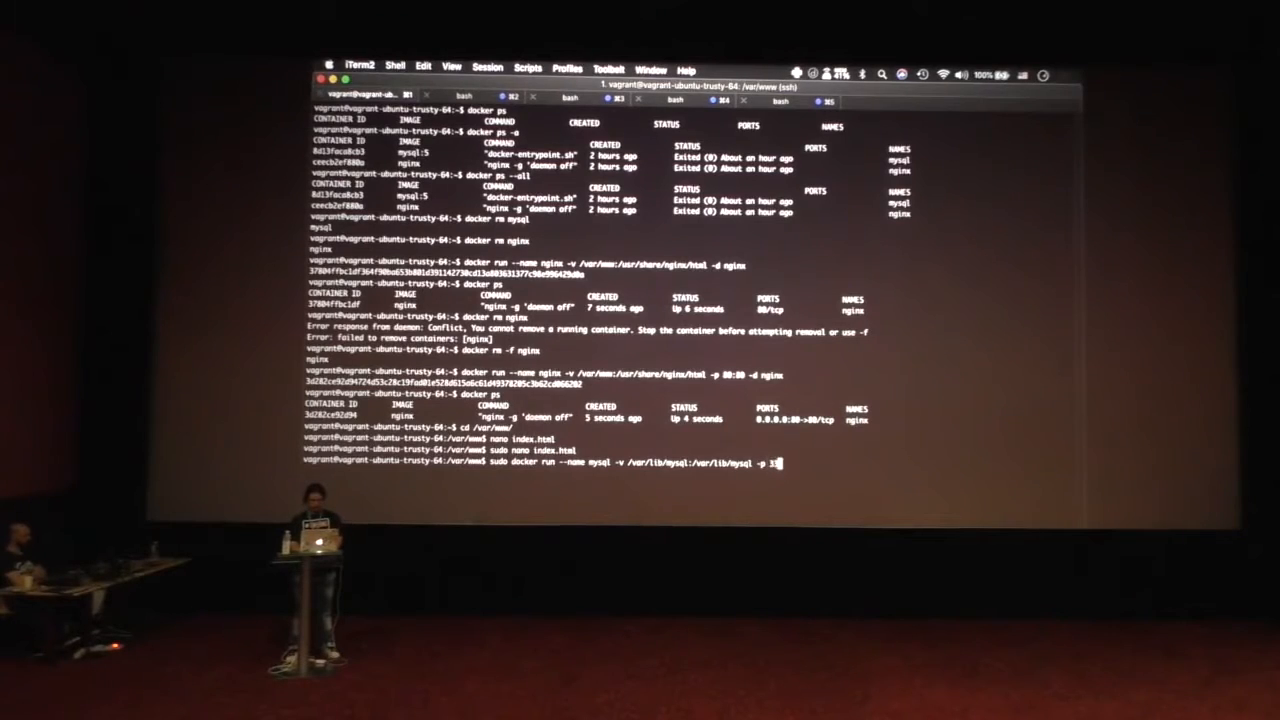
# - Add port 3306:3306, the MYSQL_ROOT_PASSWORD environment variable and -d mysql to the command
pyautogui.write('3306:3306')
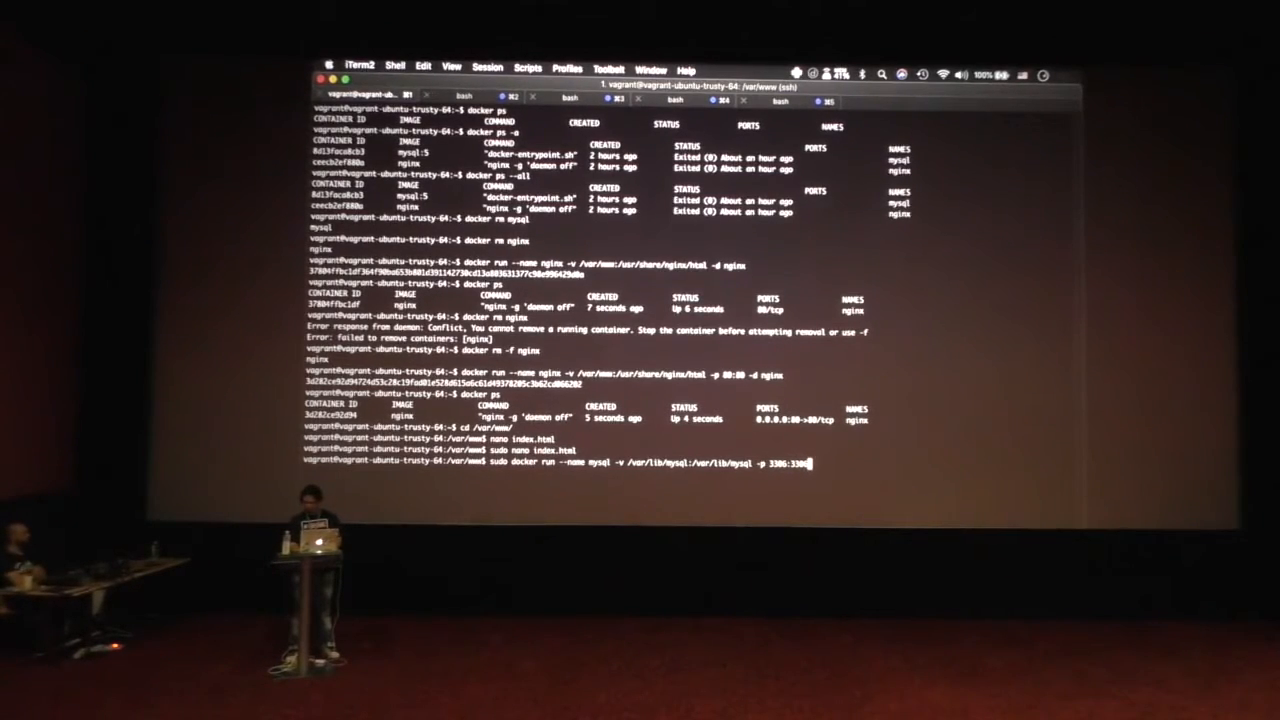
pyautogui.write('-e')
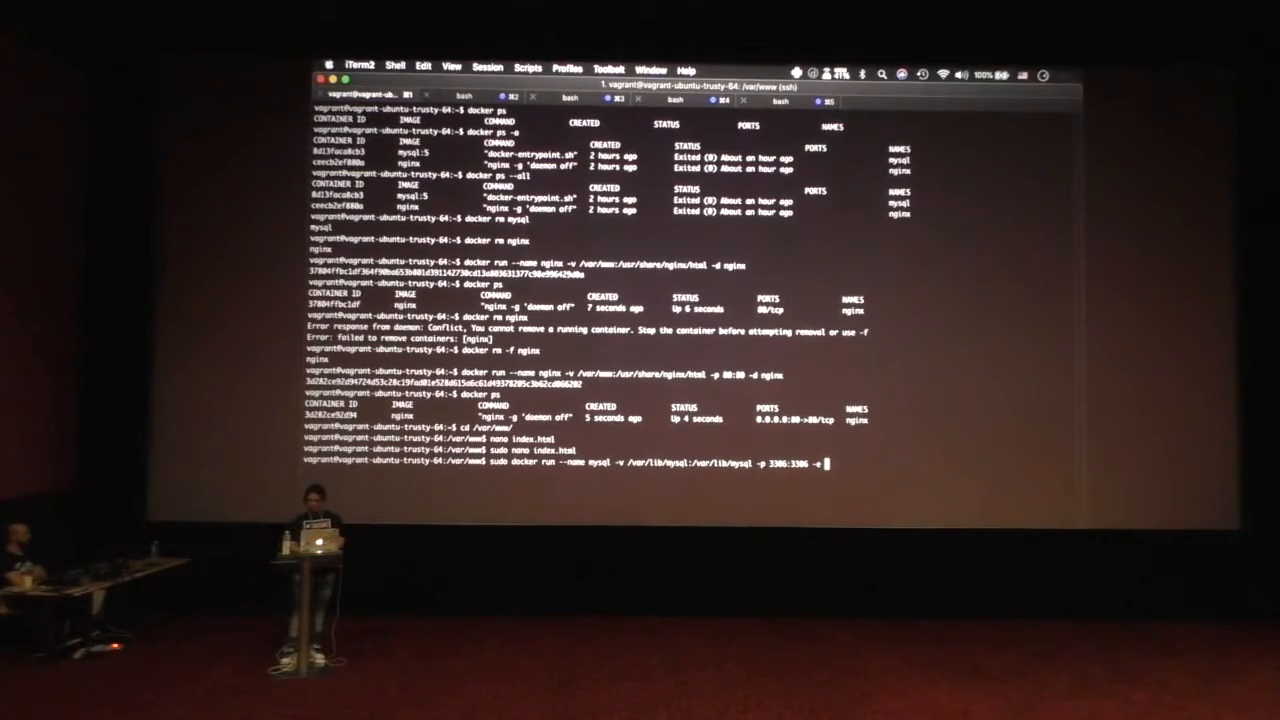
pyautogui.write('MYSQL_ROOT_')
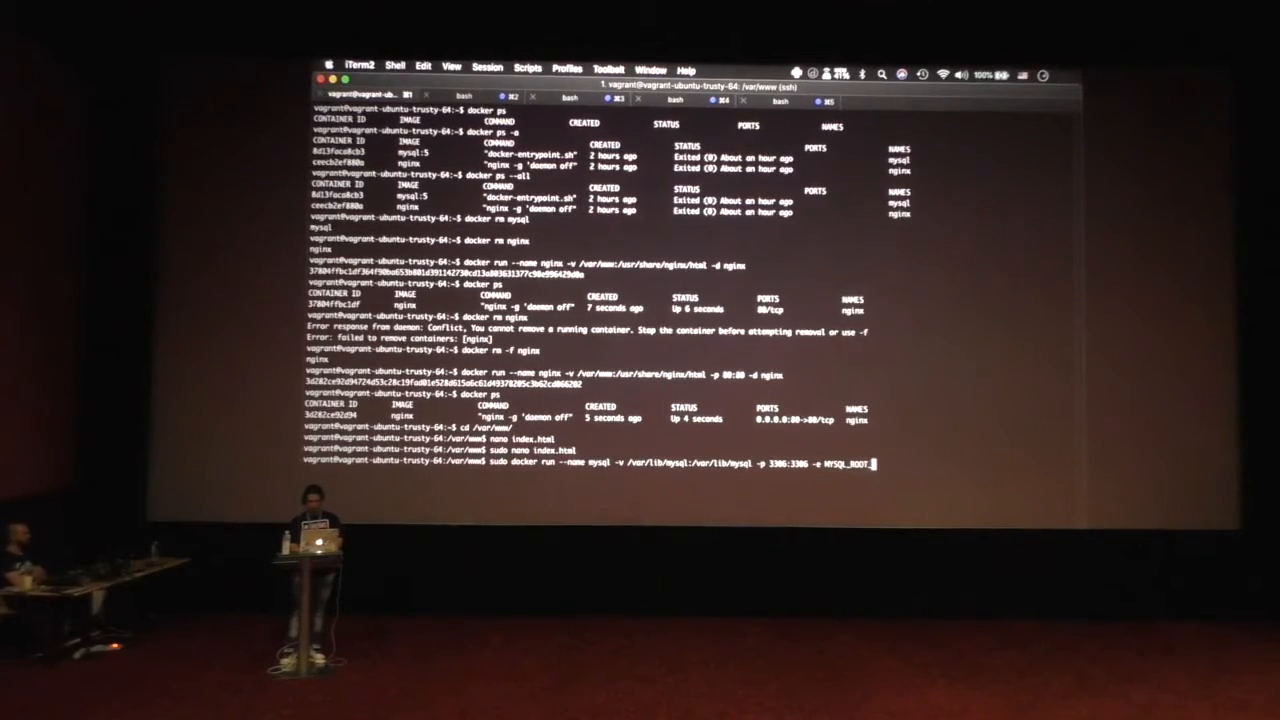
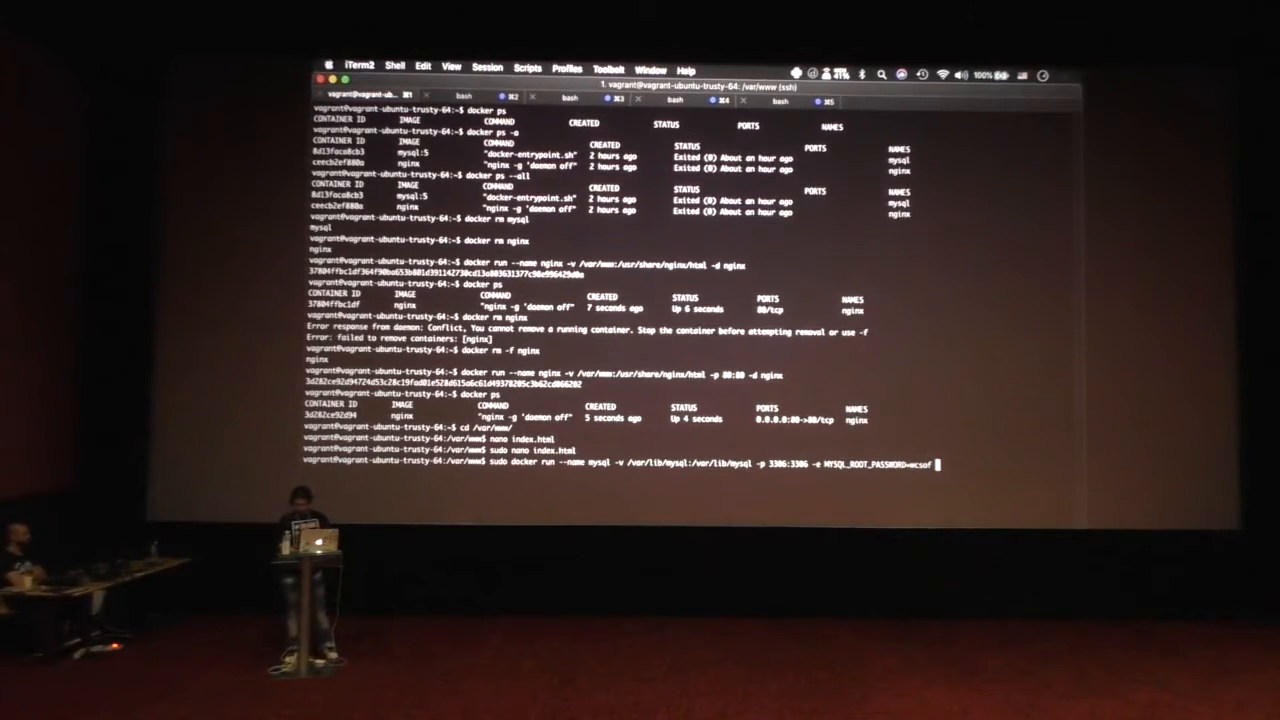
pyautogui.write('-d')
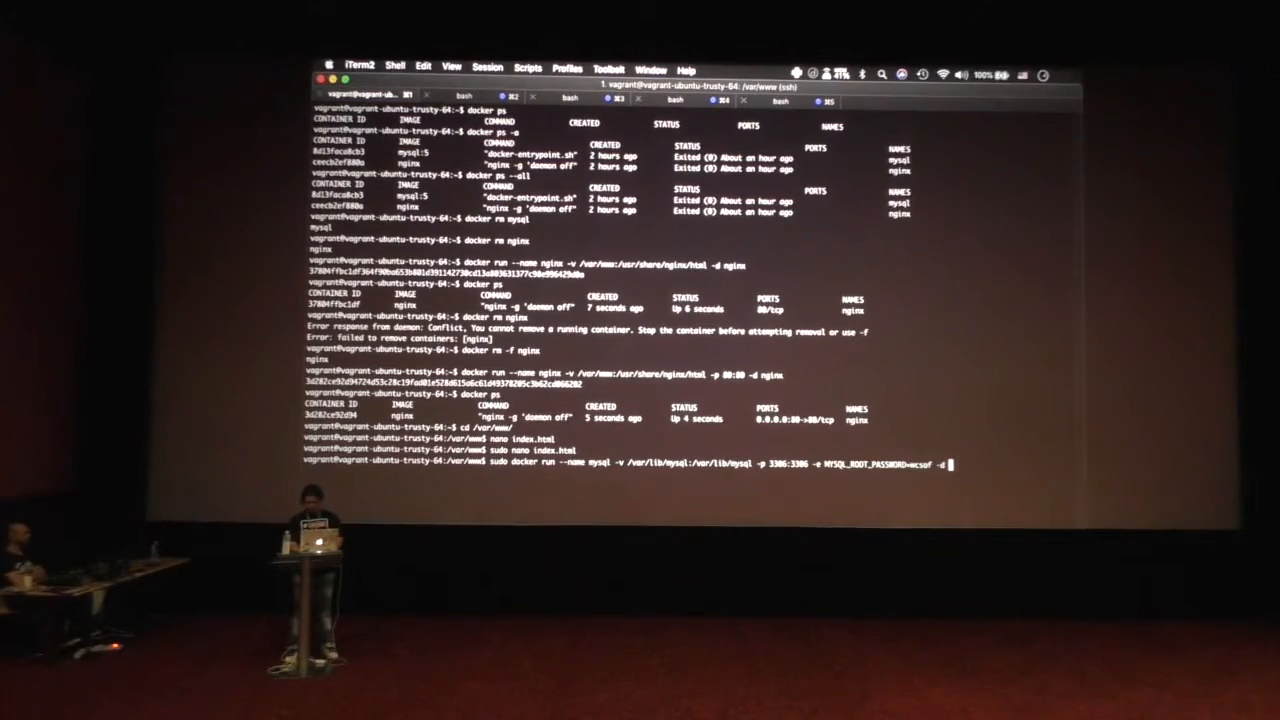
pyautogui.write('mysql')
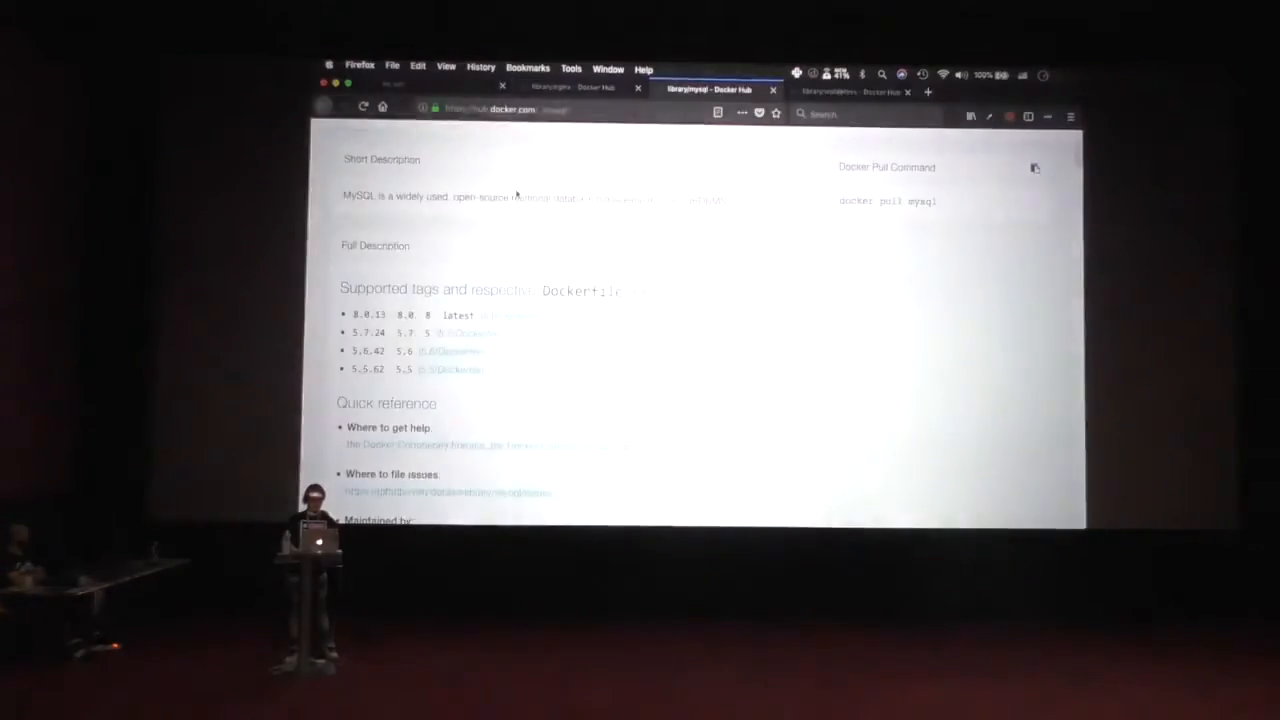
# - Scroll the Docker Hub mysql page to read its supported tags
pyautogui.scroll(-3)
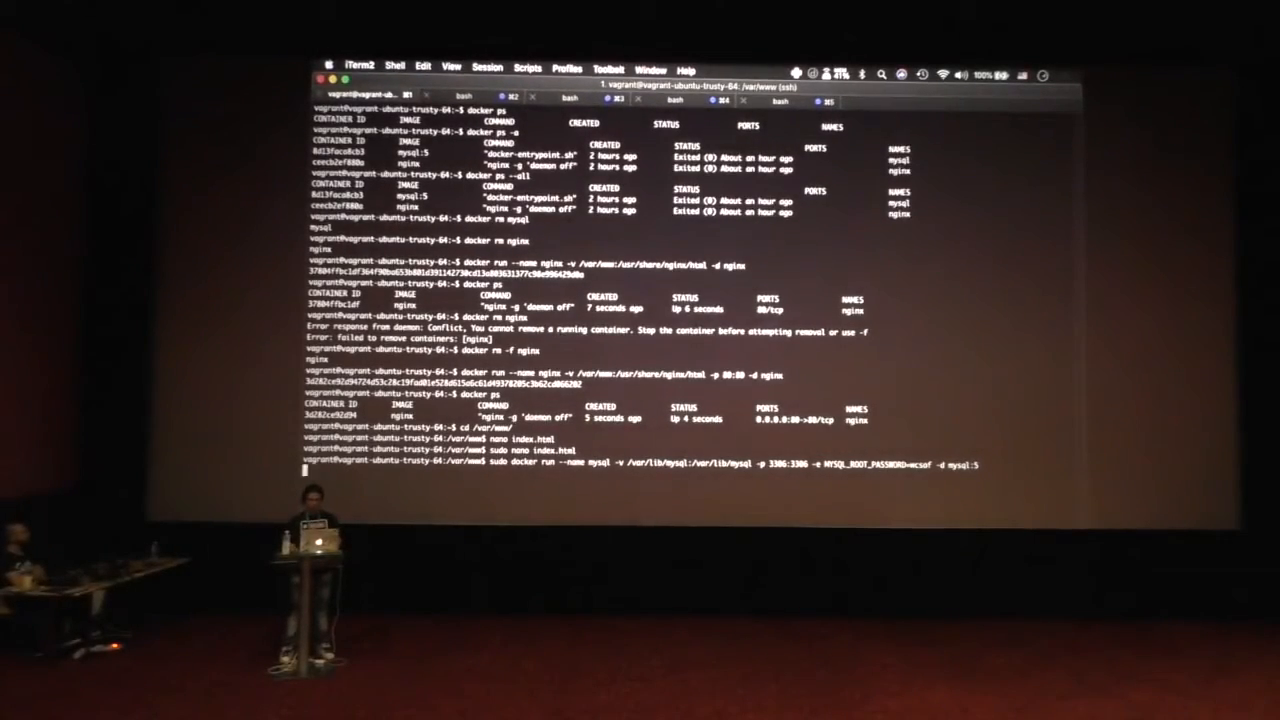
# - Run the command to start the mysql:5 container in the background, printing its container id
pyautogui.press('Return')
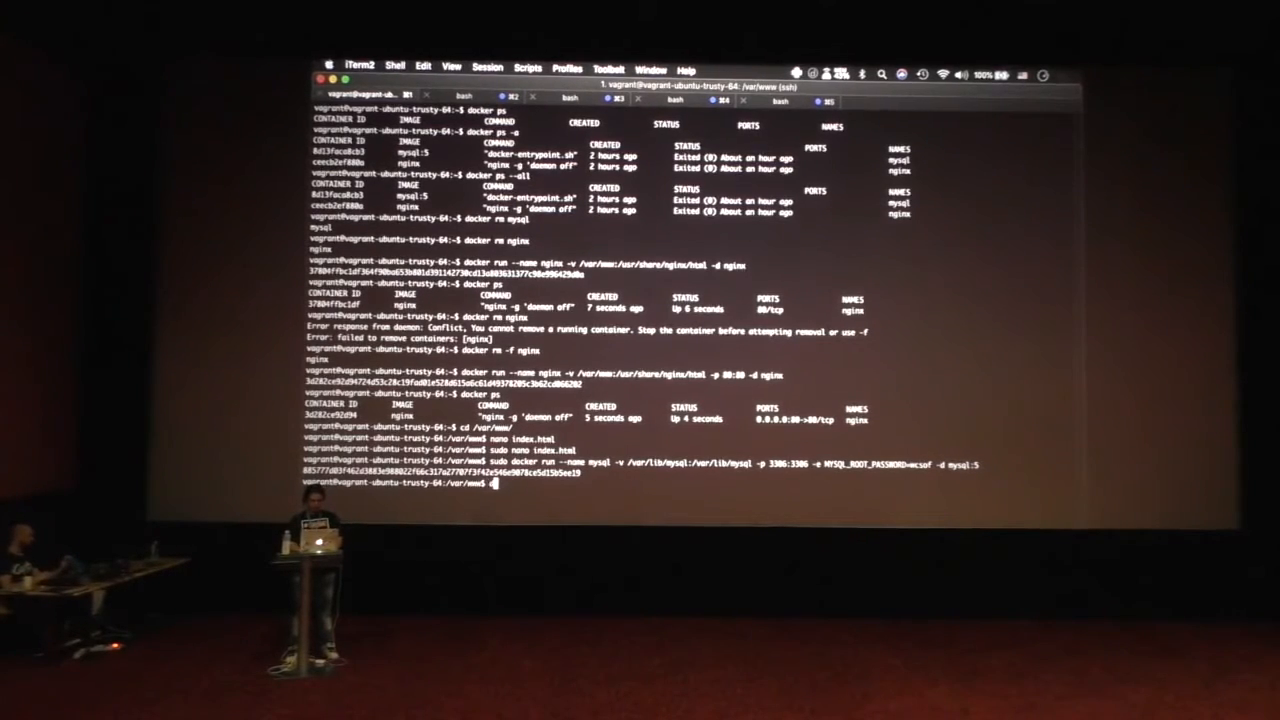
pyautogui.press('Return')
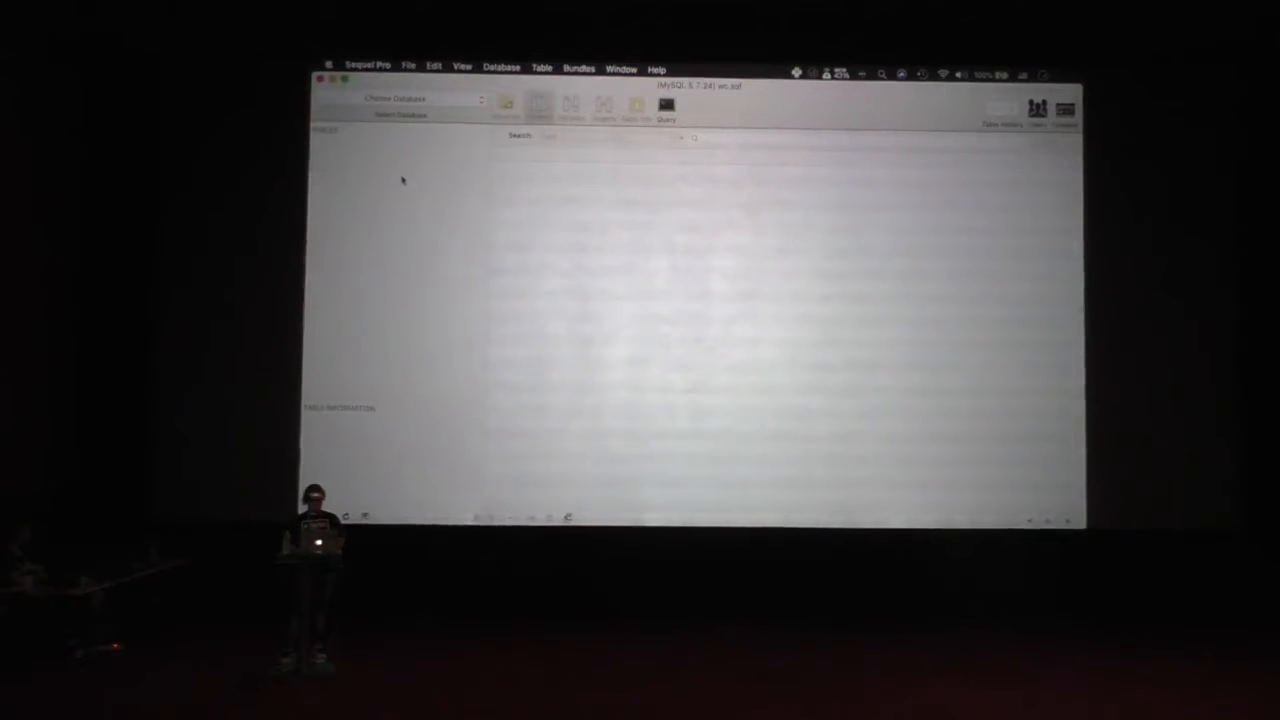
# - Connect Sequel Pro over SSH to 127.0.0.1 as root via SSH user vagrant
pyautogui.click(400, 100)
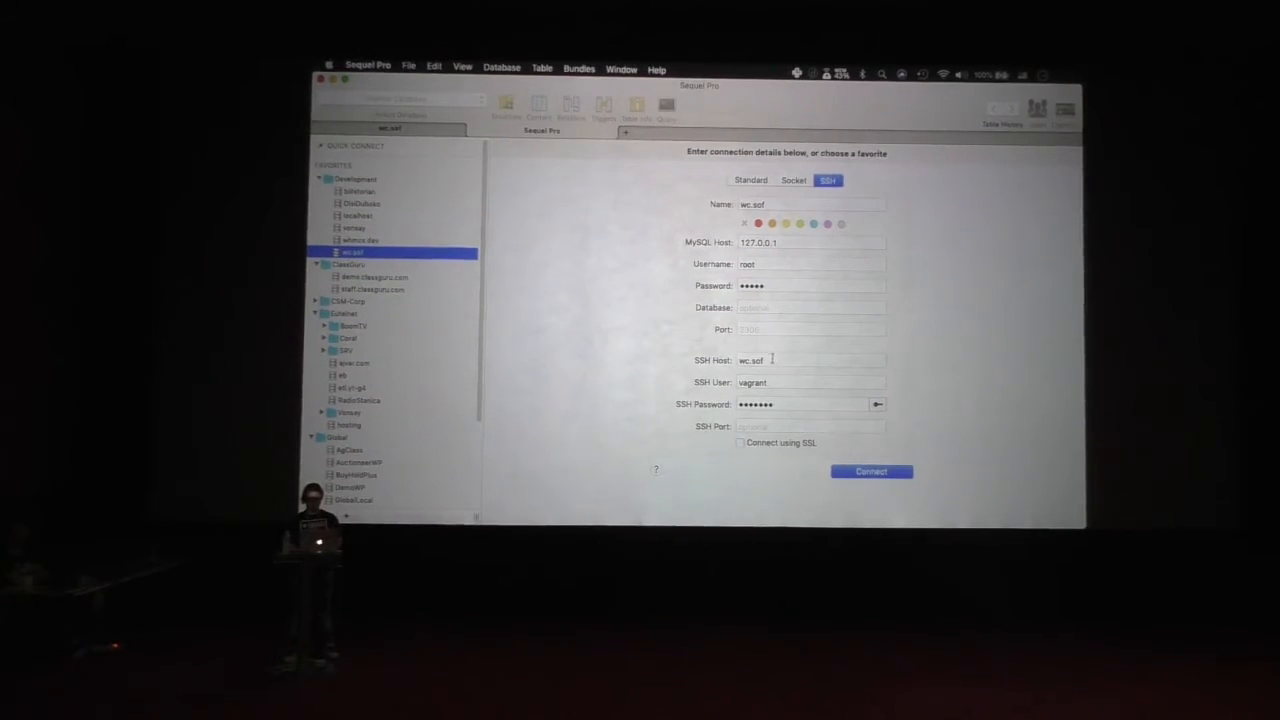
pyautogui.click(810, 360)
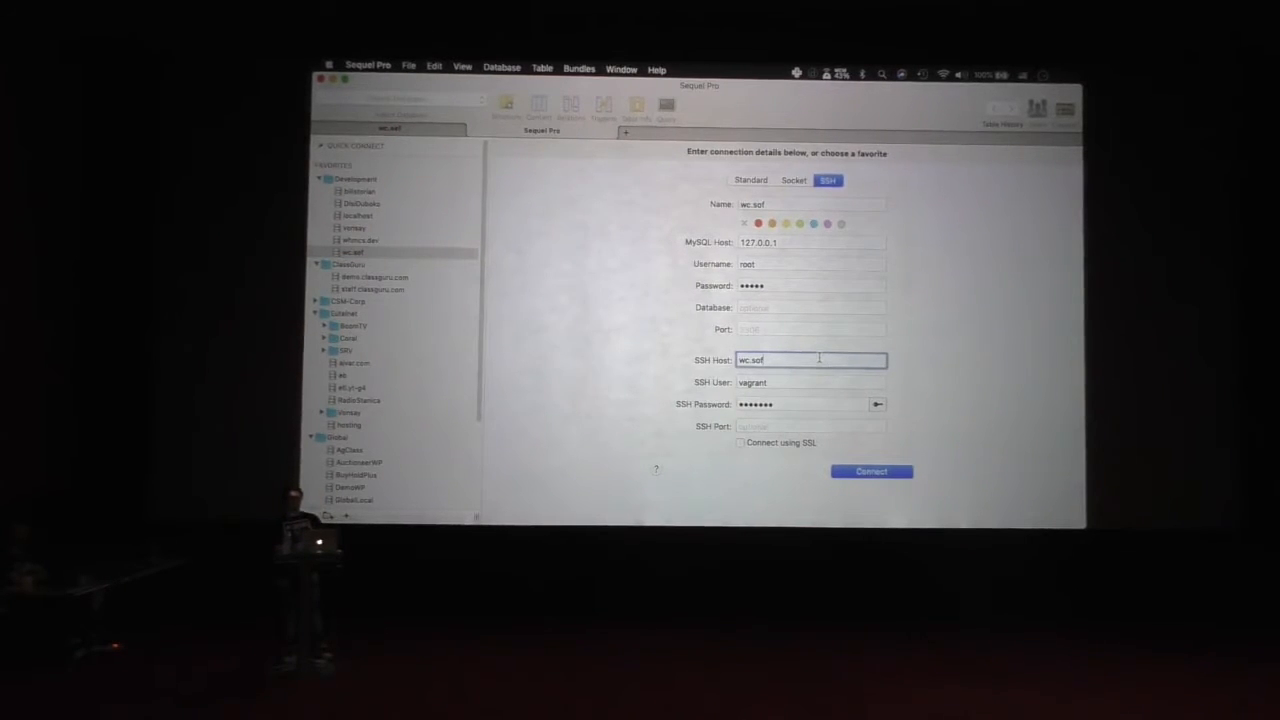
pyautogui.click(810, 382)
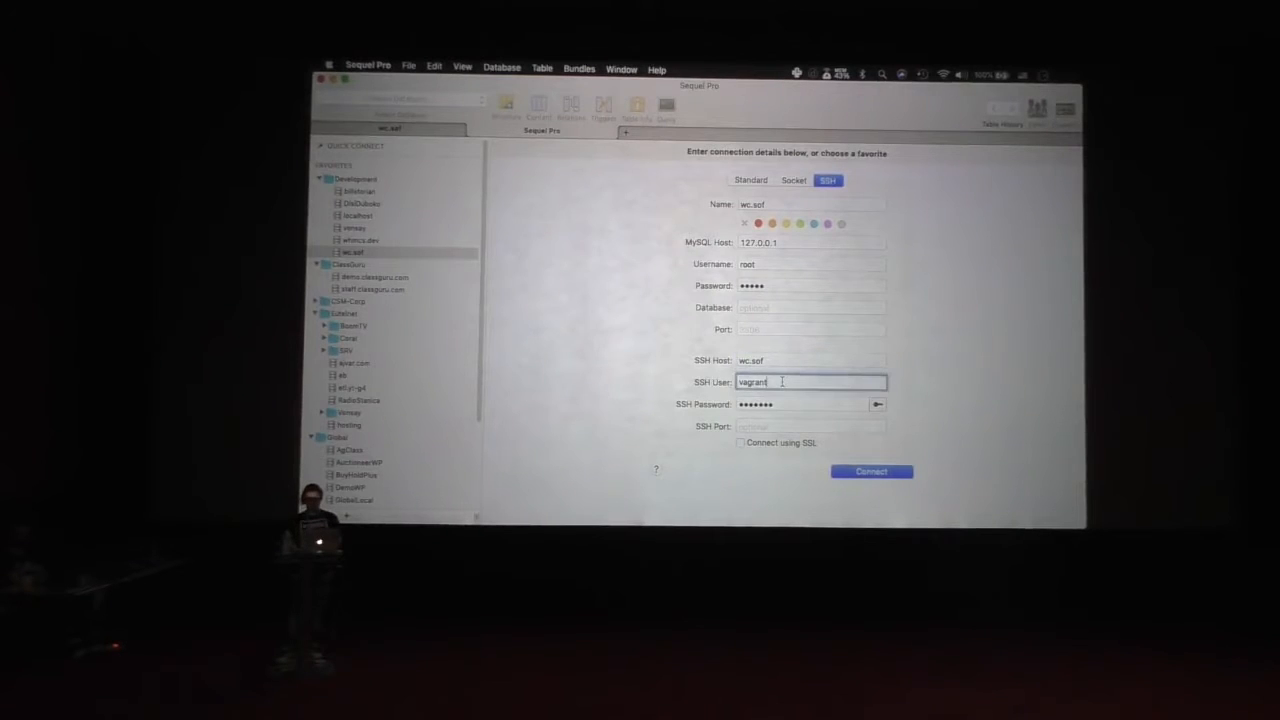
pyautogui.click(800, 404)
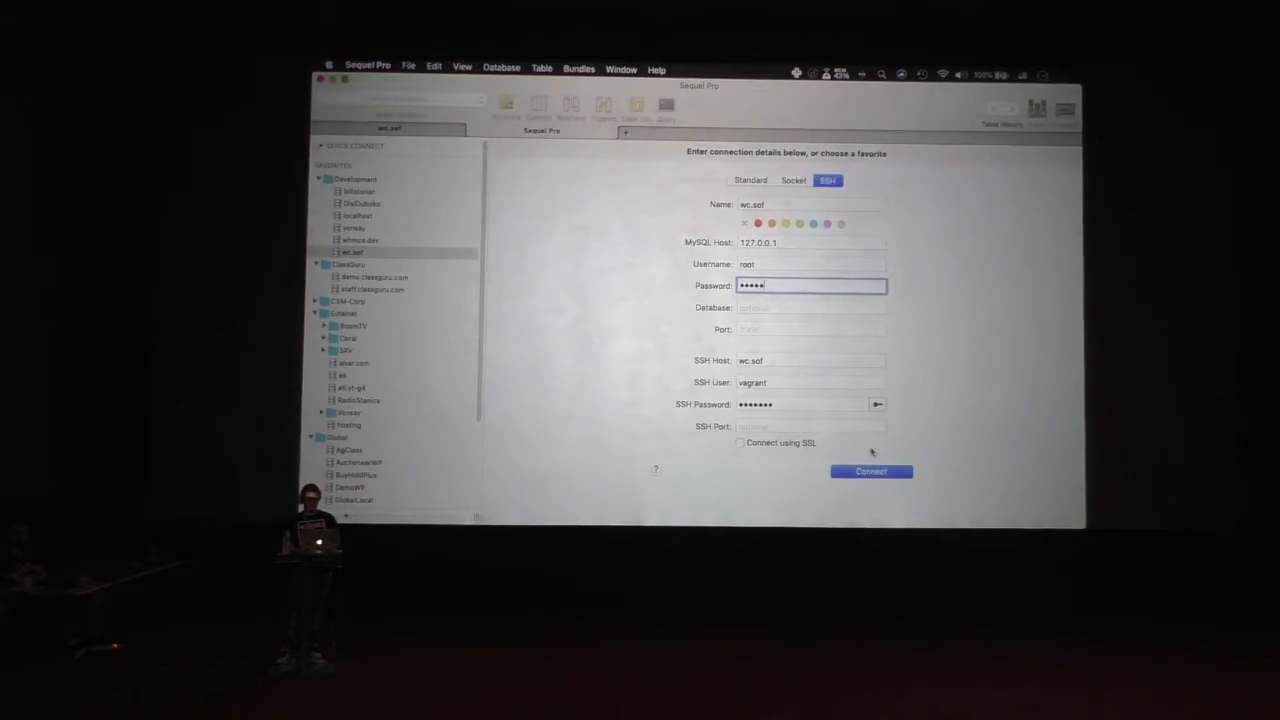
pyautogui.click(870, 472)
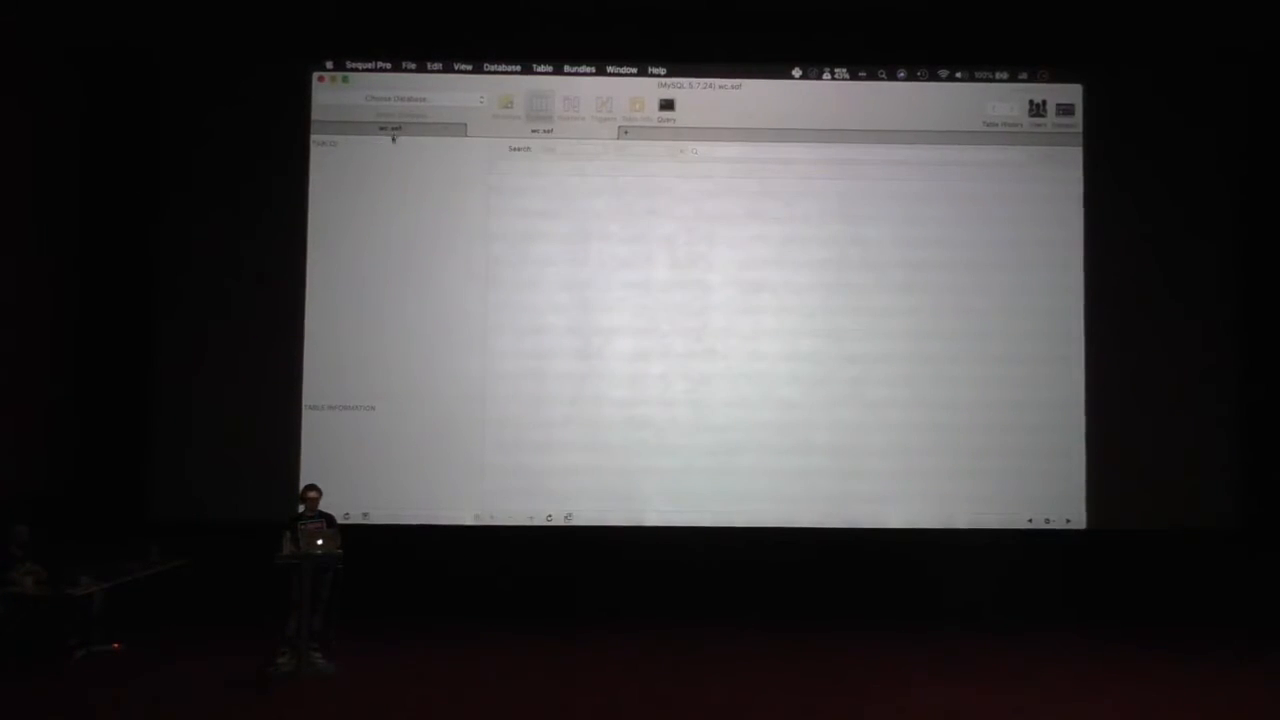
# - Create a database named wordpress and add a table named a to it
pyautogui.click(416, 100)
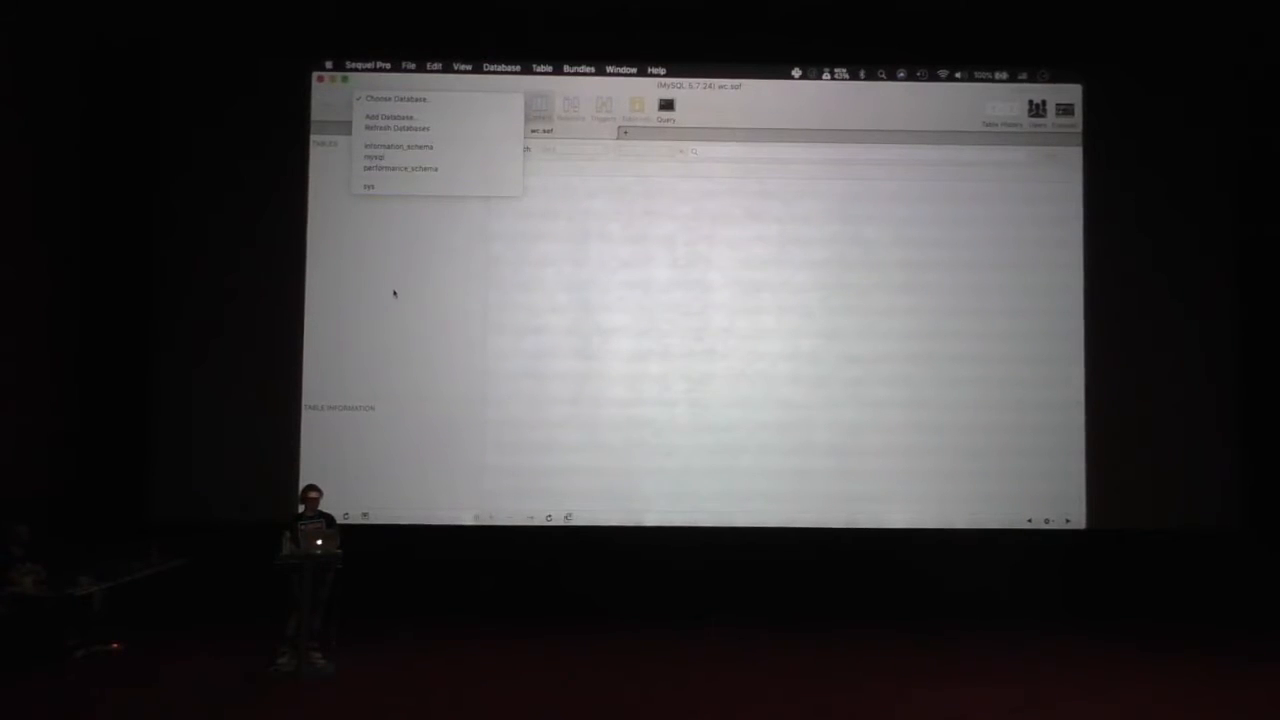
pyautogui.click(388, 116)
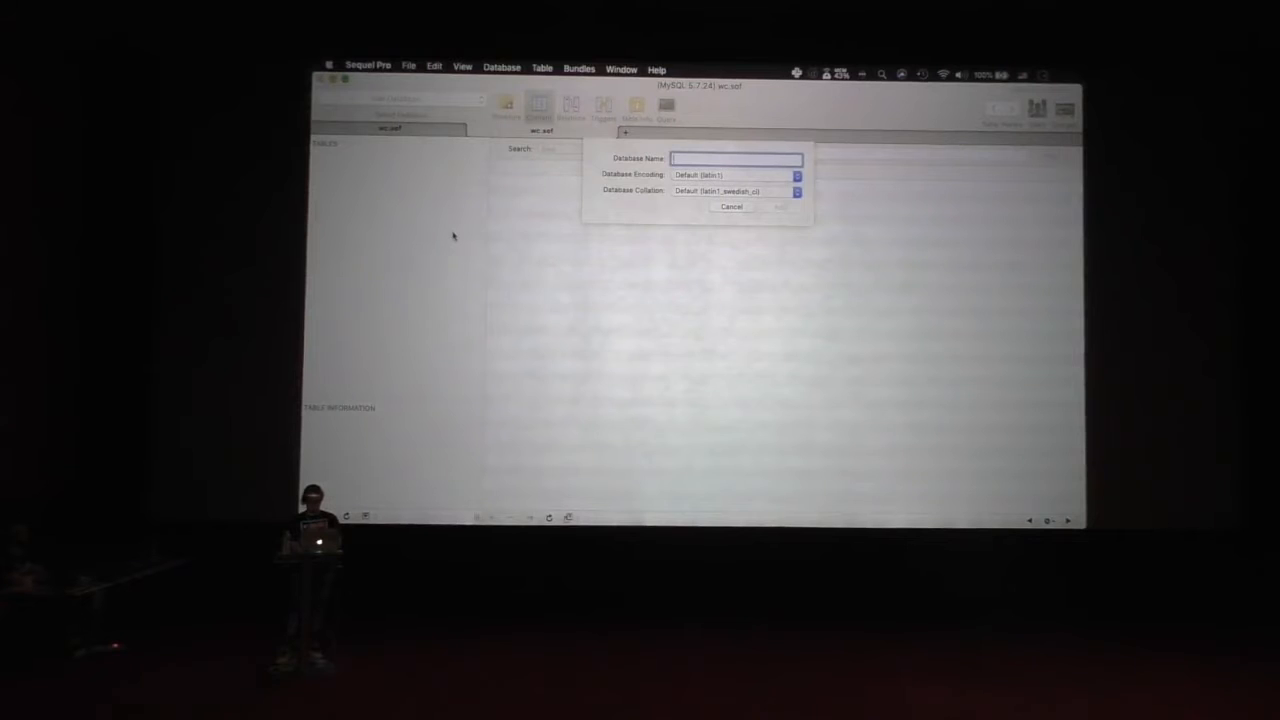
pyautogui.write('wordpress')
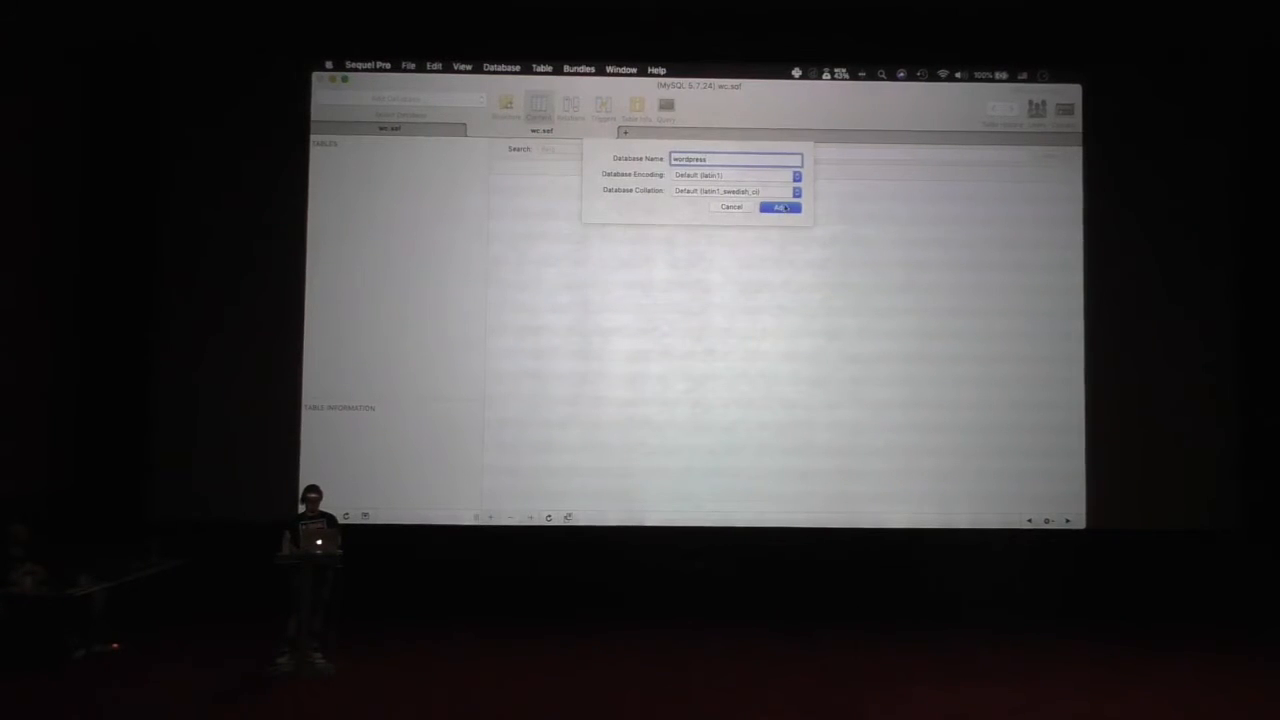
pyautogui.click(780, 206)
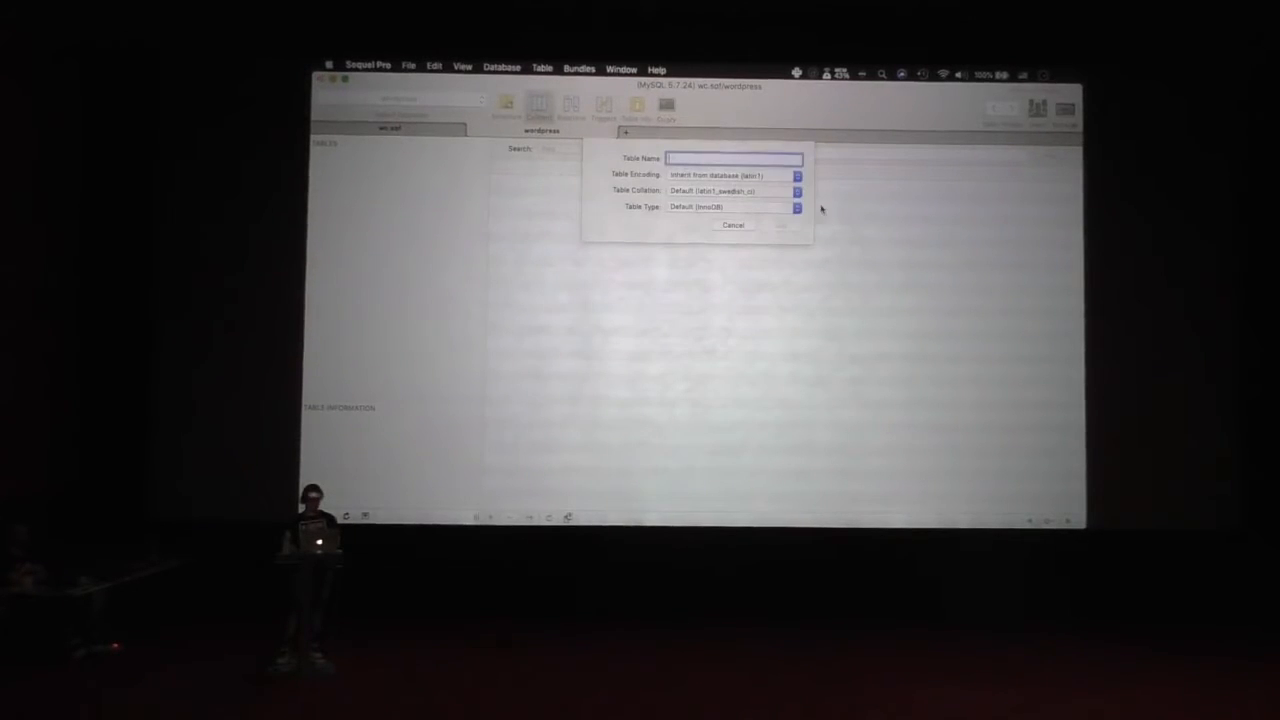
pyautogui.write('a')
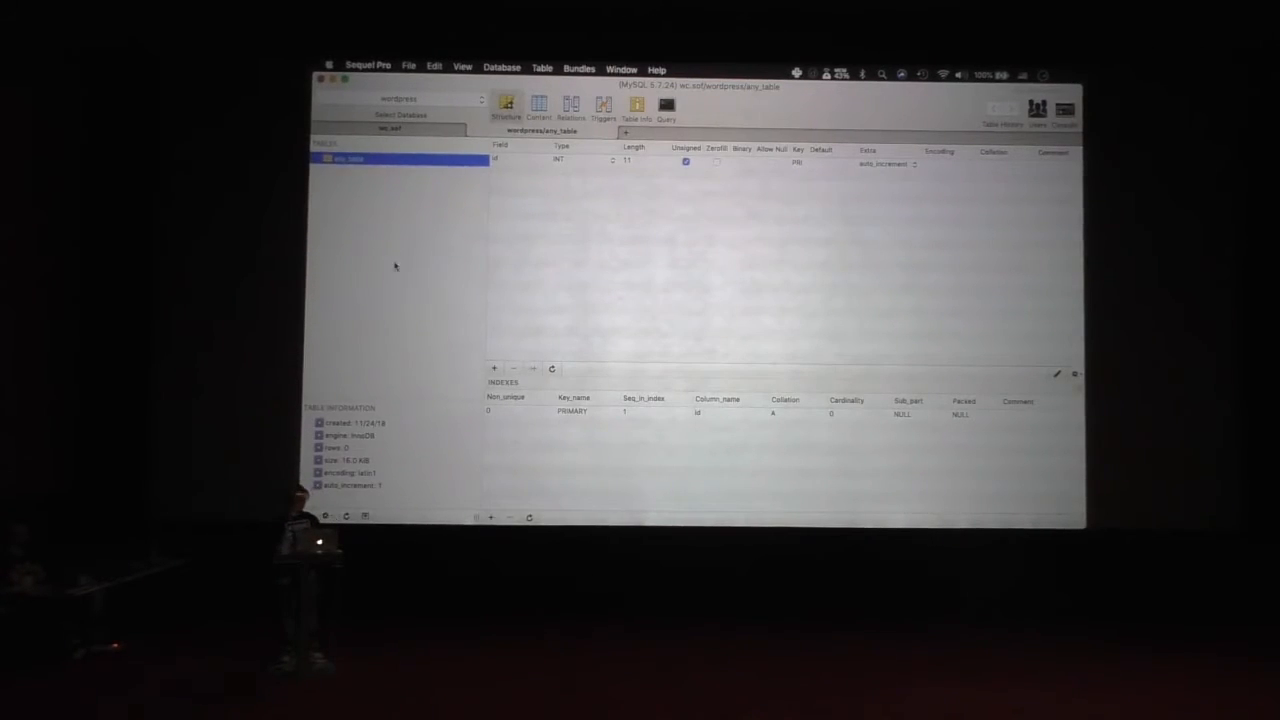
pyautogui.rightClick(350, 160)
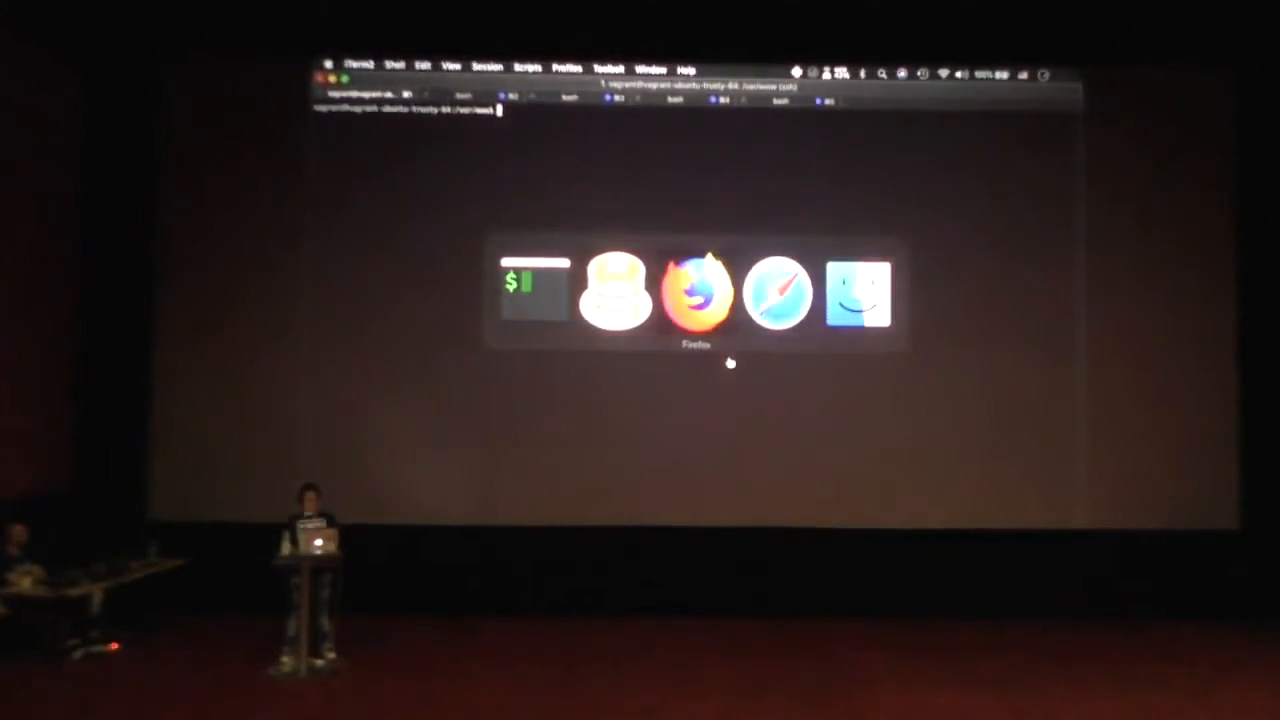
pyautogui.click(696, 290)
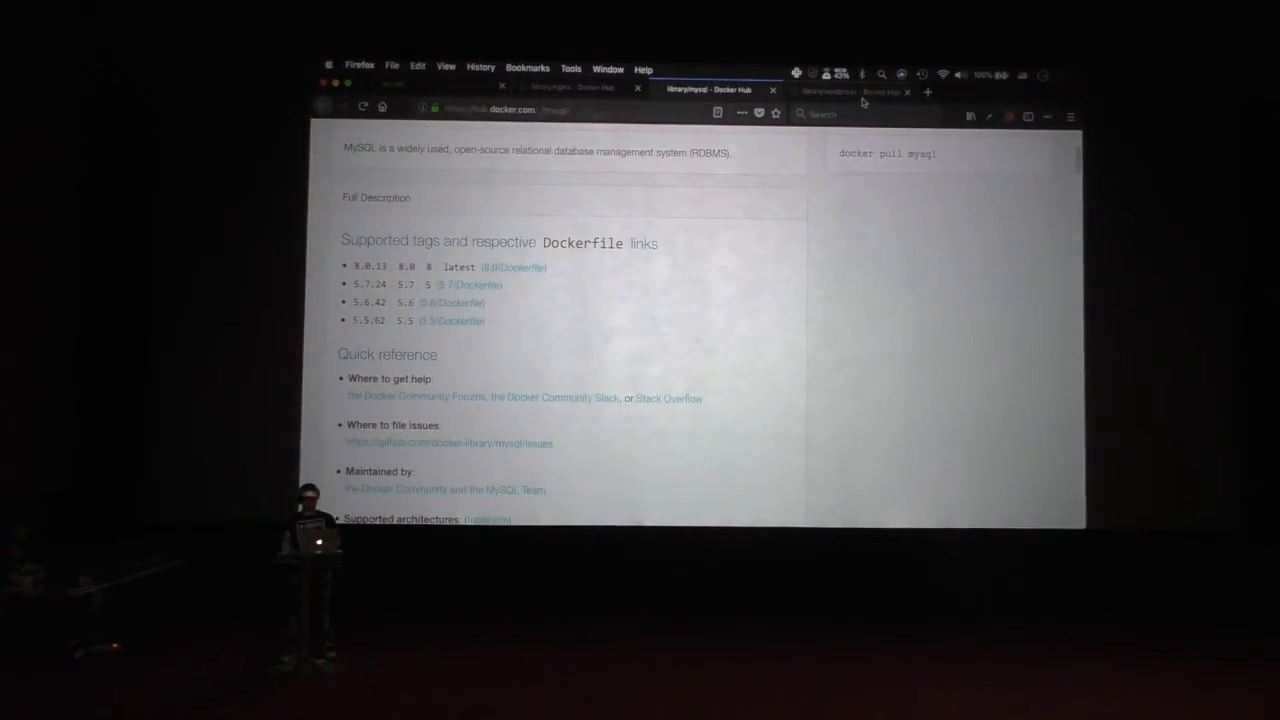
pyautogui.click(850, 92)
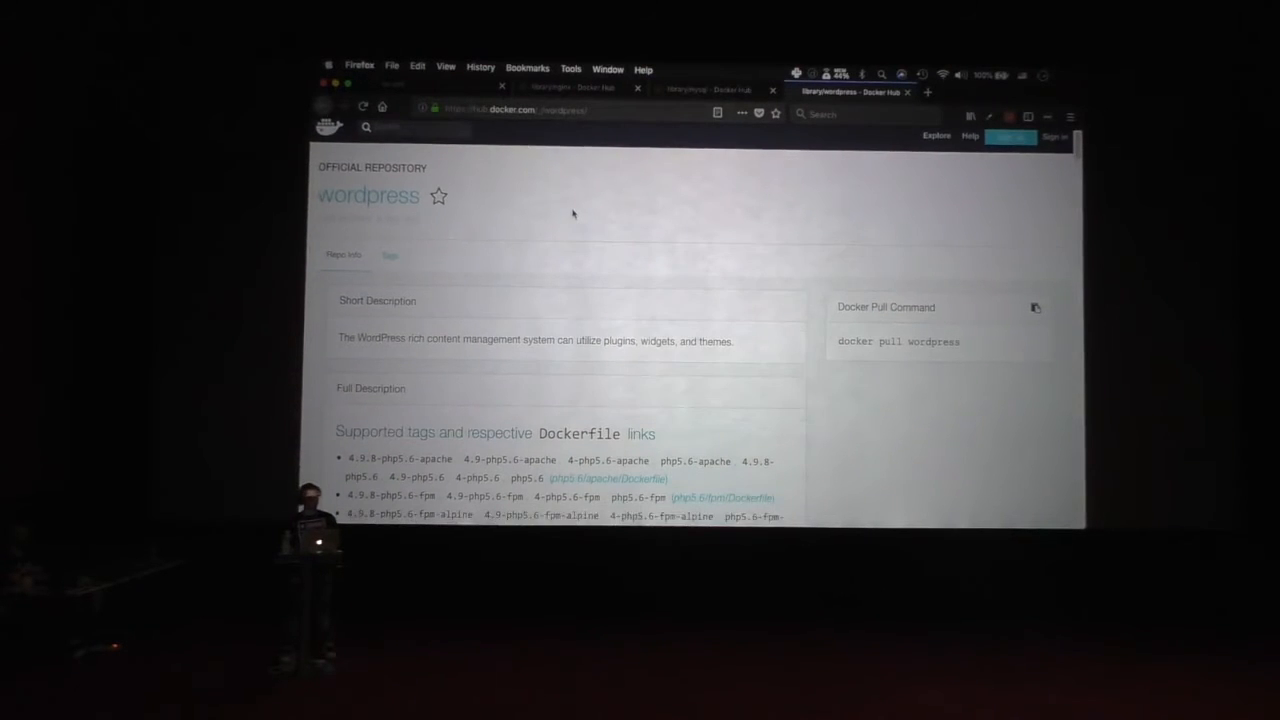
pyautogui.scroll(-3)
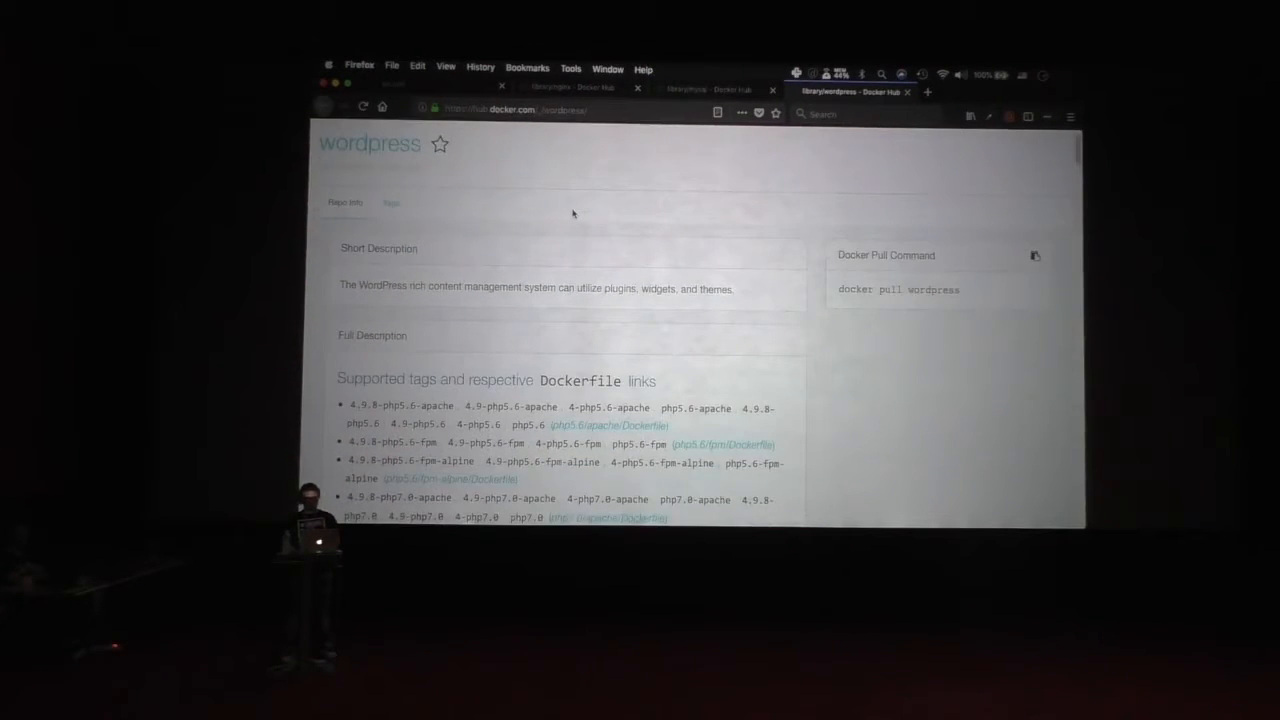
pyautogui.scroll(-3)
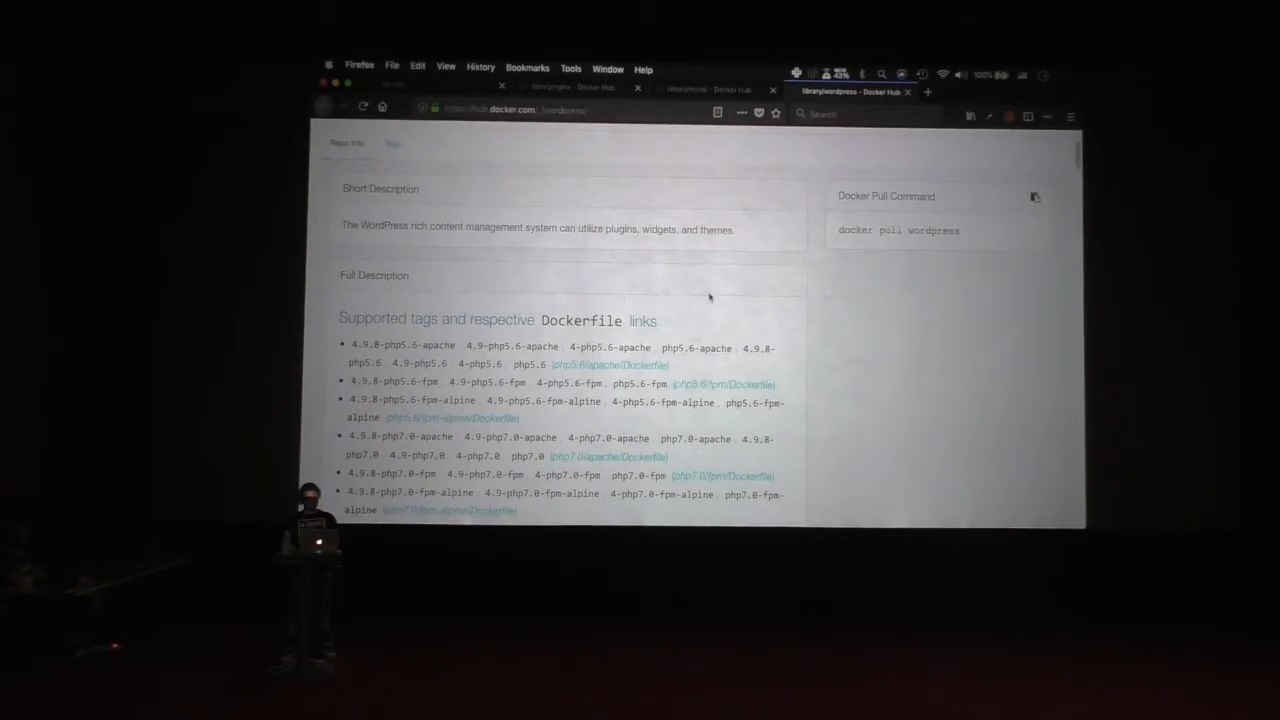
pyautogui.scroll(-3)
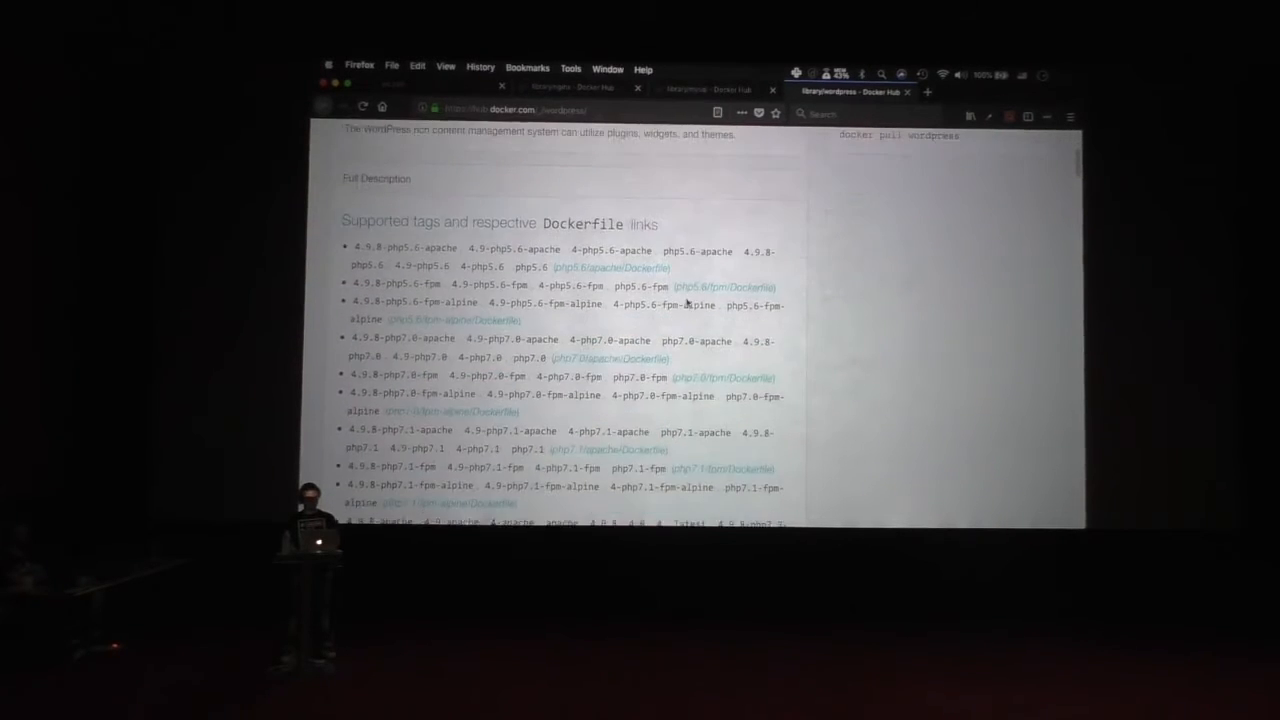
pyautogui.scroll(-3)
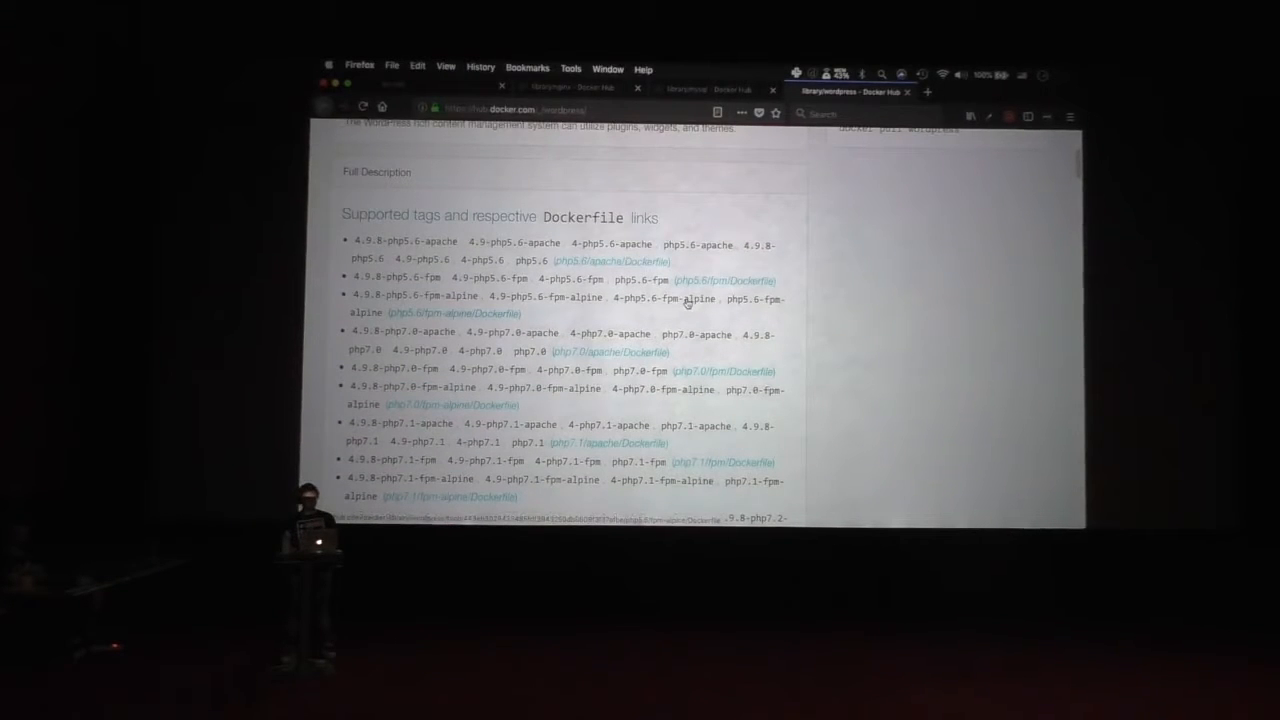
pyautogui.scroll(3)
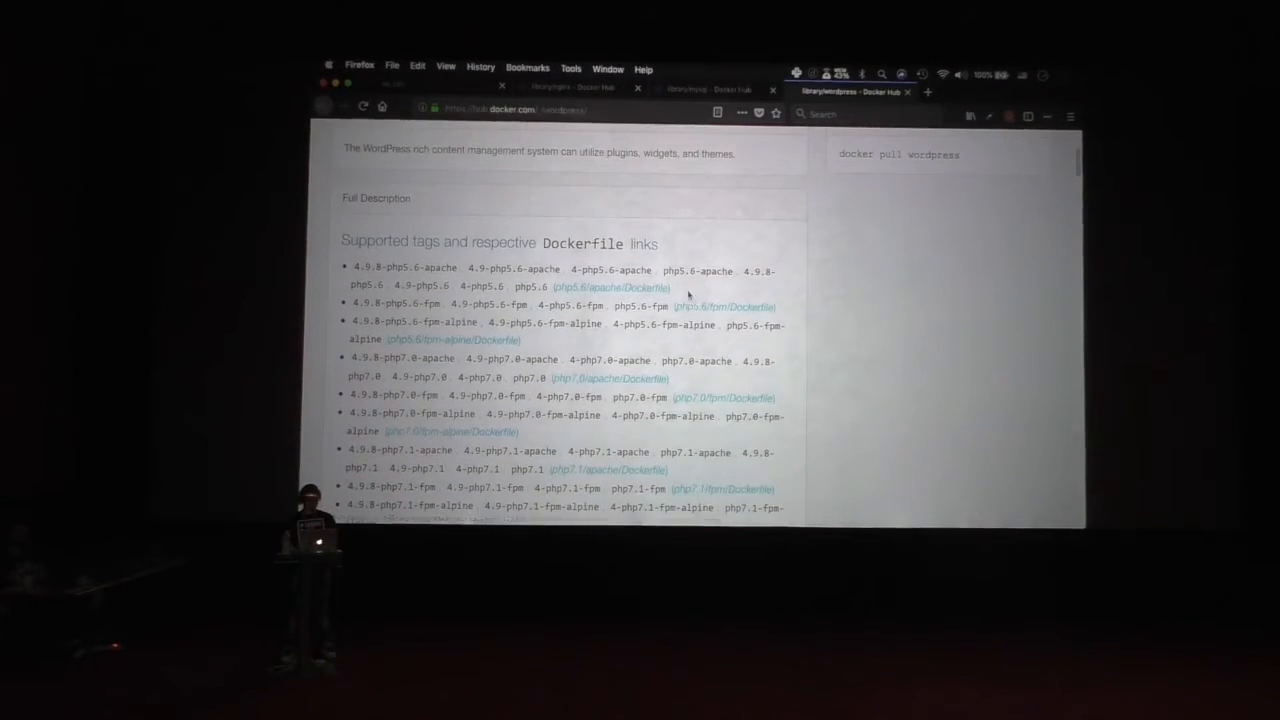
pyautogui.scroll(-3)
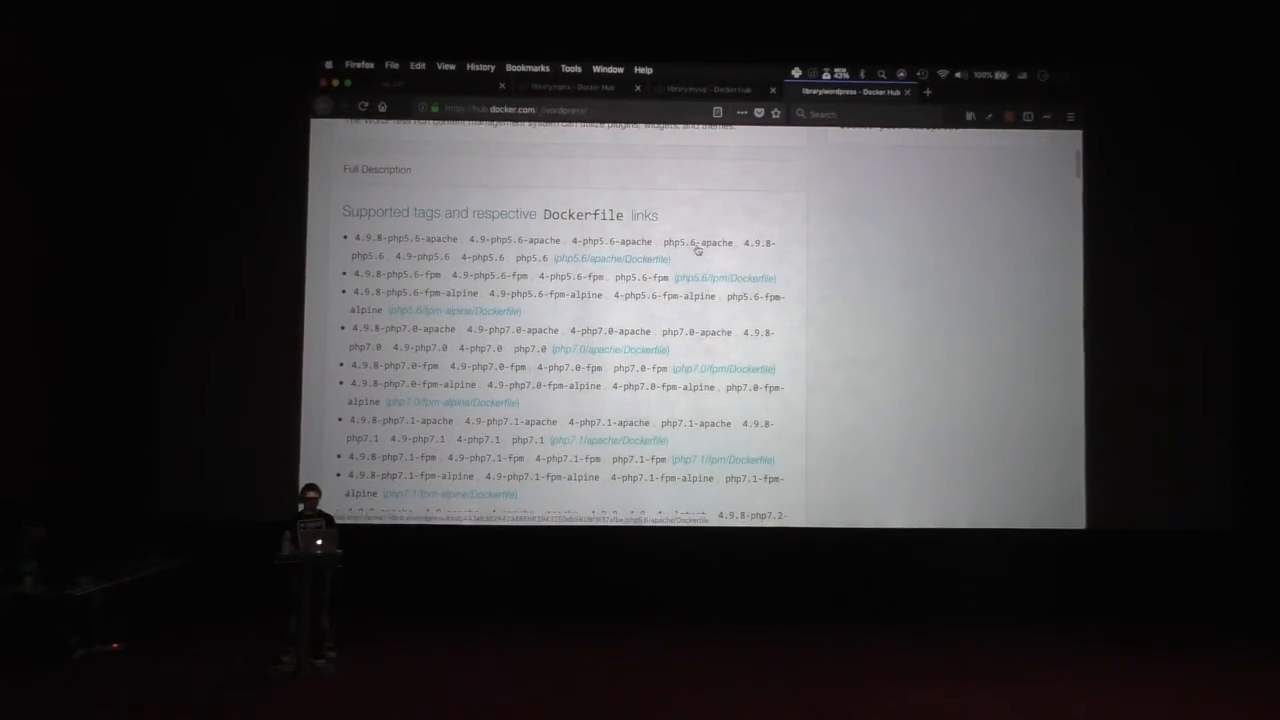
pyautogui.scroll(-3)
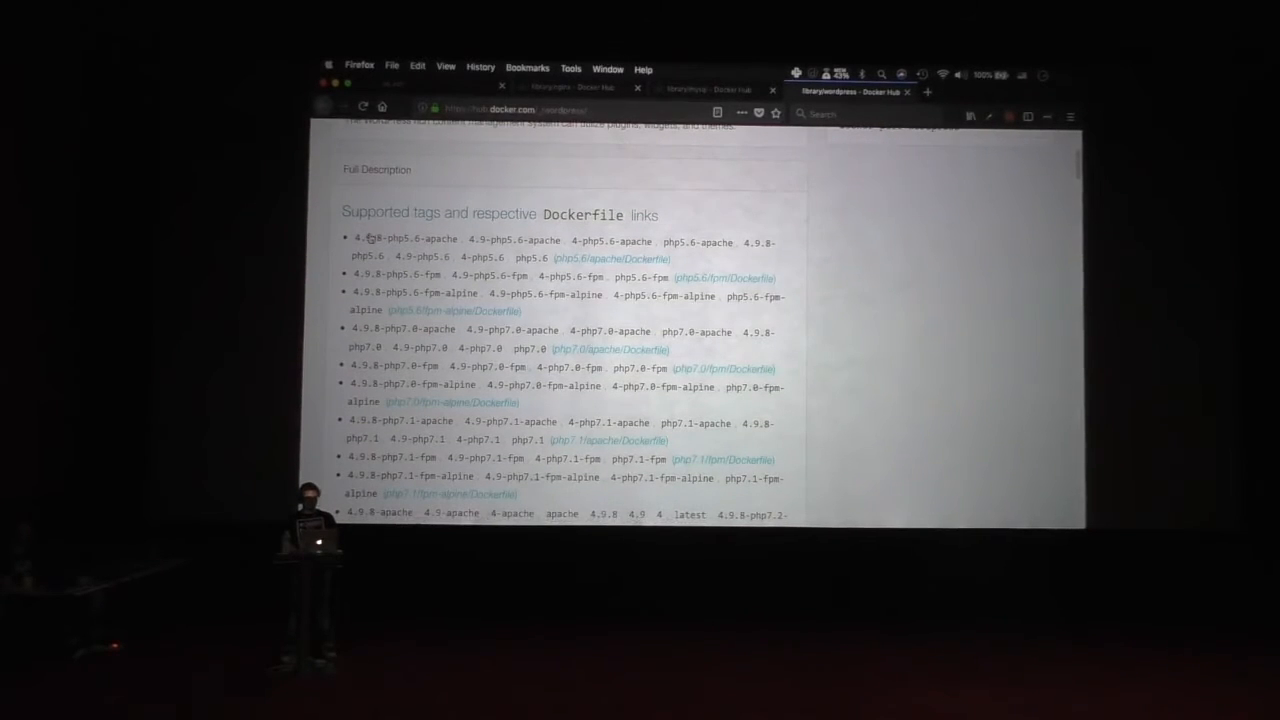
pyautogui.scroll(3)
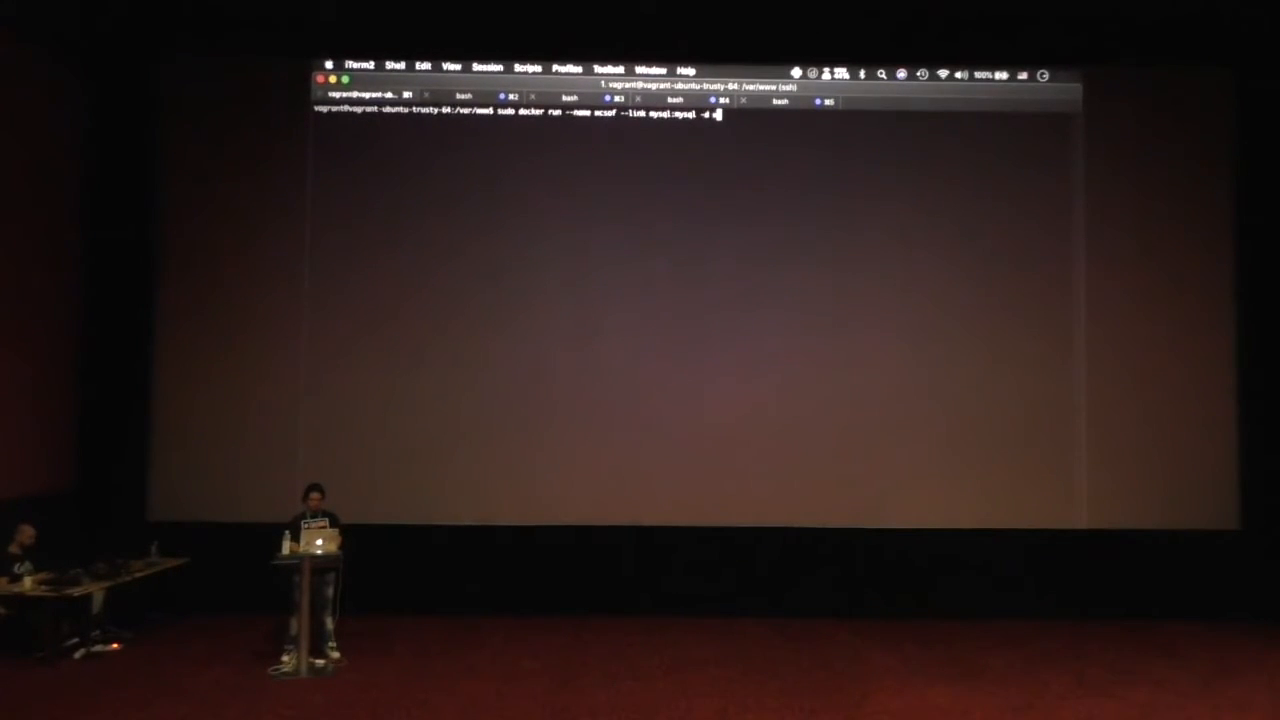
# - Start the linked wordpress container, pulling its image, and begin a docker ps command
pyautogui.write('wordpress')
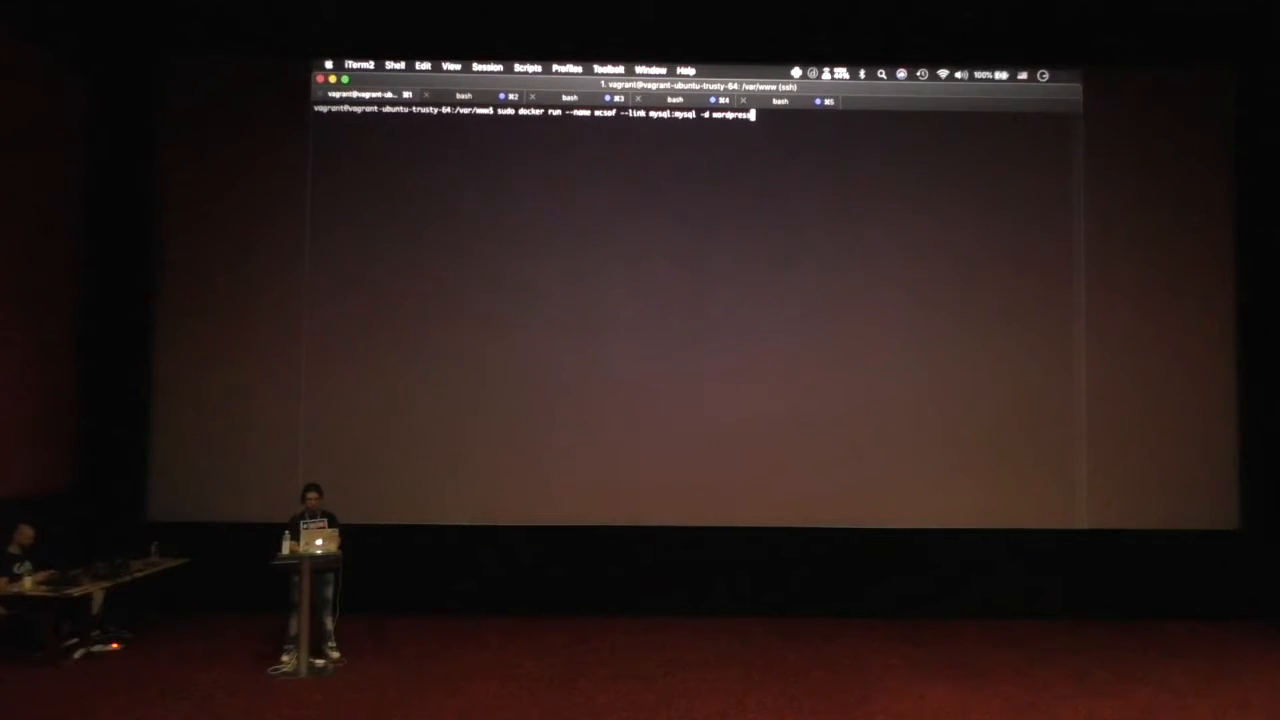
pyautogui.press('Return')
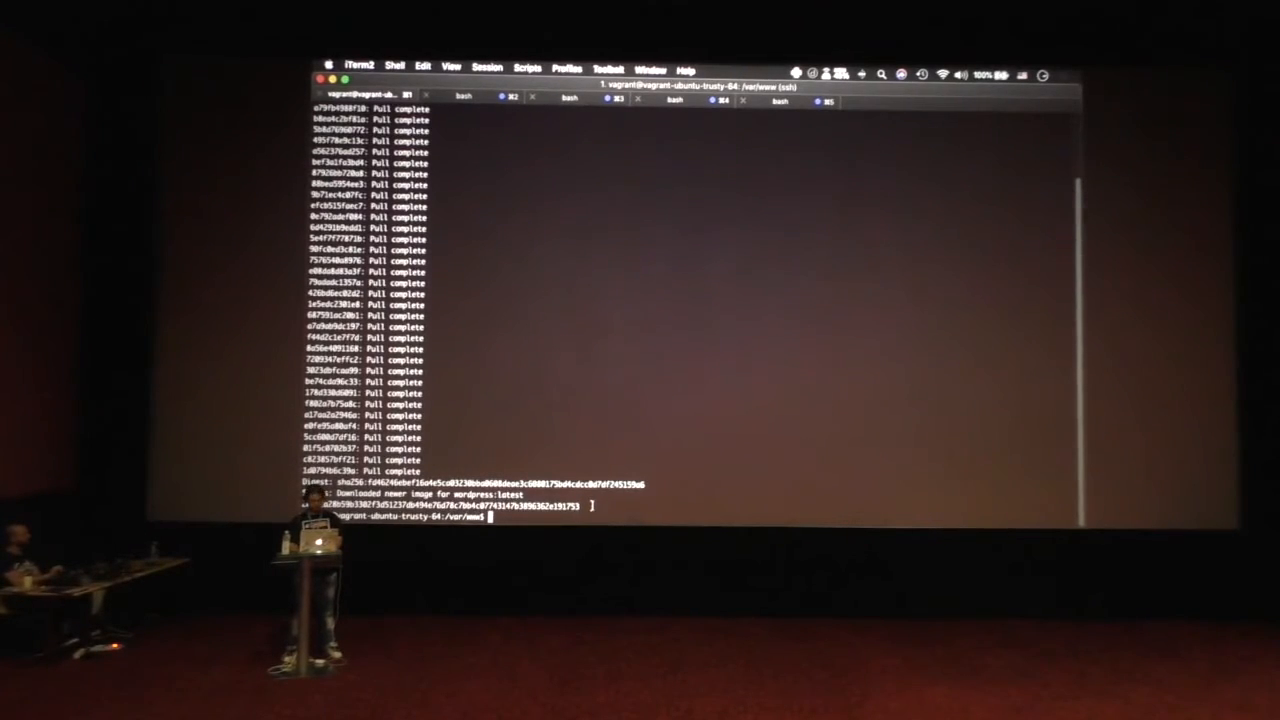
pyautogui.write('docker ps')
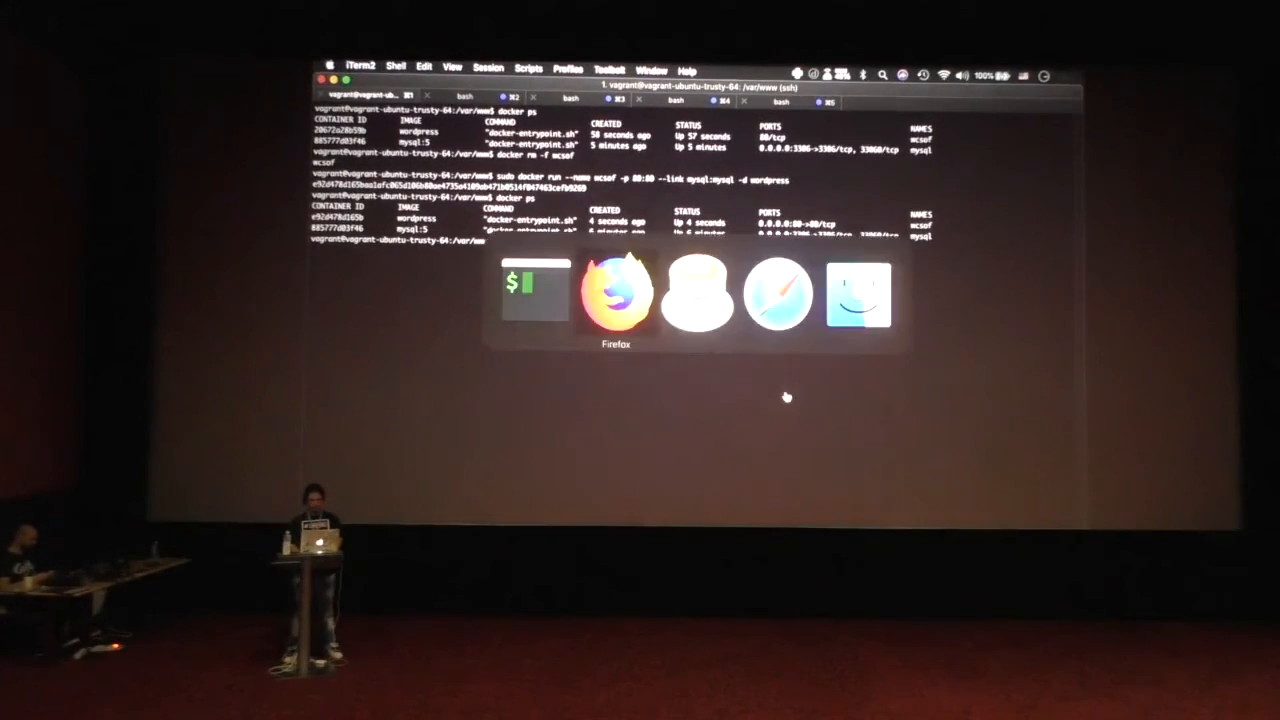
# - Switch over to Firefox showing the WordPress installer's language page
pyautogui.click(616, 292)
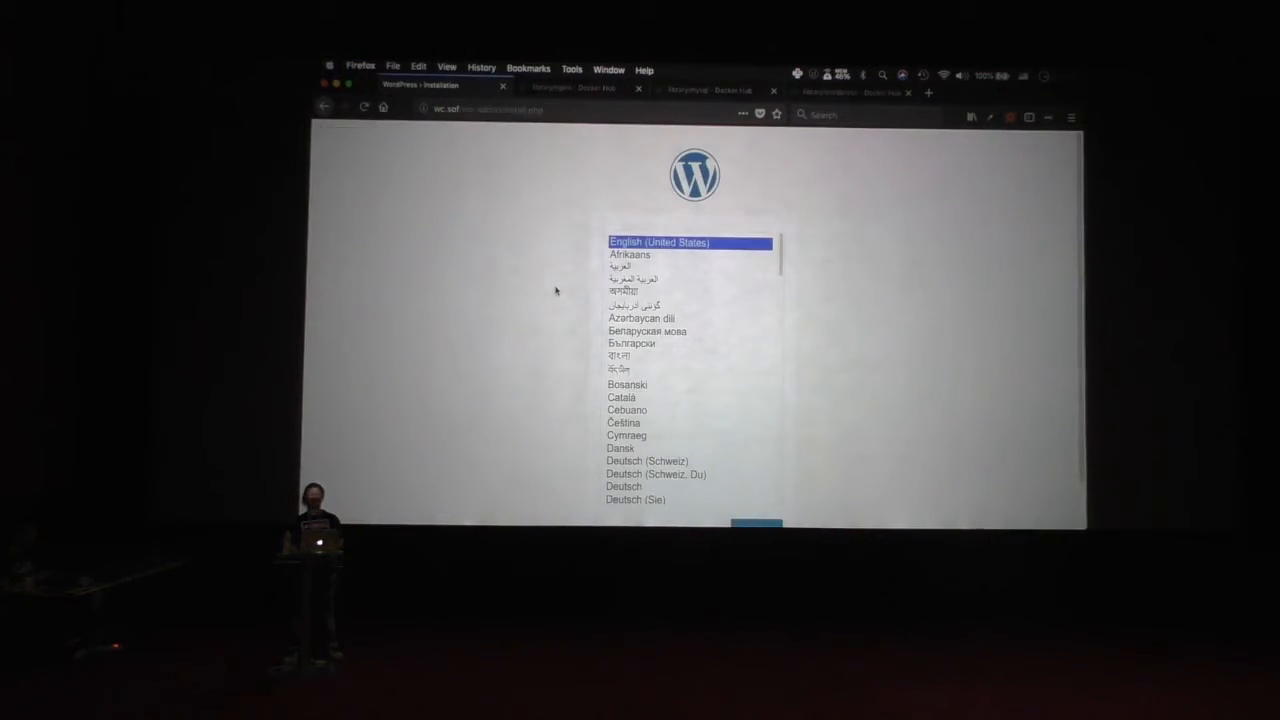
pyautogui.moveTo(768, 354)
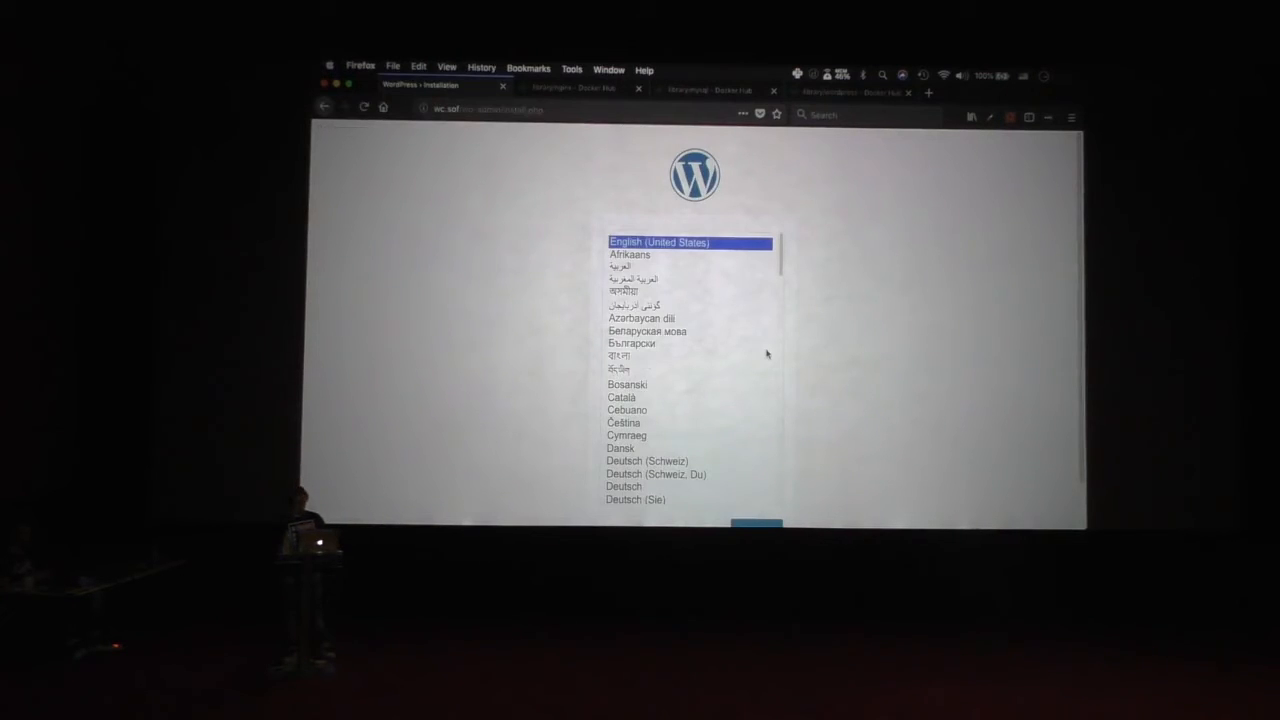
# - Continue past the language choice and title the site 'WC Sofia Demo'
pyautogui.scroll(-3)
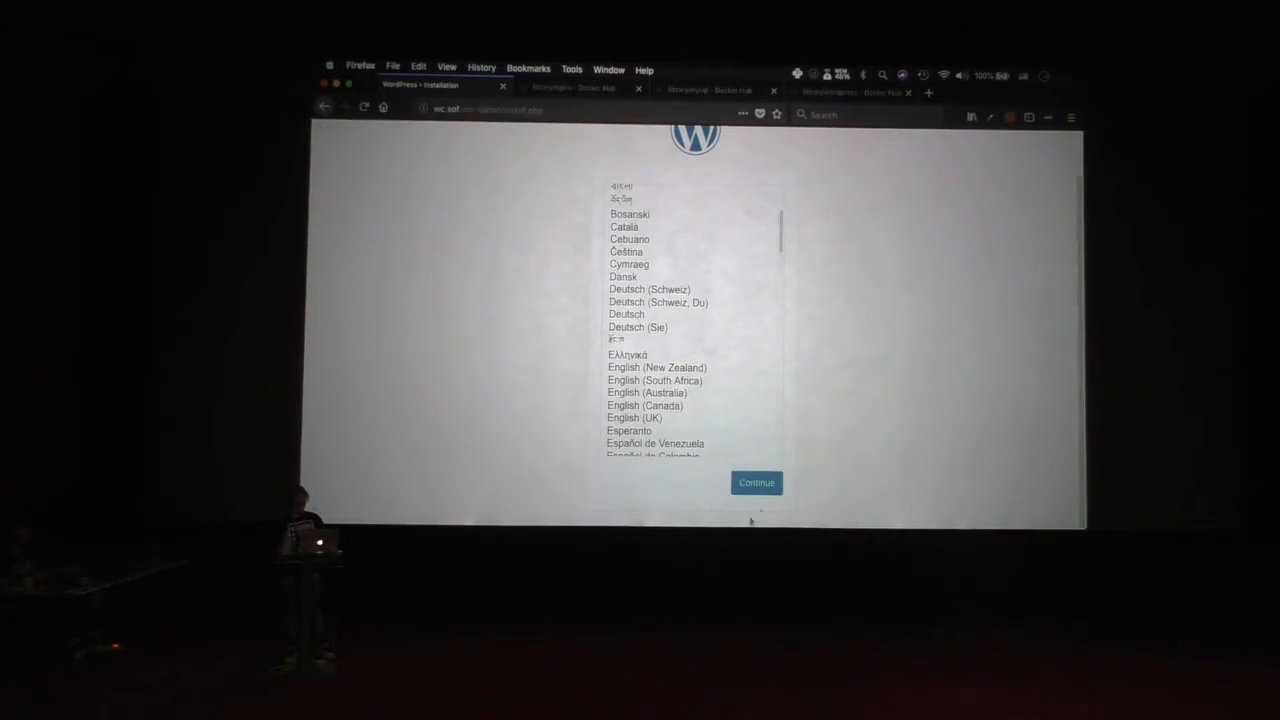
pyautogui.scroll(3)
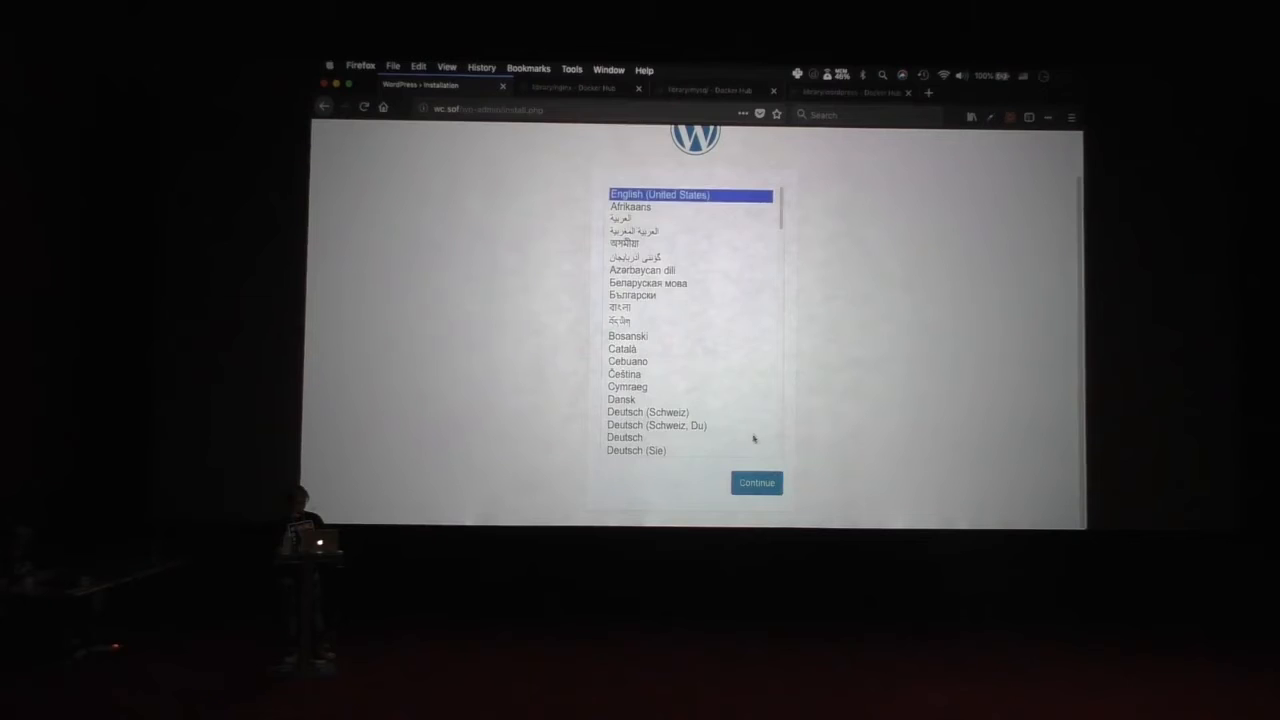
pyautogui.click(756, 482)
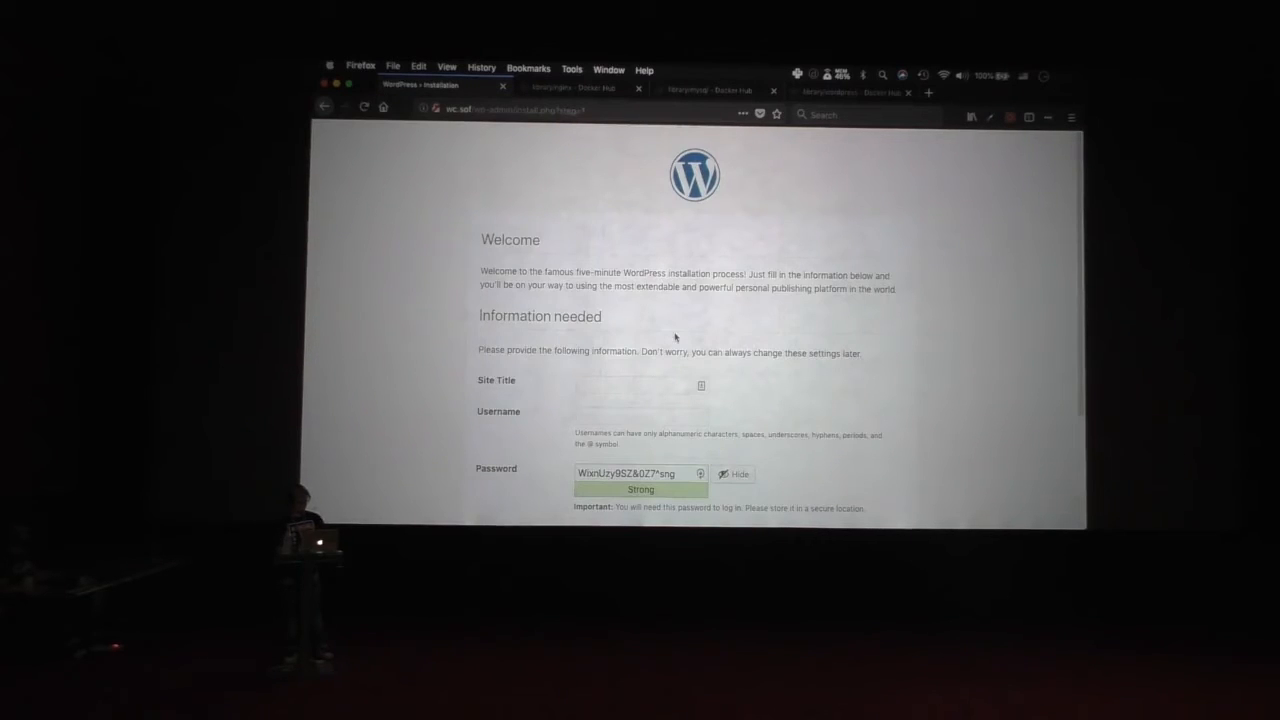
pyautogui.scroll(-3)
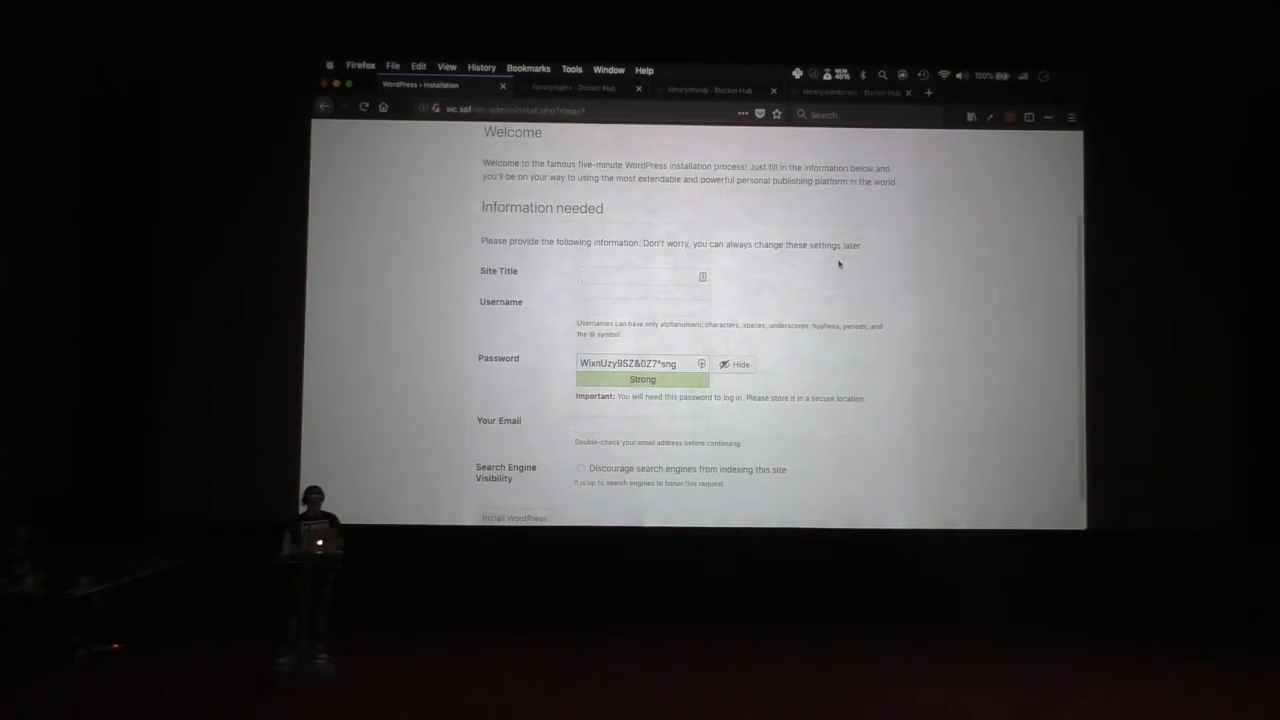
pyautogui.write('WC')
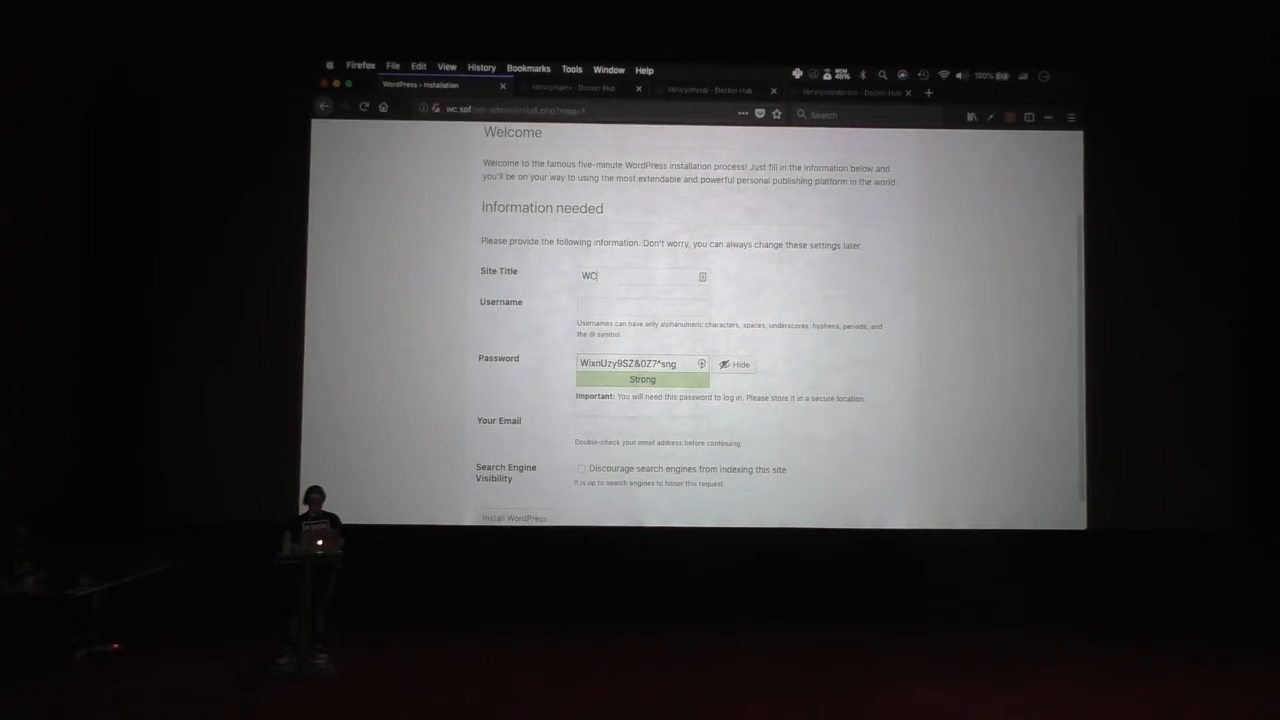
pyautogui.write('Sofia')
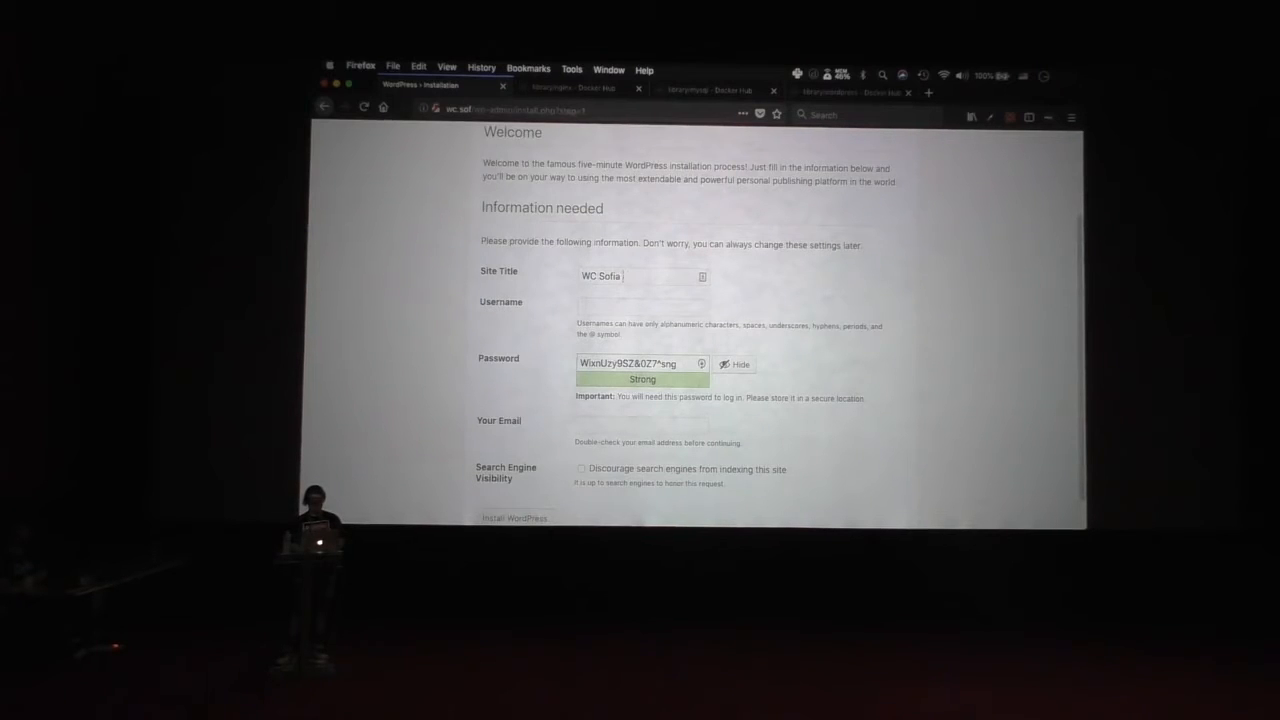
pyautogui.write('Demo')
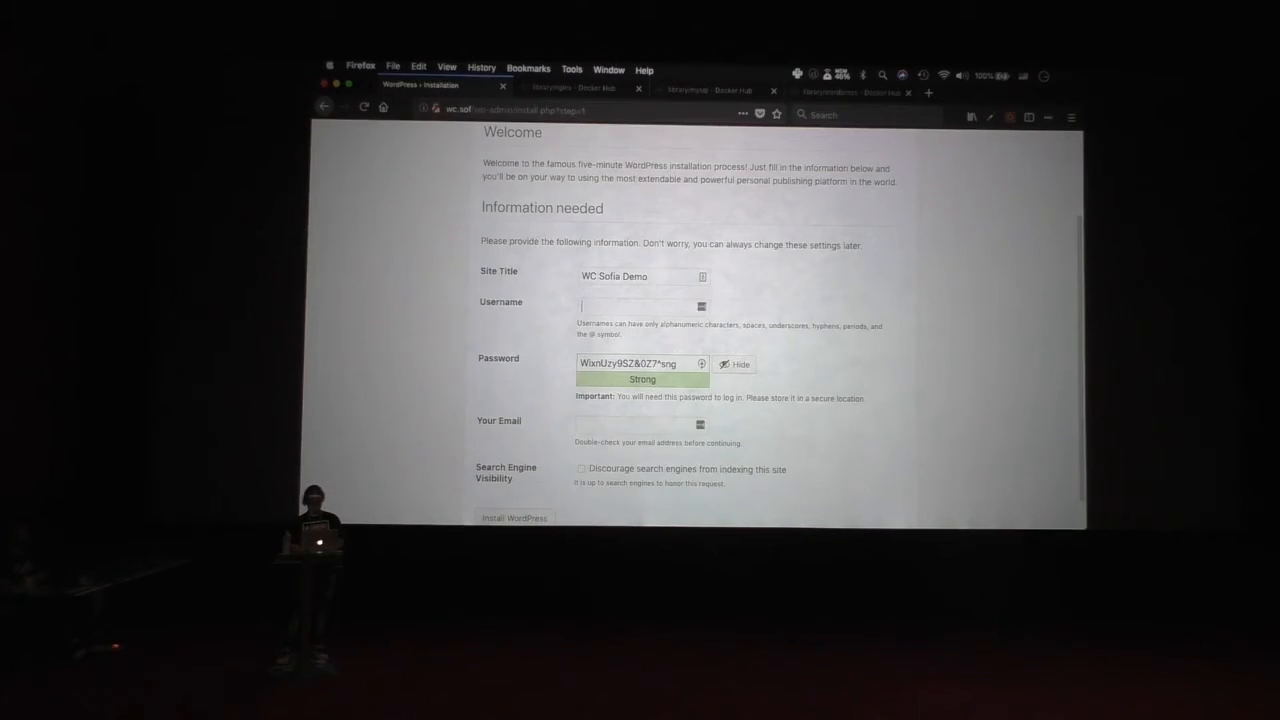
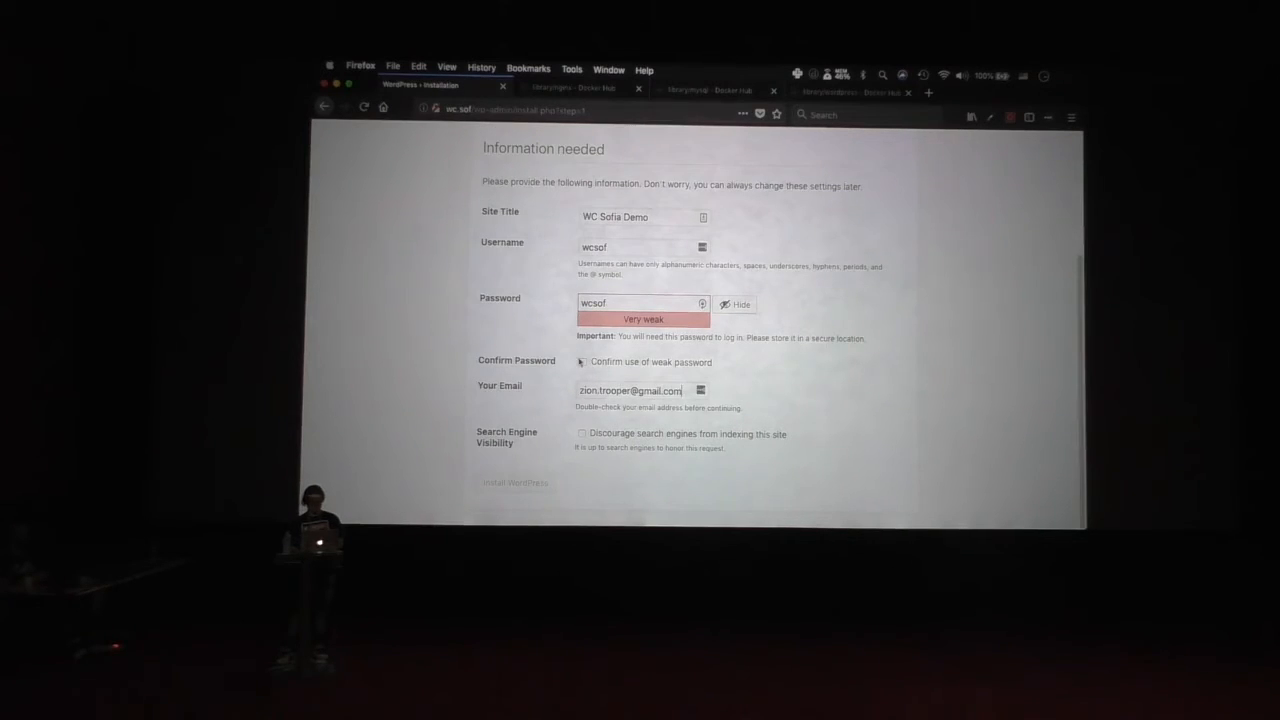
pyautogui.click(584, 362)
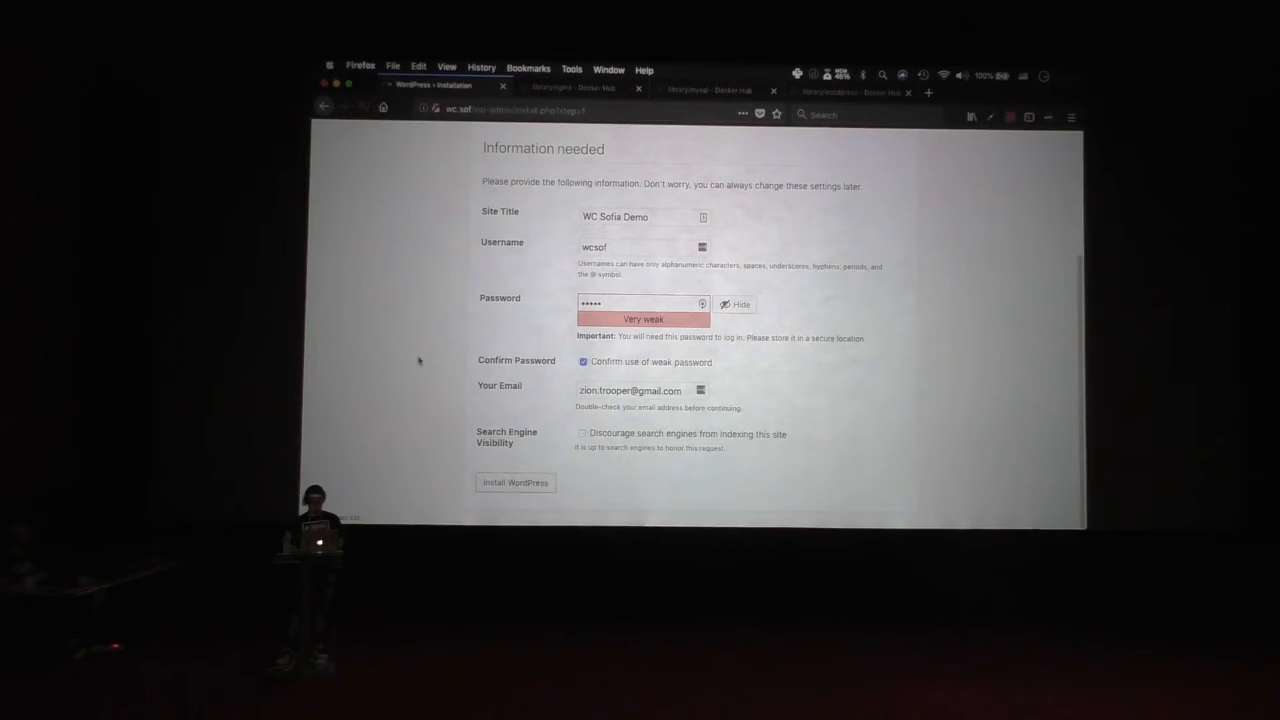
pyautogui.click(516, 482)
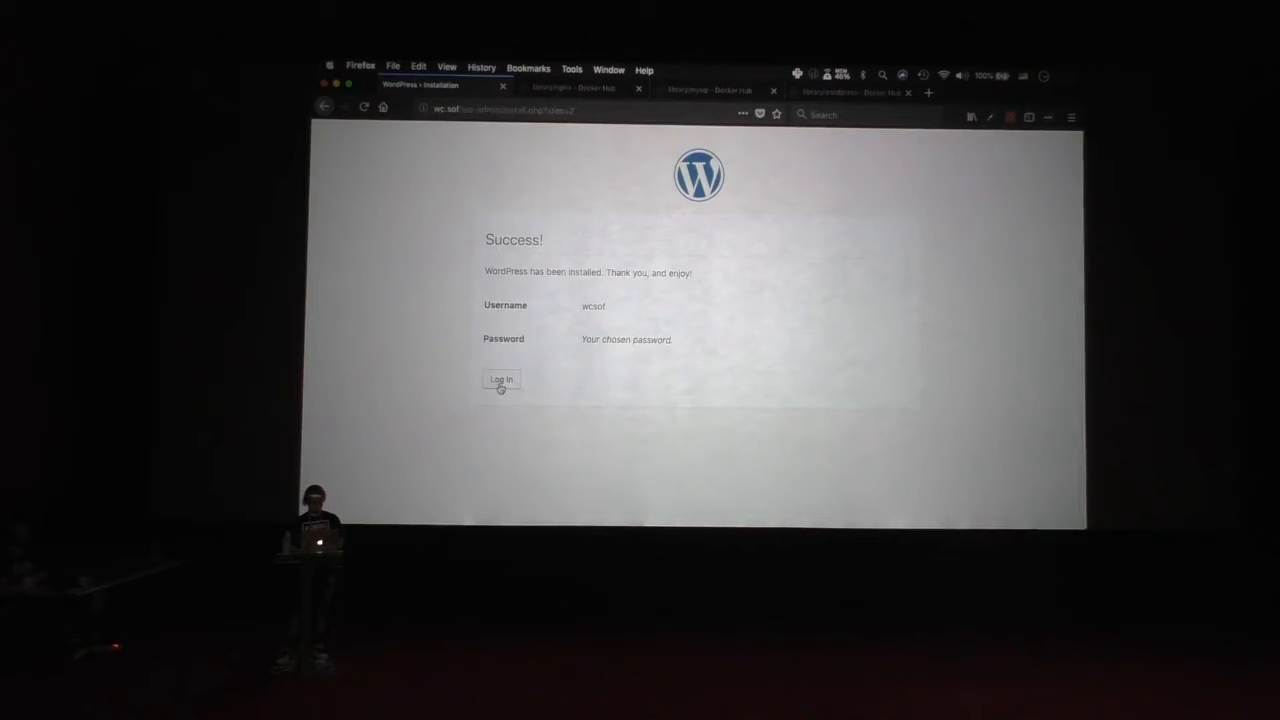
pyautogui.click(500, 380)
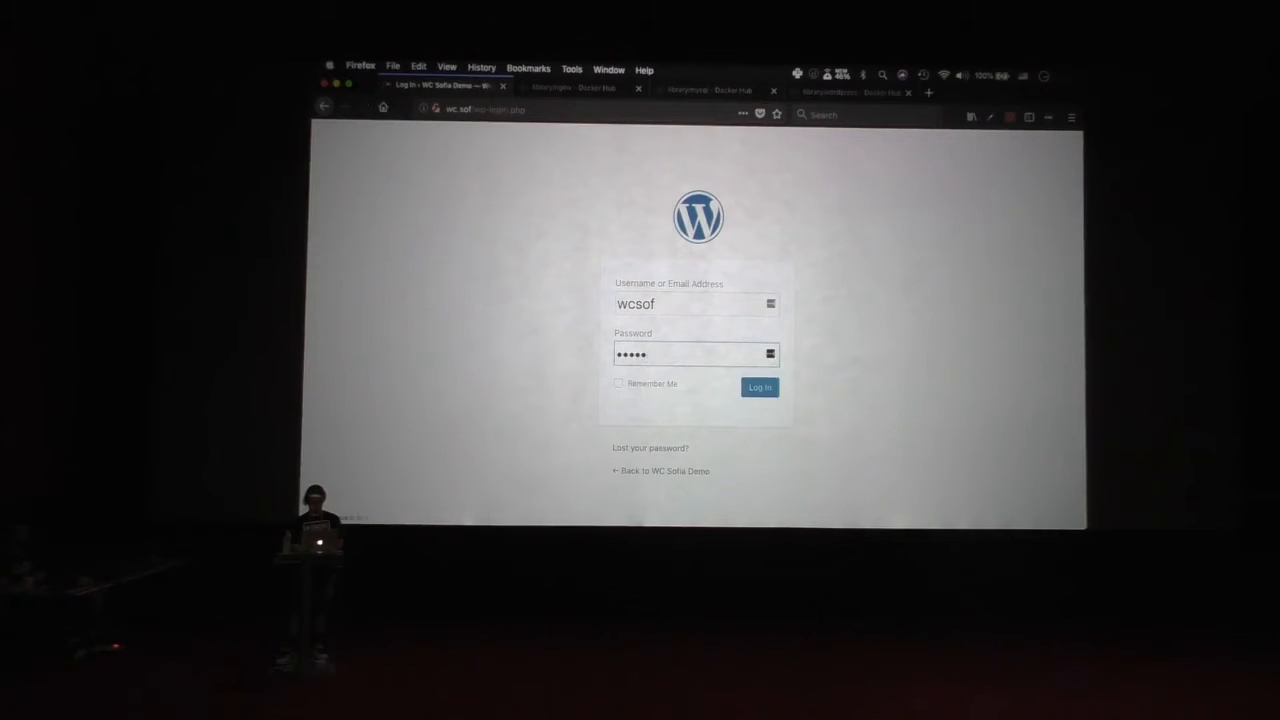
pyautogui.click(760, 388)
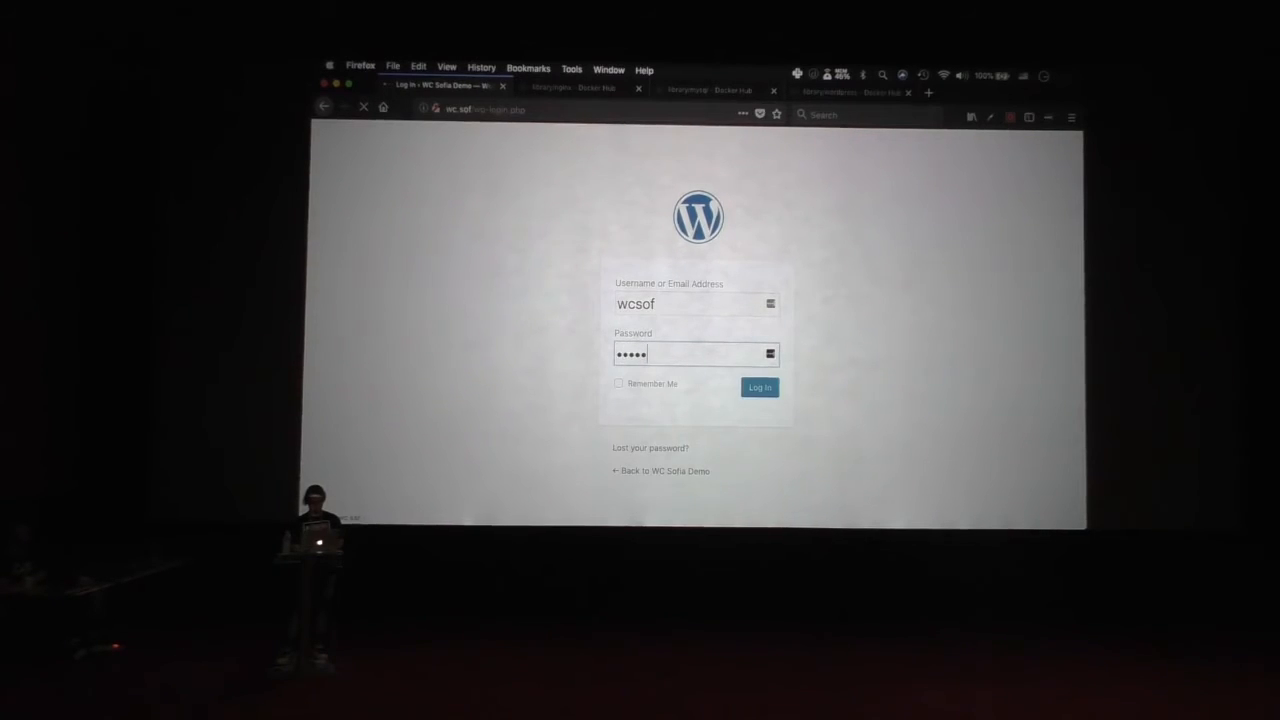
pyautogui.click(760, 388)
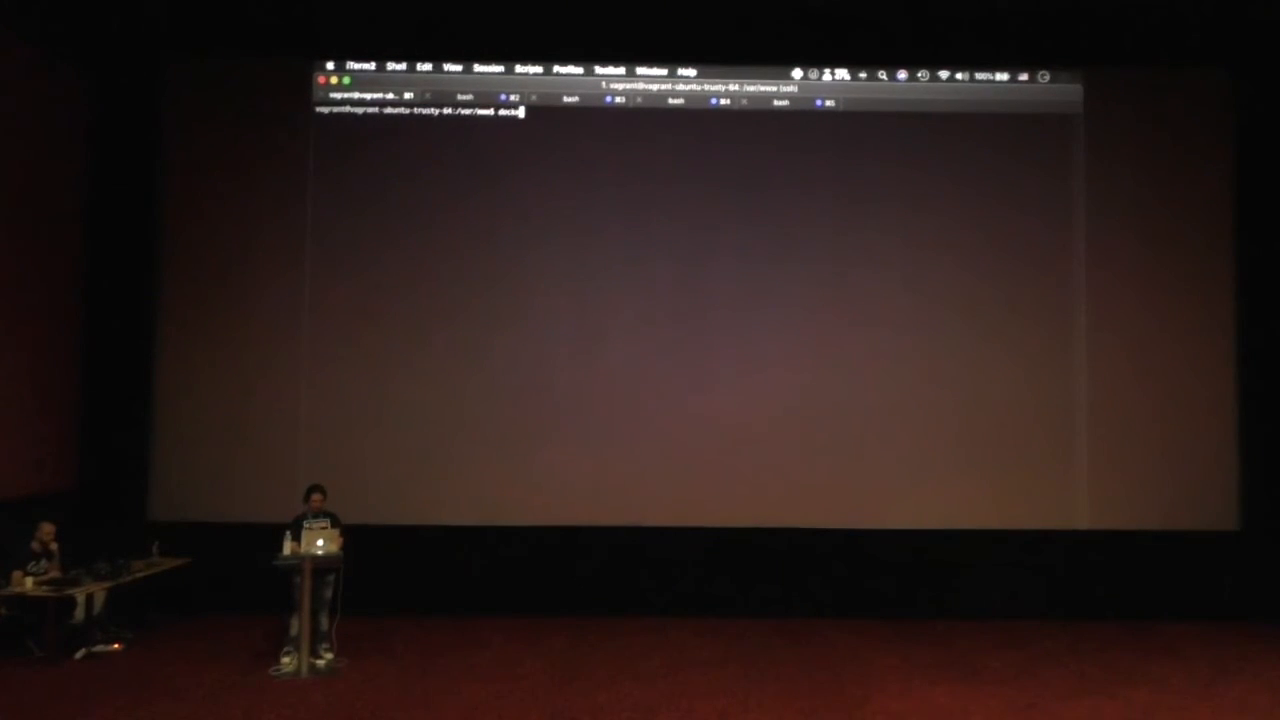
# - List docker's commands, then force-remove the wcsof and mysql containers
pyautogui.press('Return')
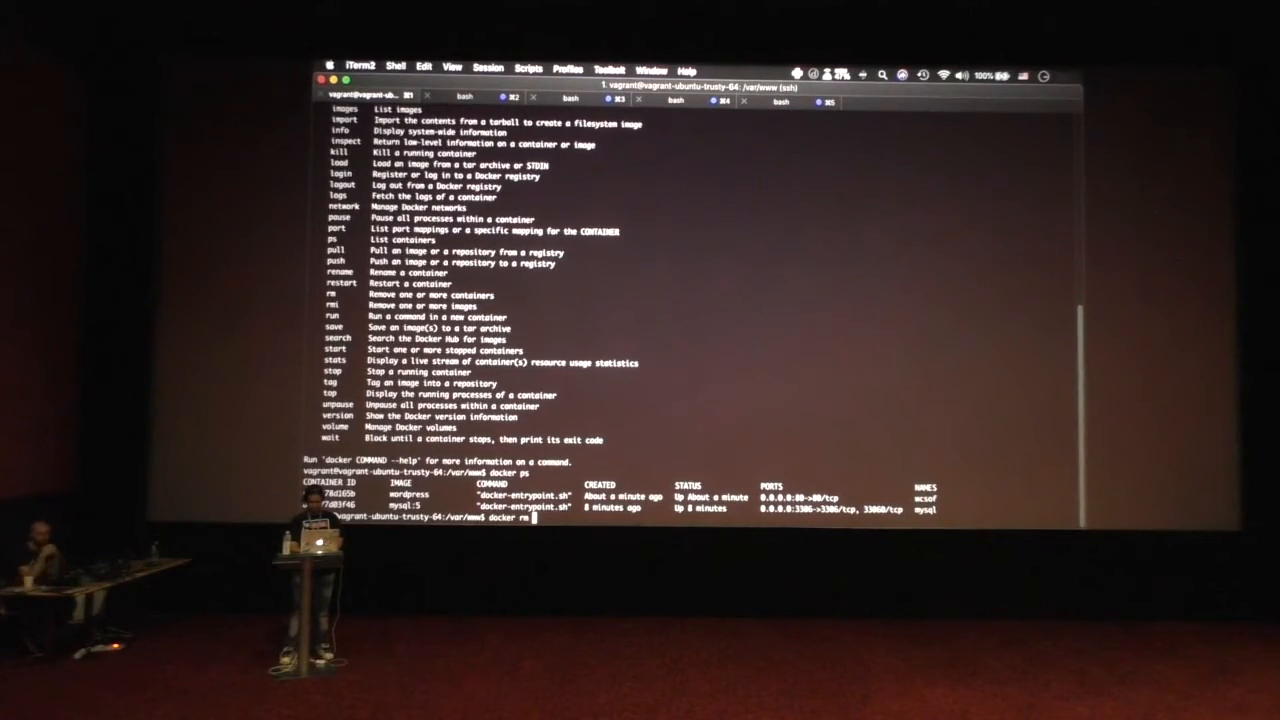
pyautogui.press('Return')
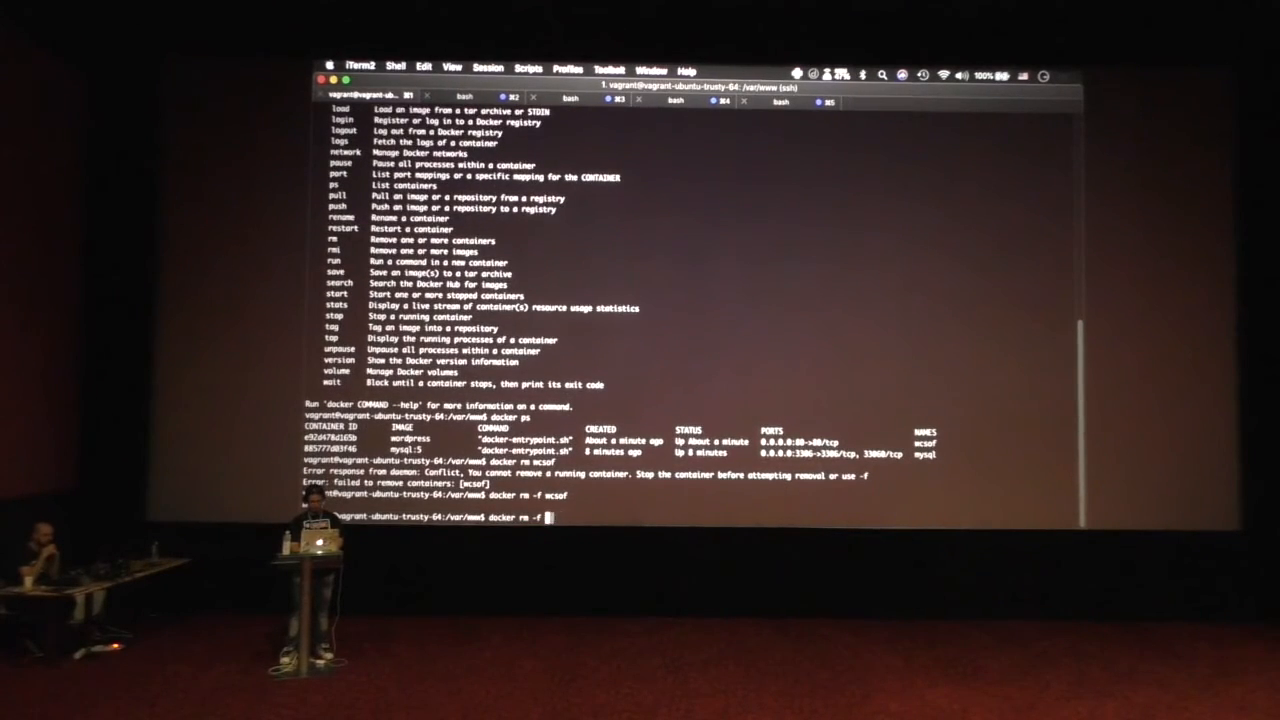
pyautogui.write('mysql')
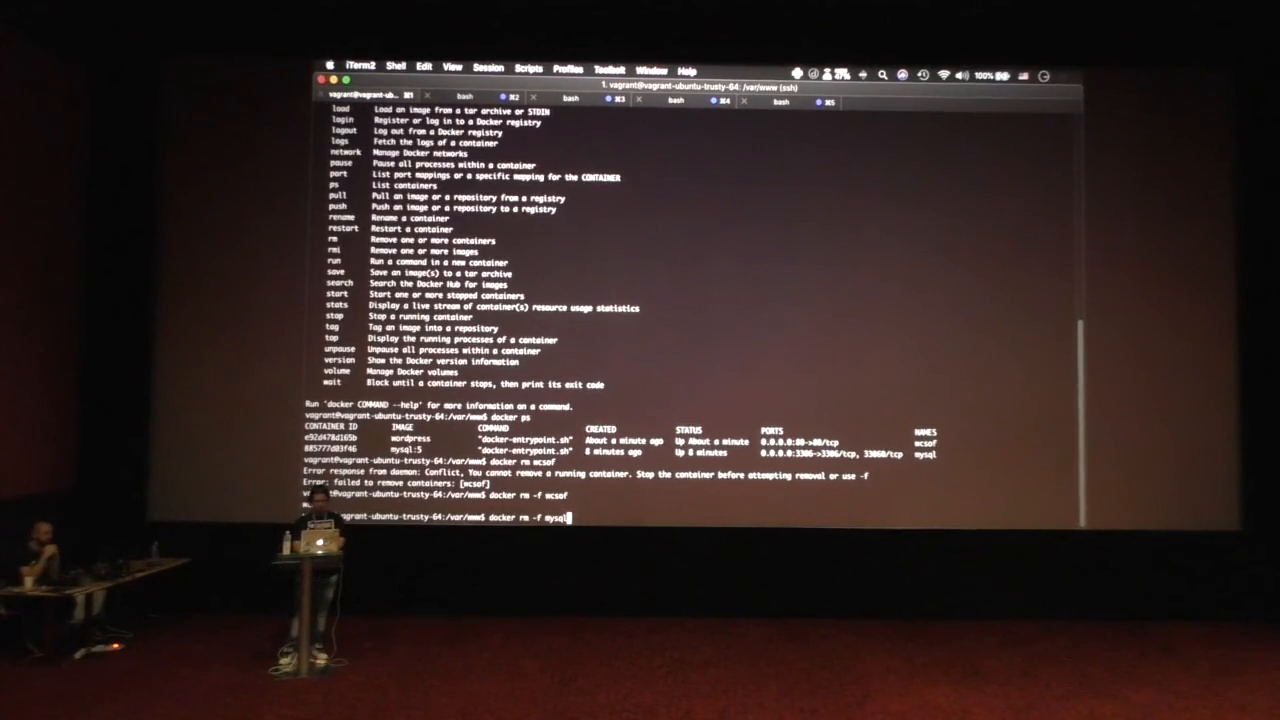
pyautogui.press('Return')
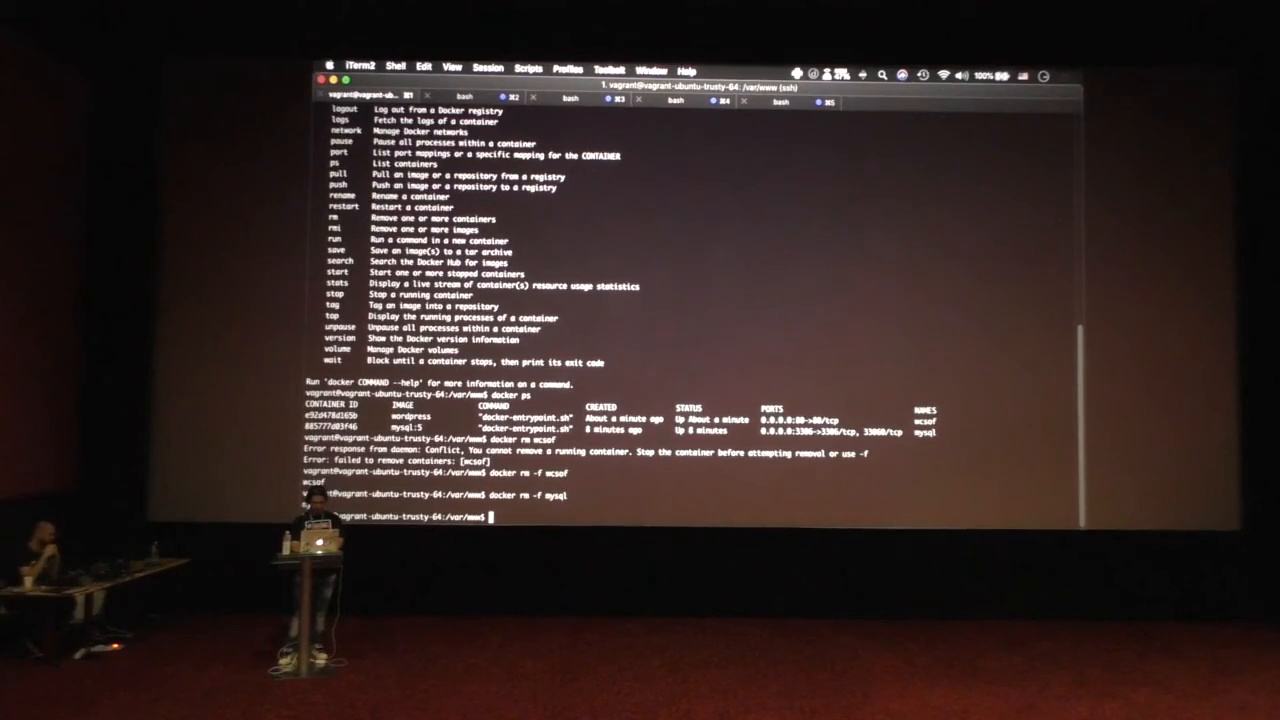
# - Become root, create and enter /wcsof, and enter the nano docker-compose.yml command
pyautogui.write('sudo')
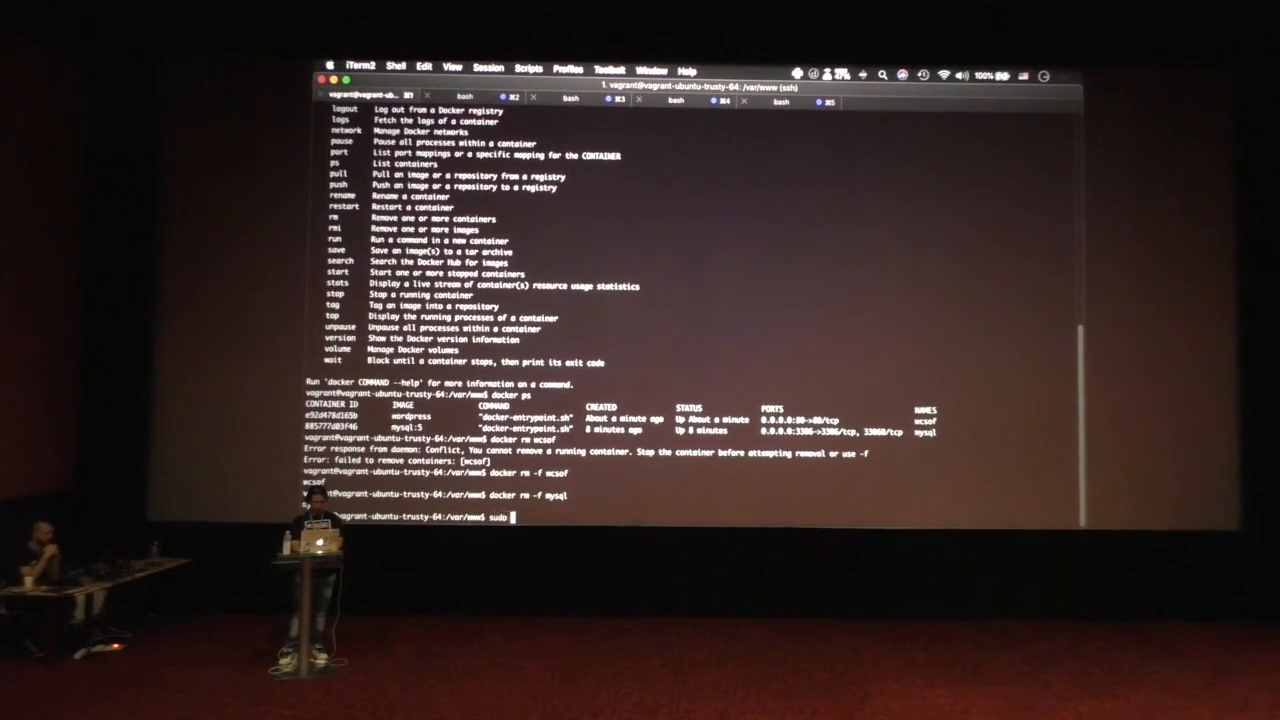
pyautogui.press('Return')
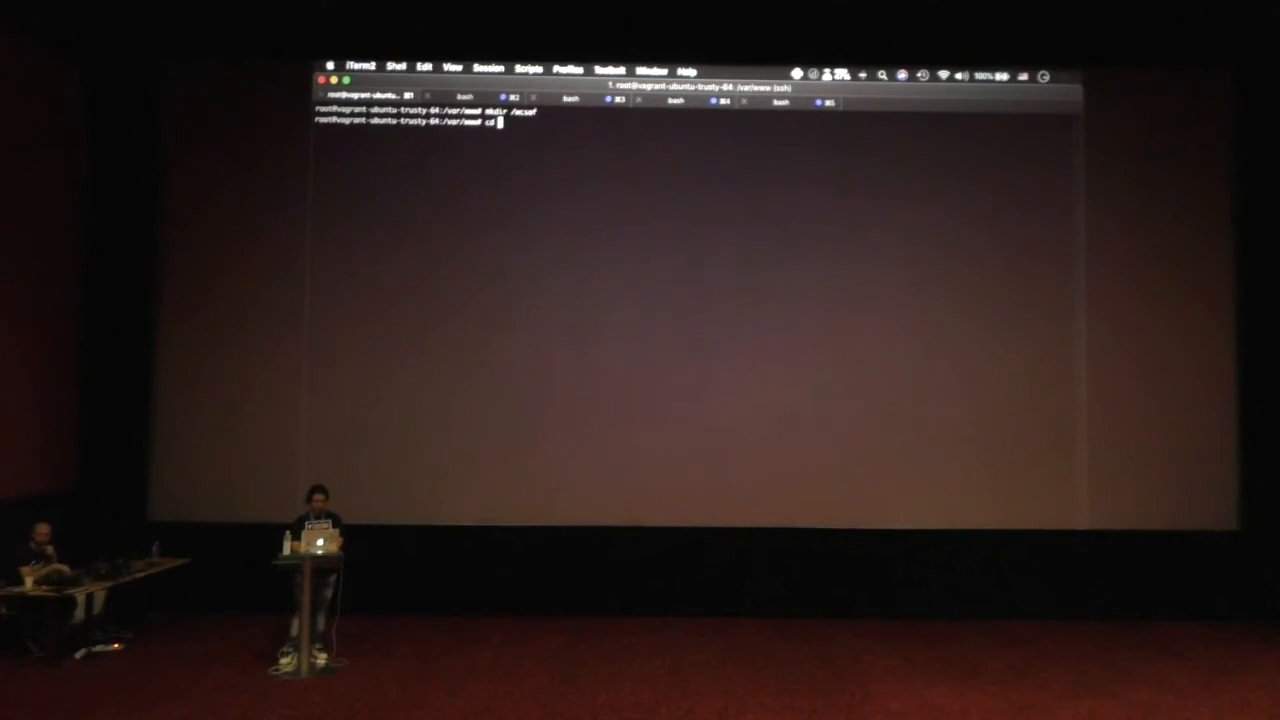
pyautogui.write('/w')
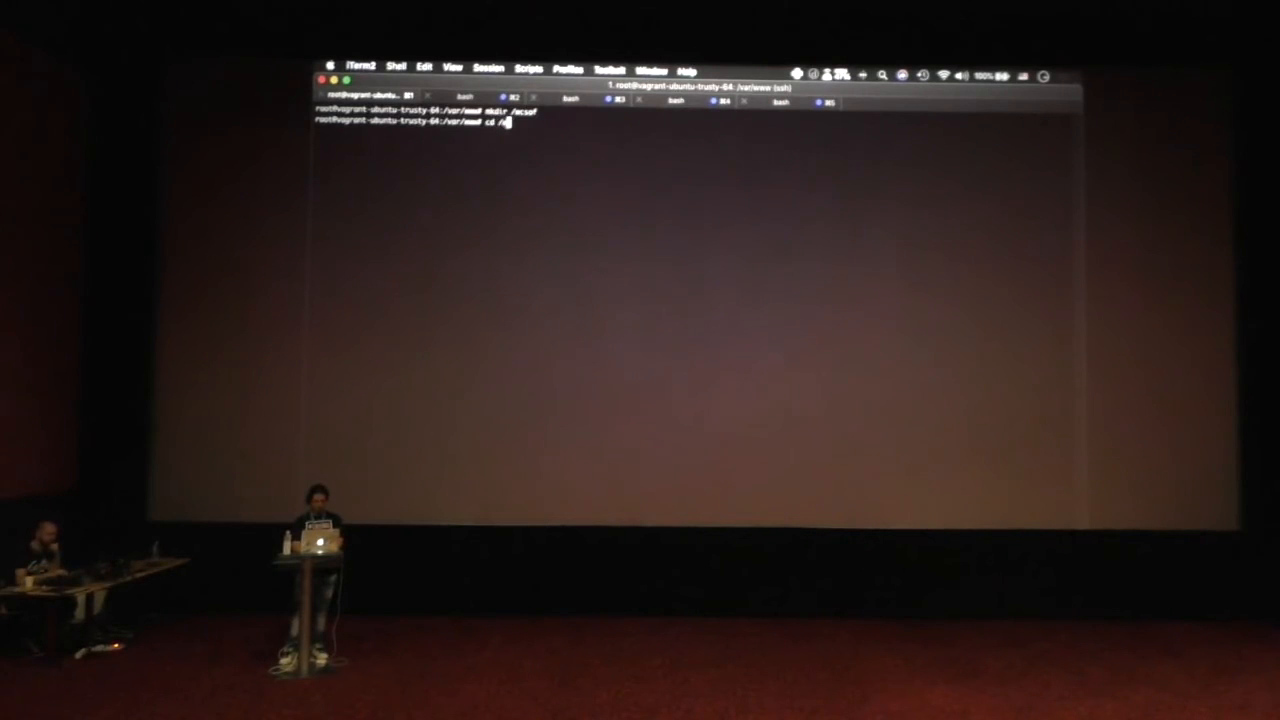
pyautogui.press('Return')
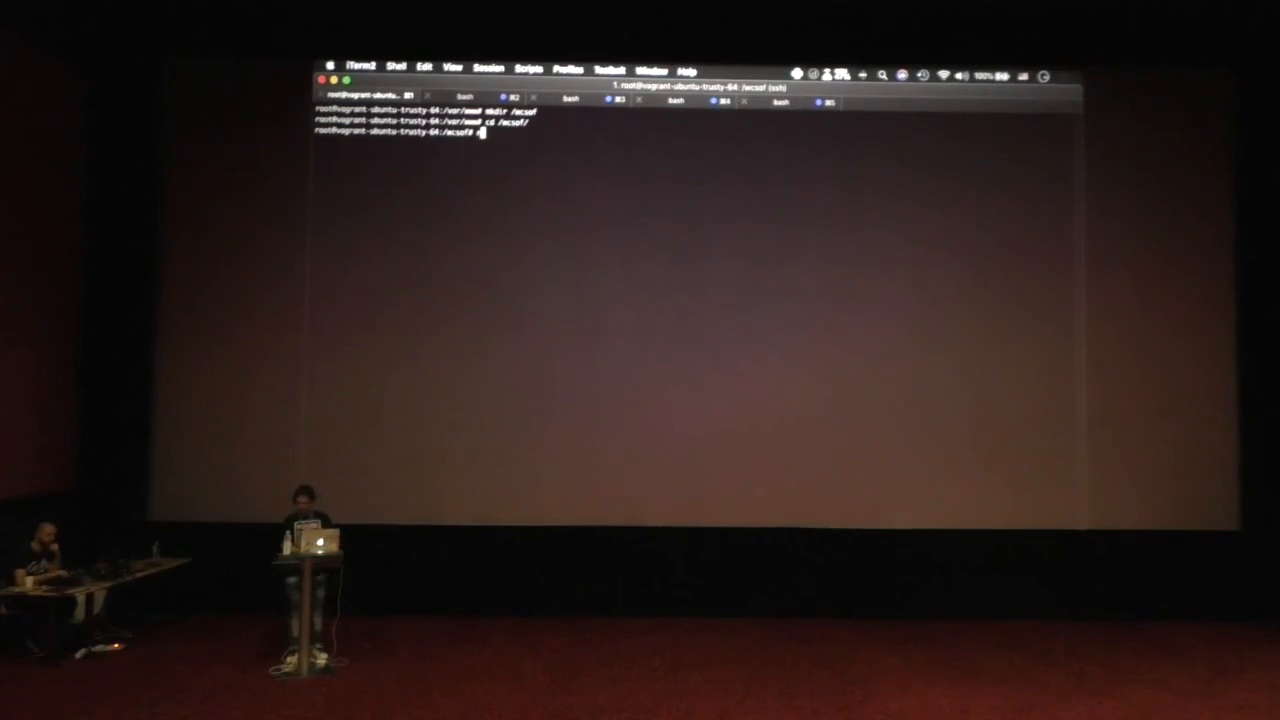
pyautogui.write('nano')
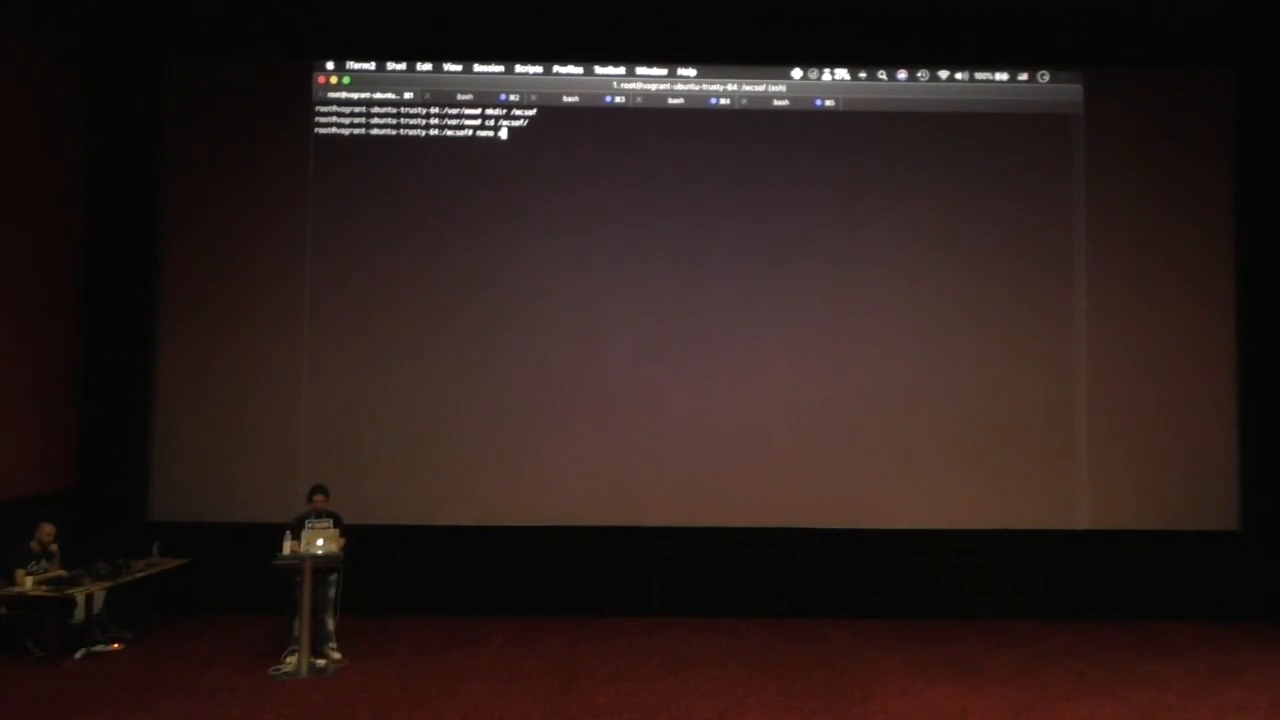
pyautogui.write('docker-compose.ym')
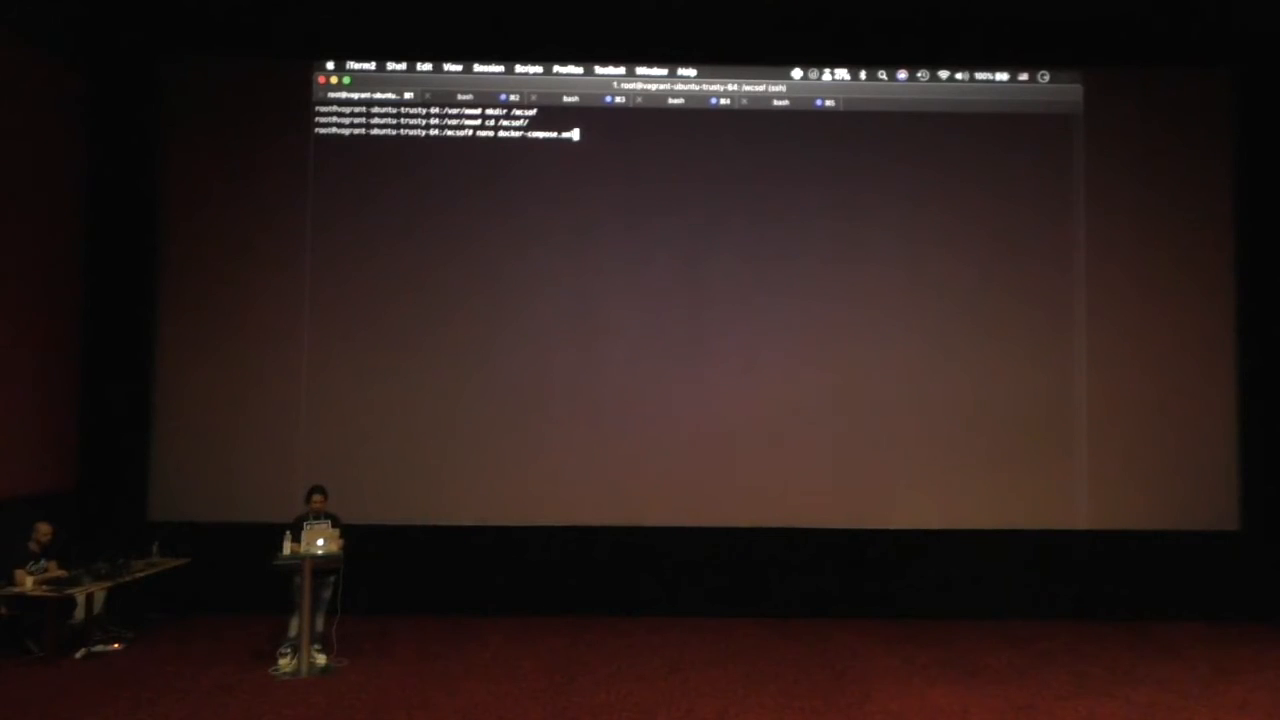
# - Begin docker-compose.yml in nano with a version: line and write it out with Ctrl+O
pyautogui.press('Return')
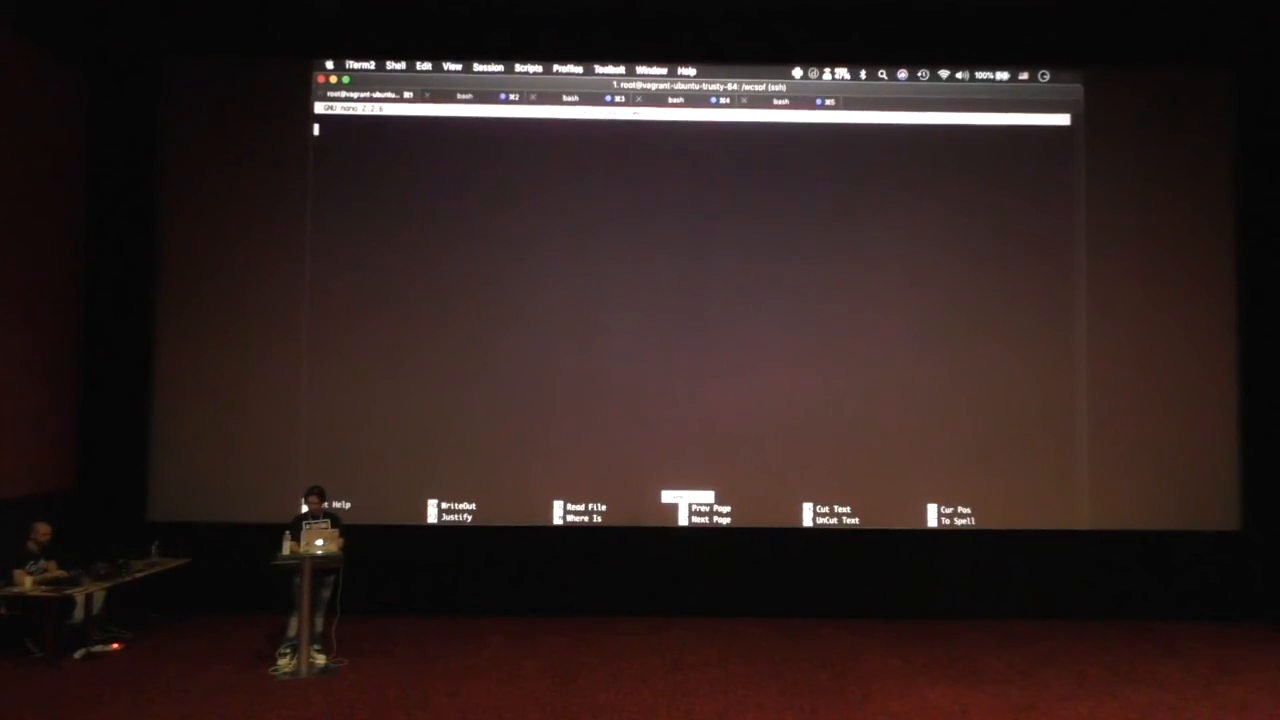
pyautogui.write('version')
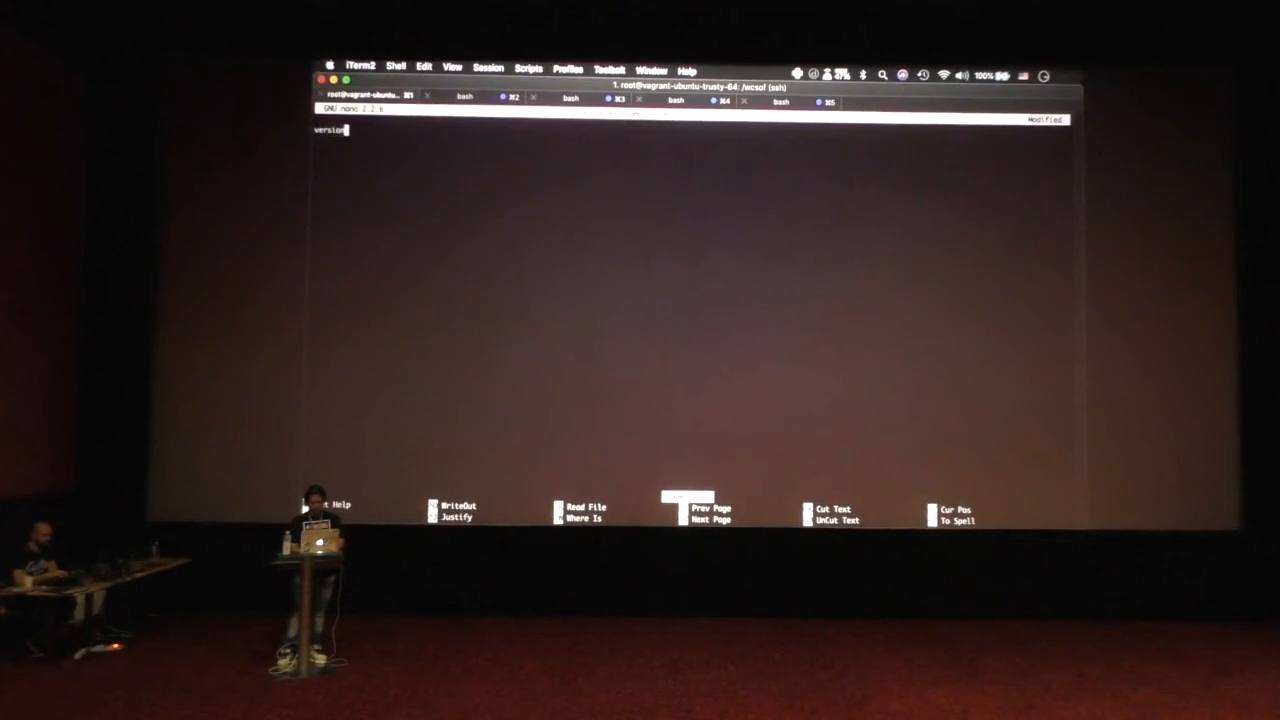
pyautogui.write(": '3.3")
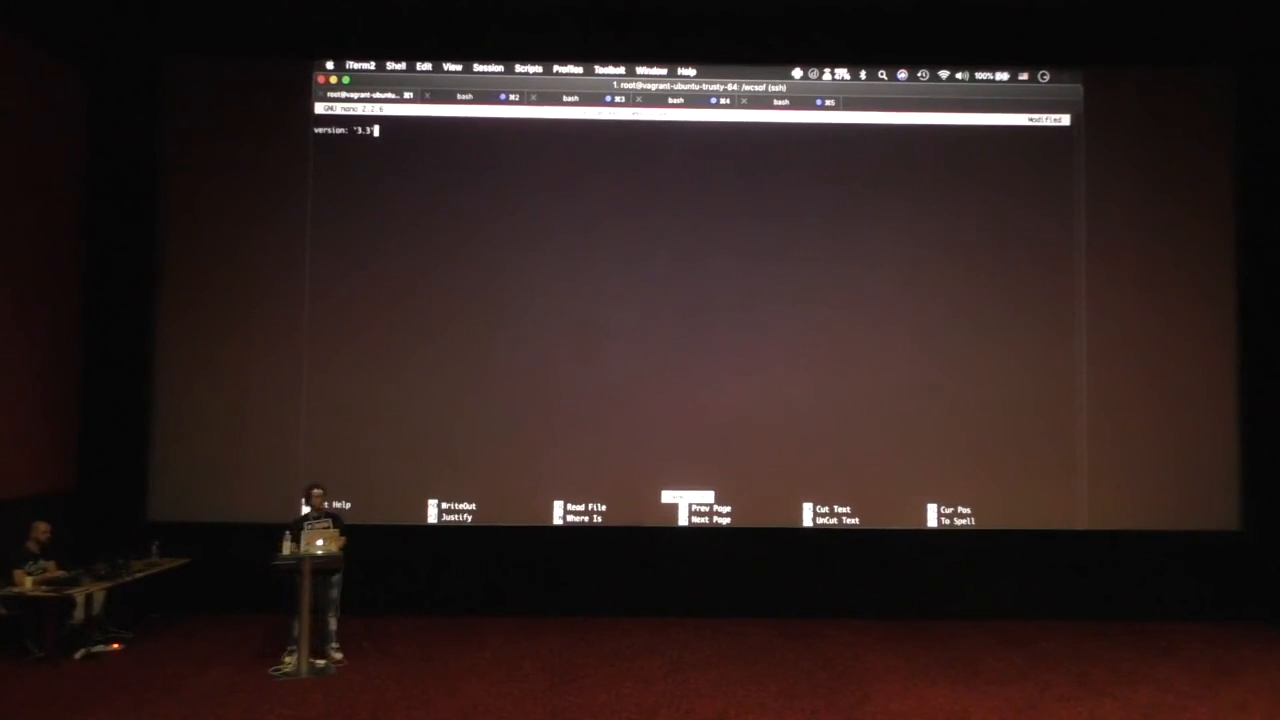
pyautogui.press('Return')
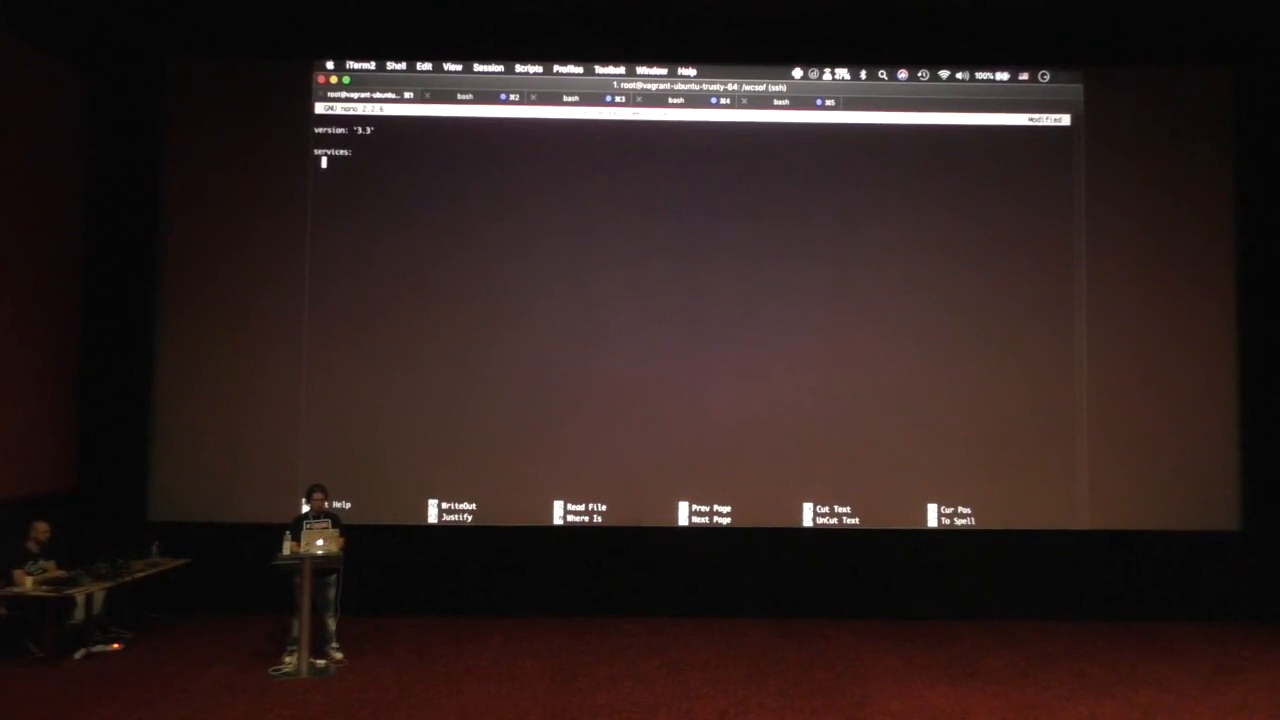
pyautogui.press('ctrl+o')
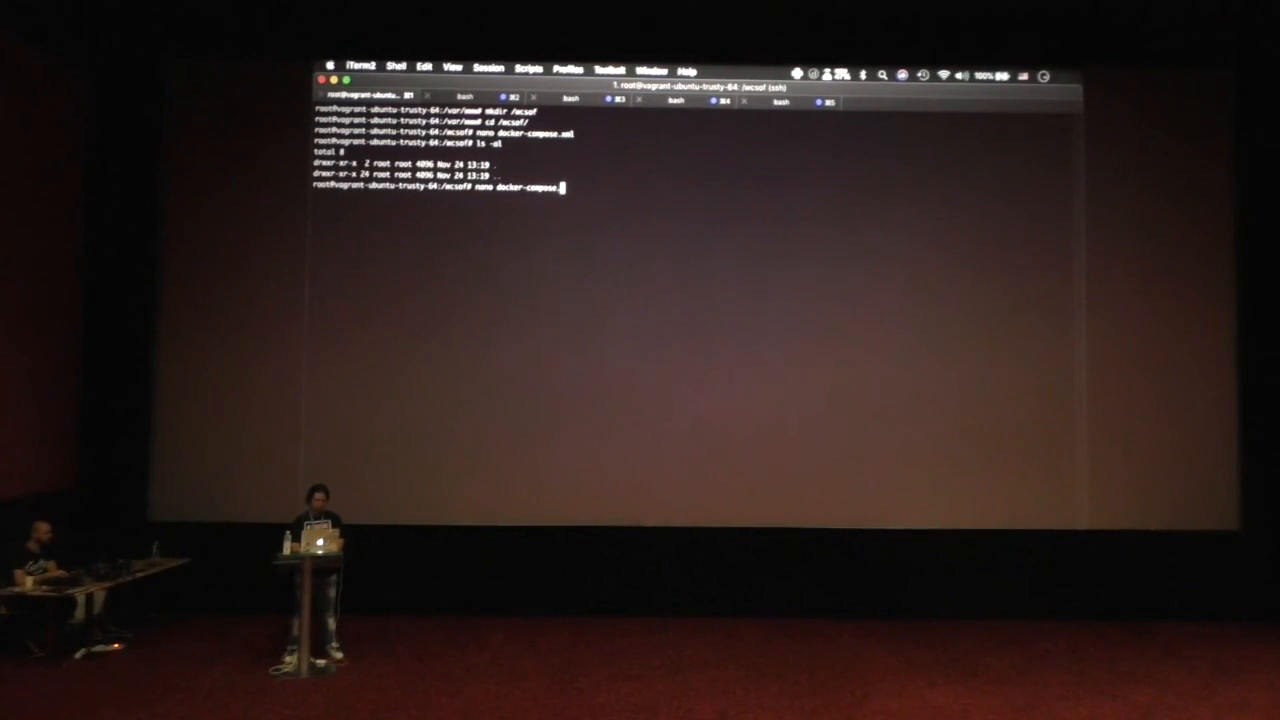
# - Reopen the compose file and enter version: '3.3' followed by an empty services: key
pyautogui.press('Return')
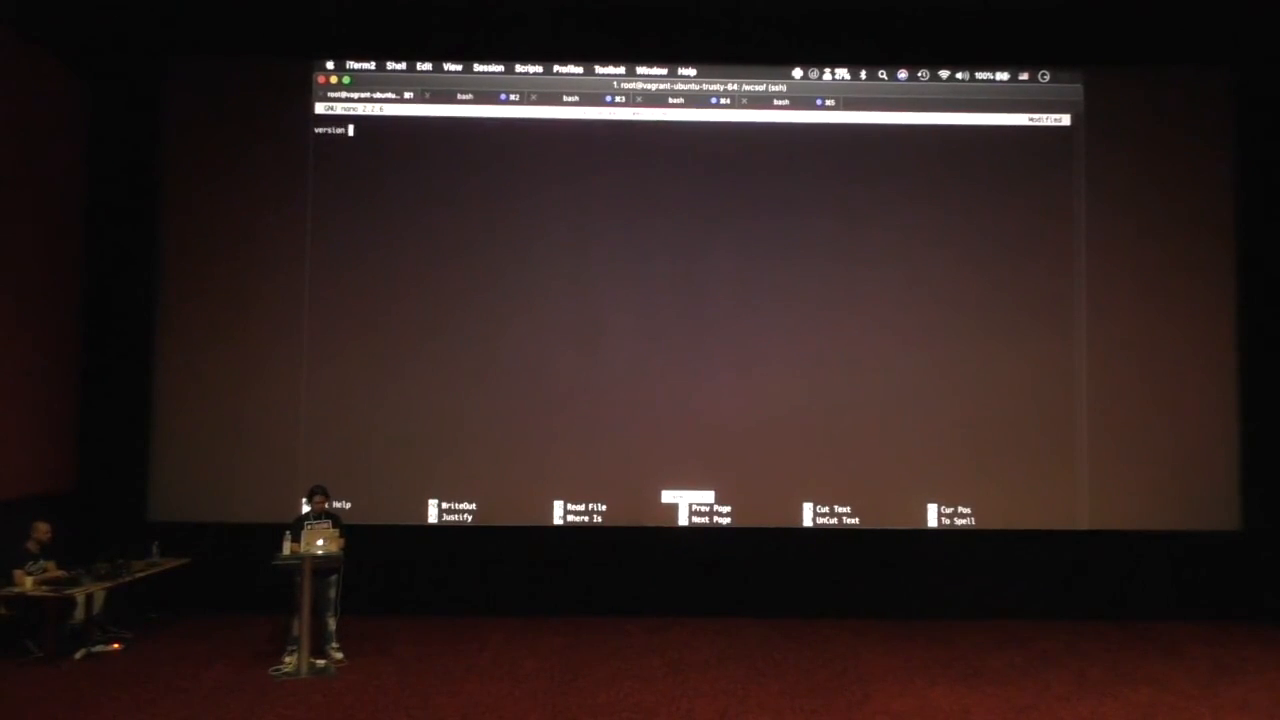
pyautogui.write(": '3'")
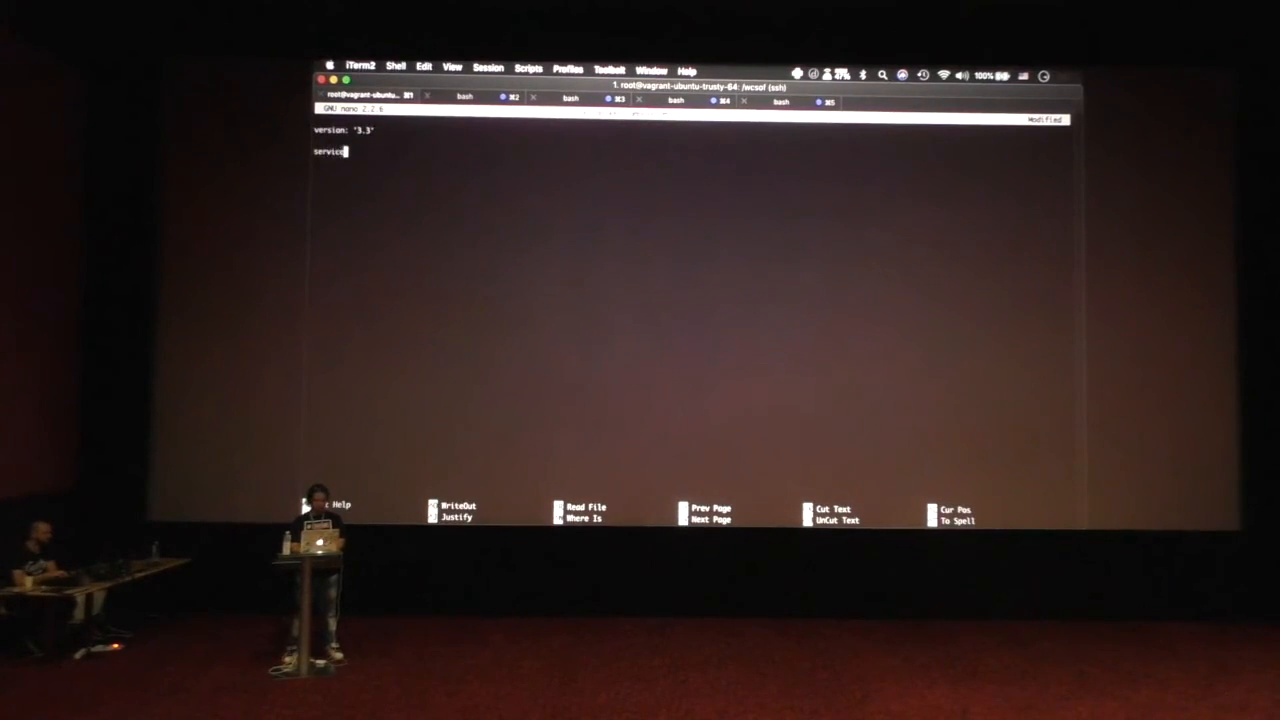
pyautogui.write('s:')
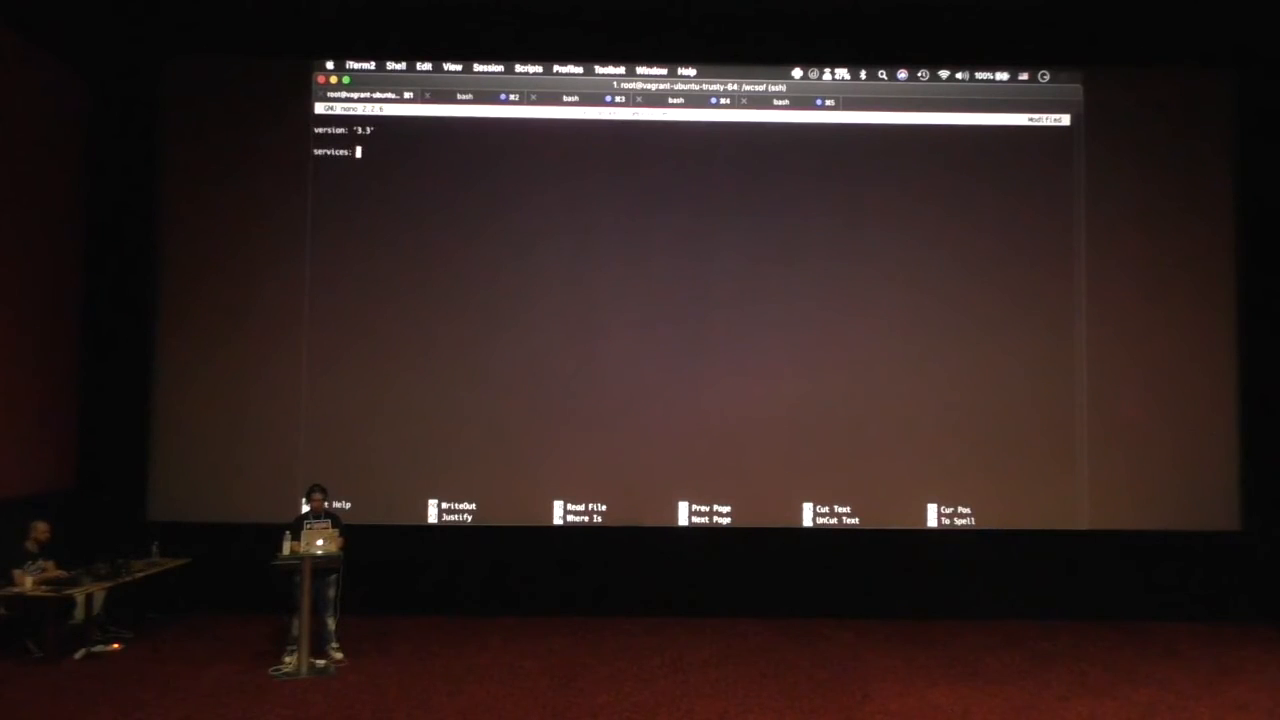
pyautogui.press('Return')
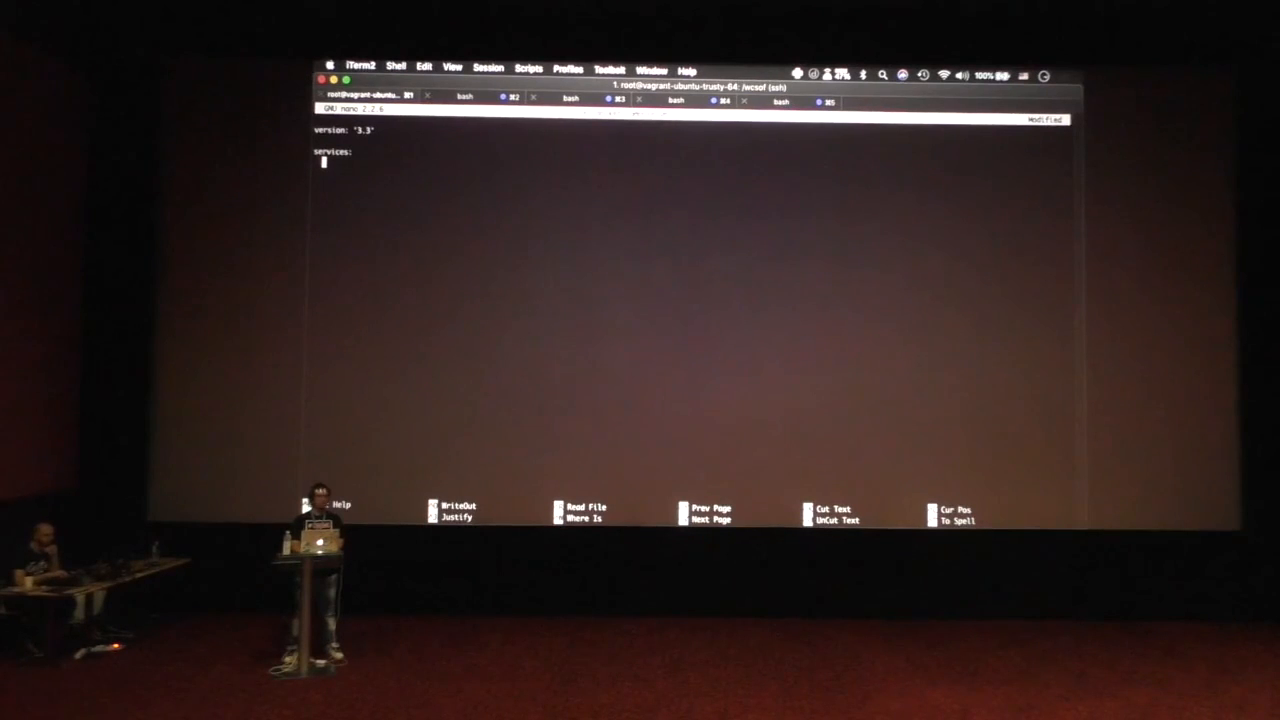
# - Add a db service under services with image: mysql:5
pyautogui.write('db:')
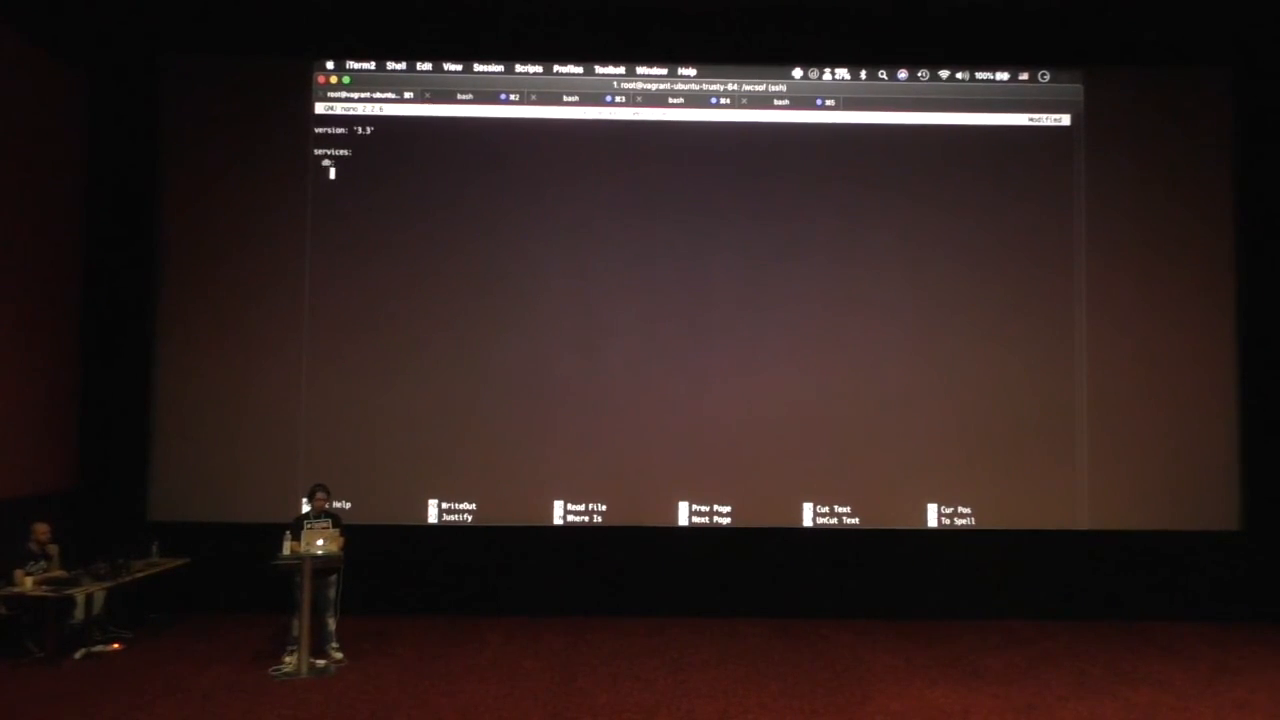
pyautogui.write('image:')
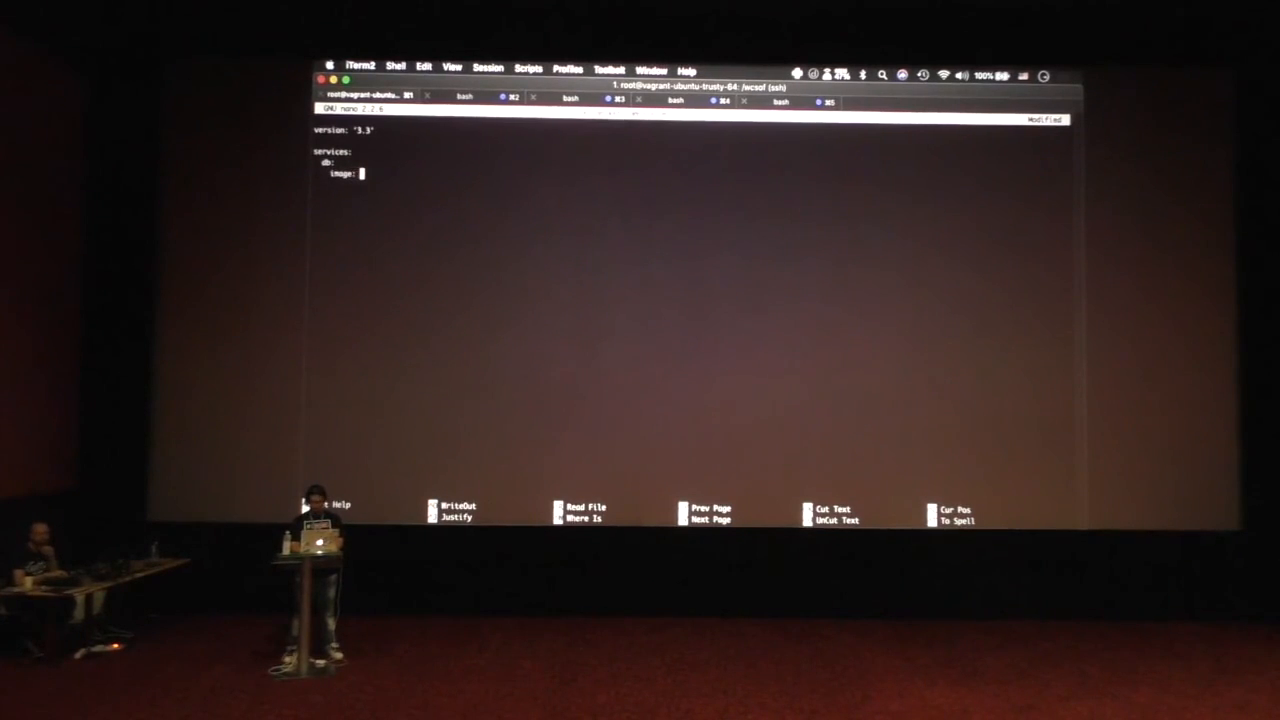
pyautogui.write('mysql')
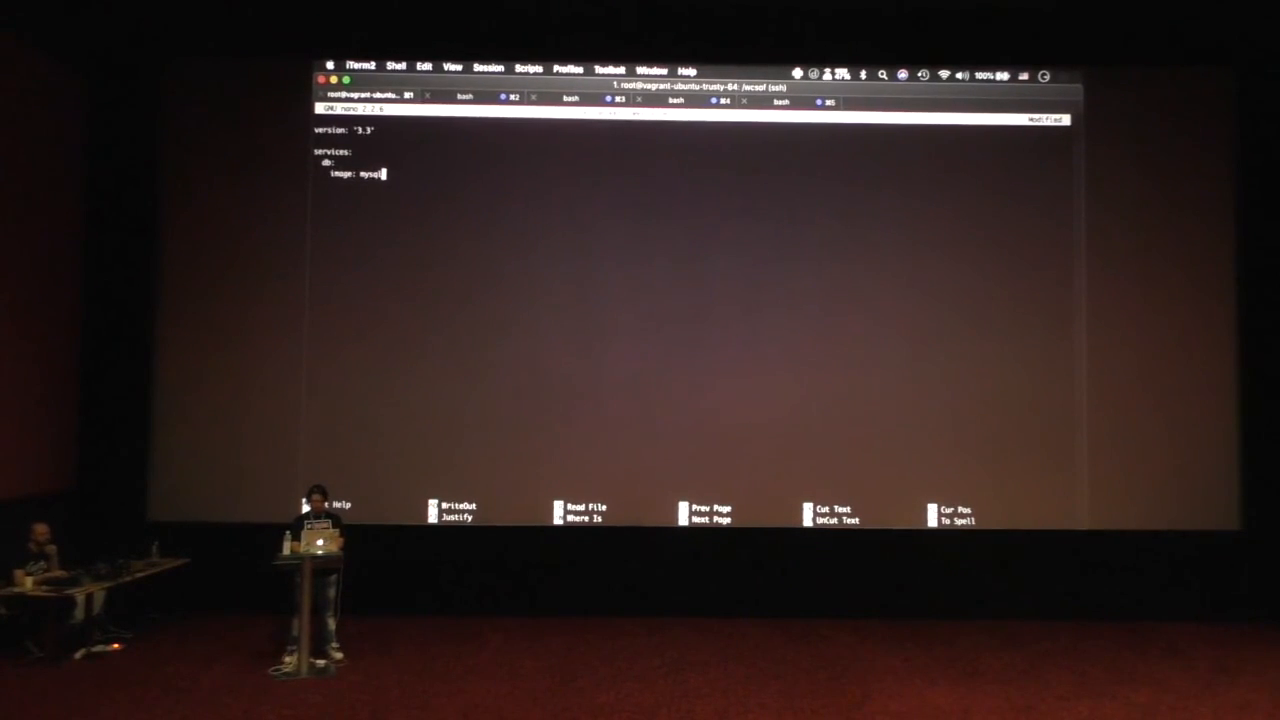
pyautogui.write(':5')
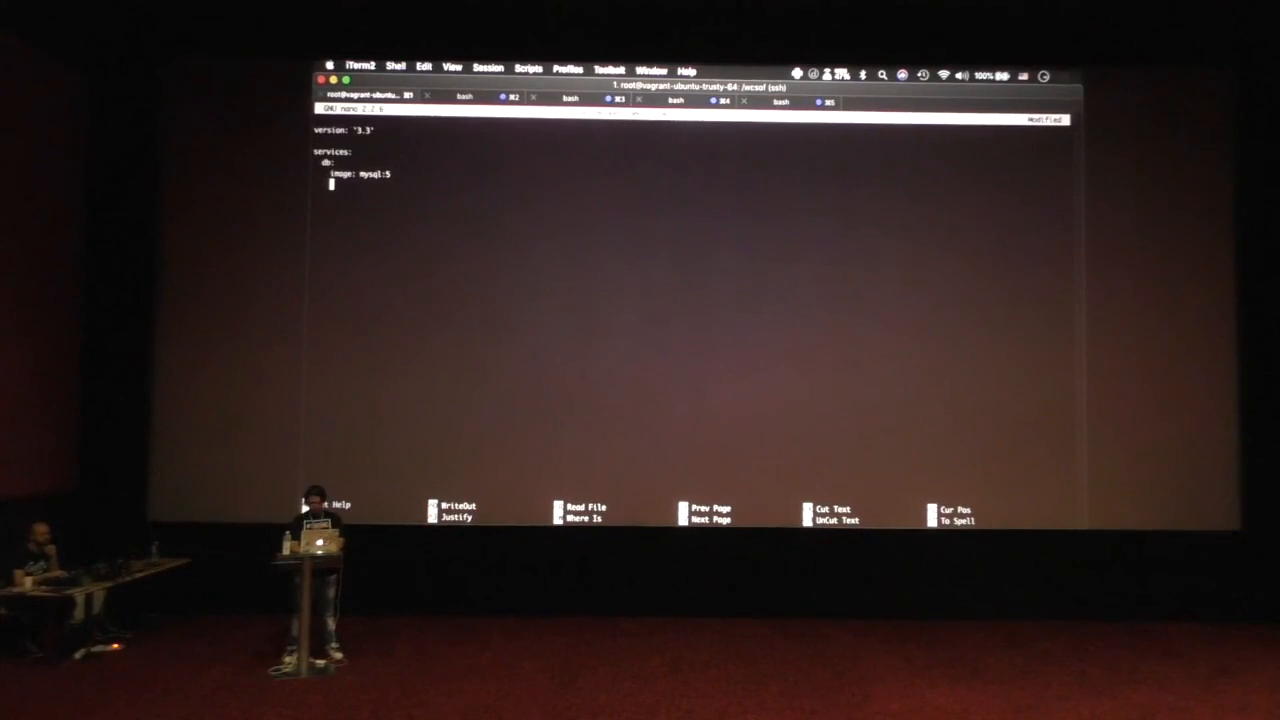
# - Map the volume /var/lib/mysql:/var/lib/mysql for the db service
pyautogui.write('vol')
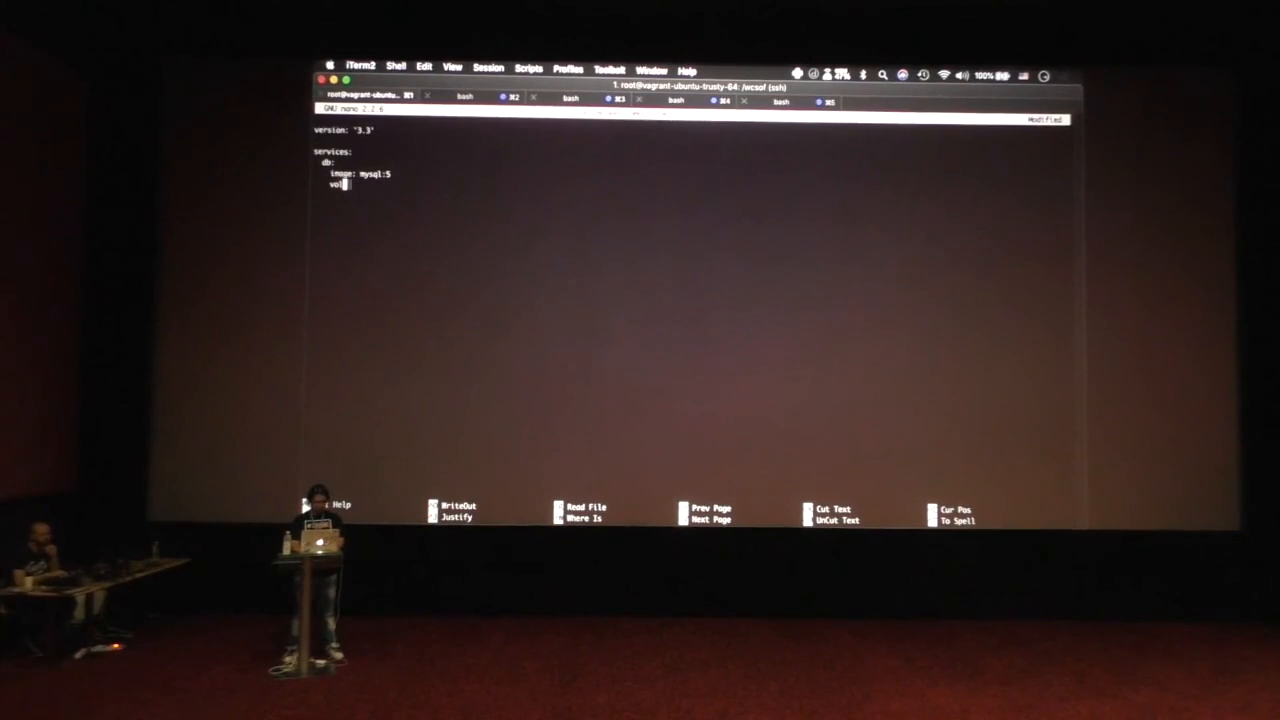
pyautogui.write('ume:')
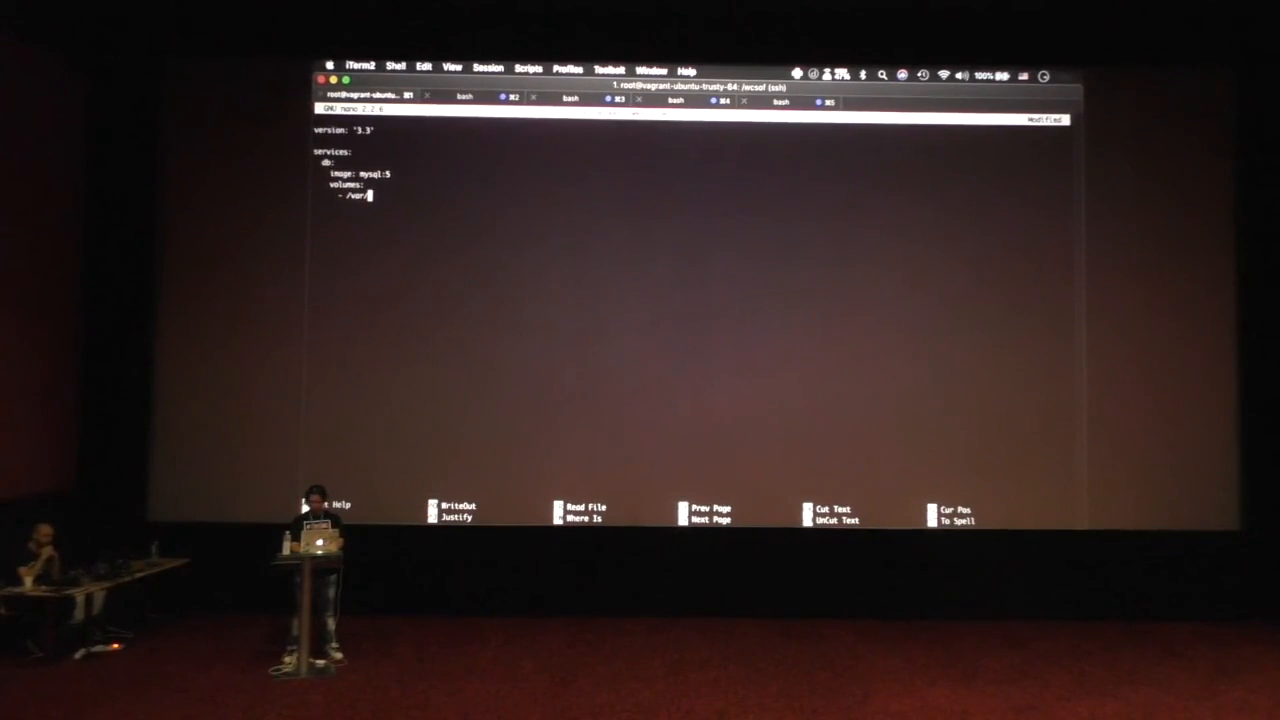
pyautogui.write('lib/')
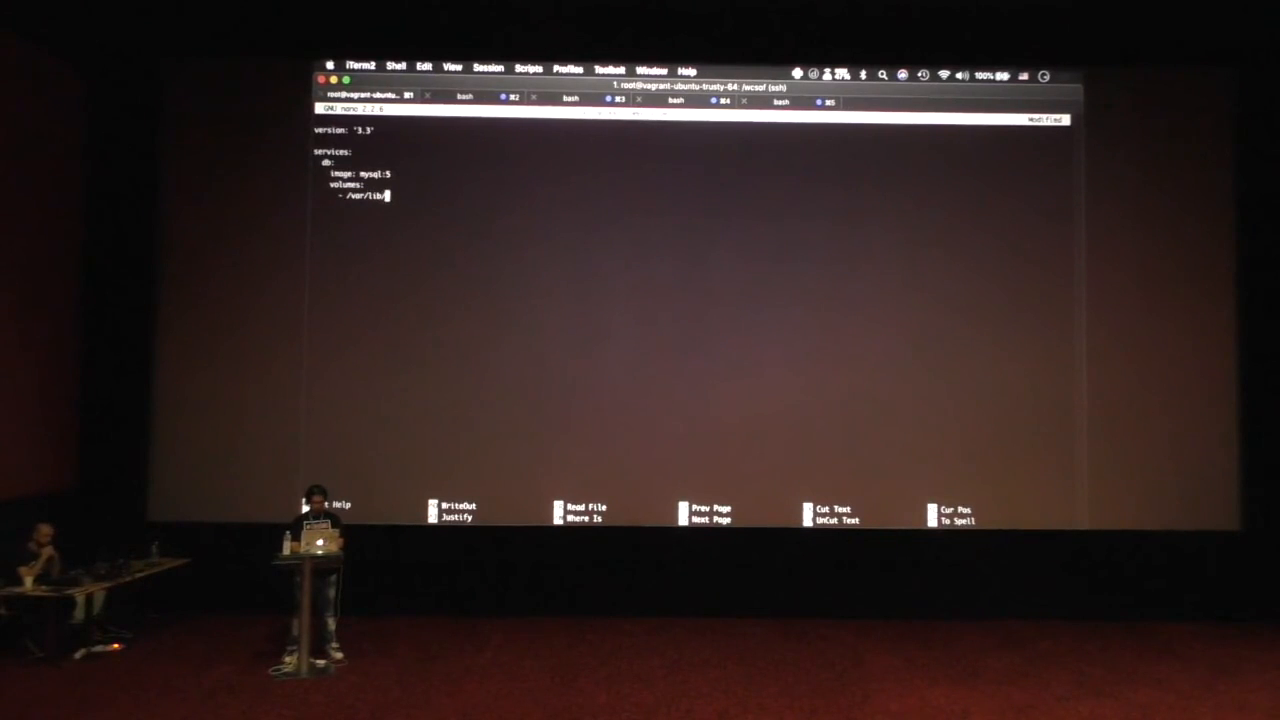
pyautogui.write('mysql')
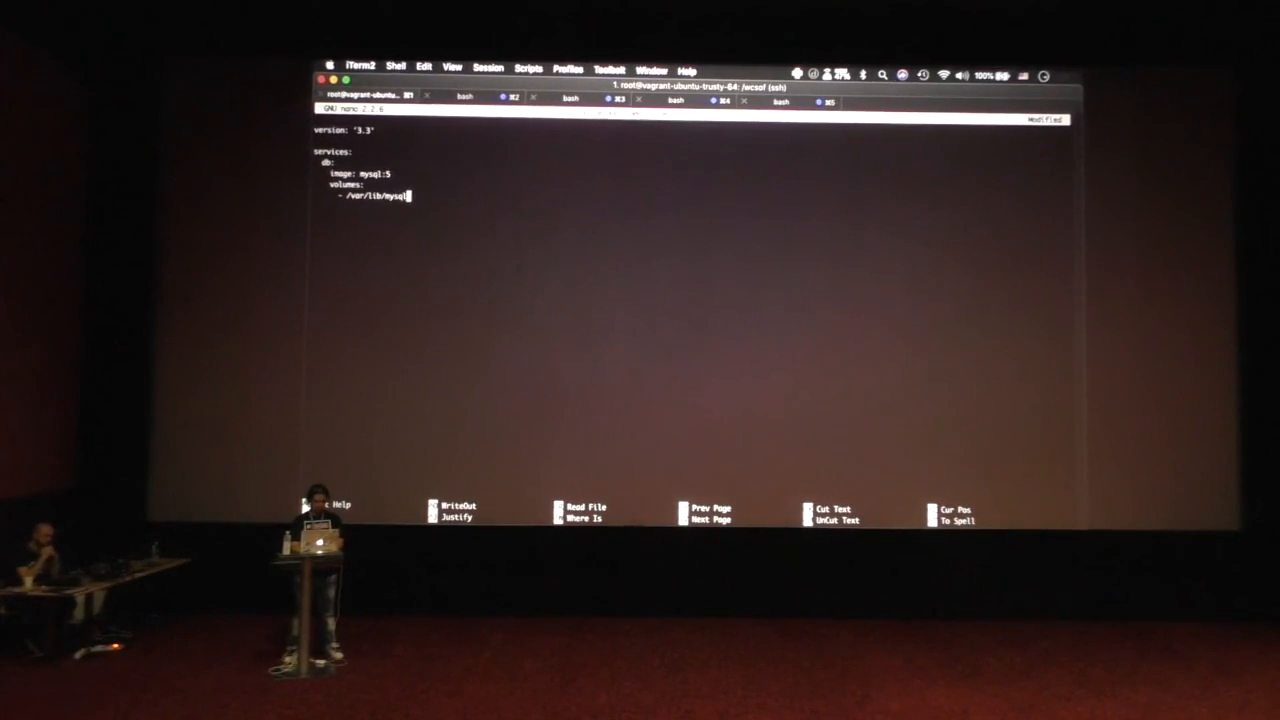
pyautogui.write(':/var')
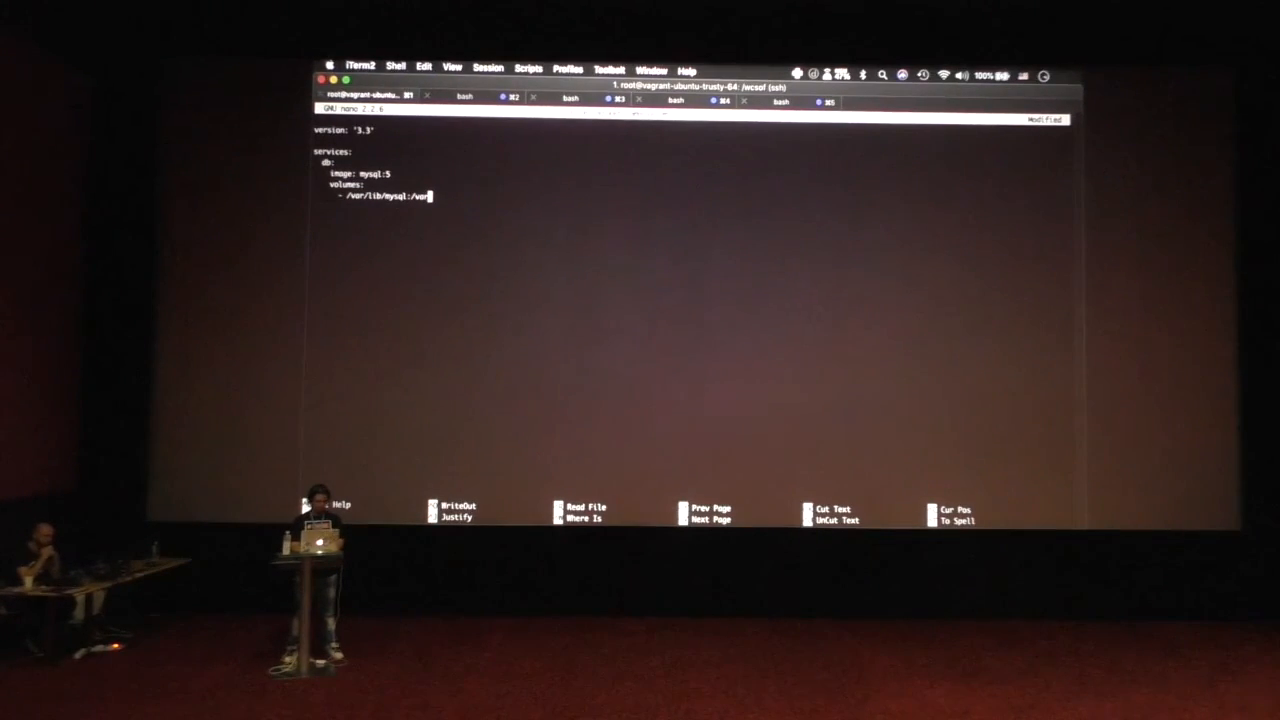
pyautogui.write('/var/lib/mysql')
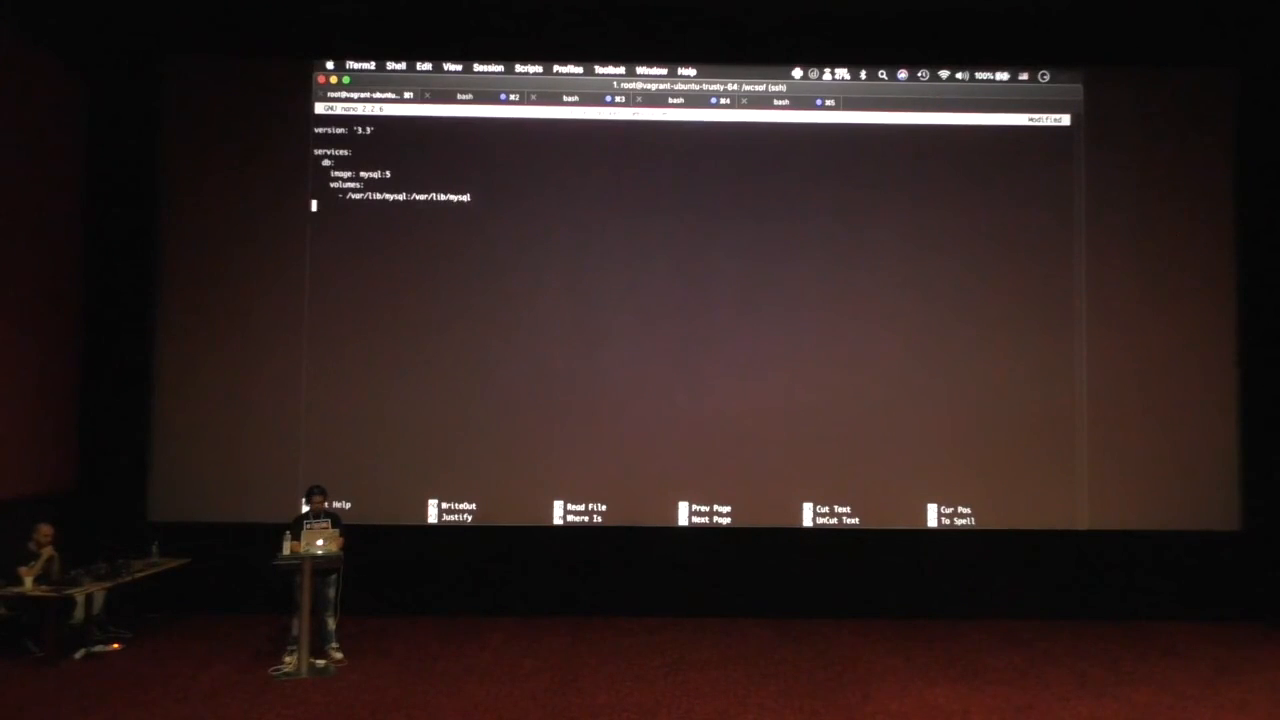
# - Add restart: always and start the environment line
pyautogui.write('restart: always')
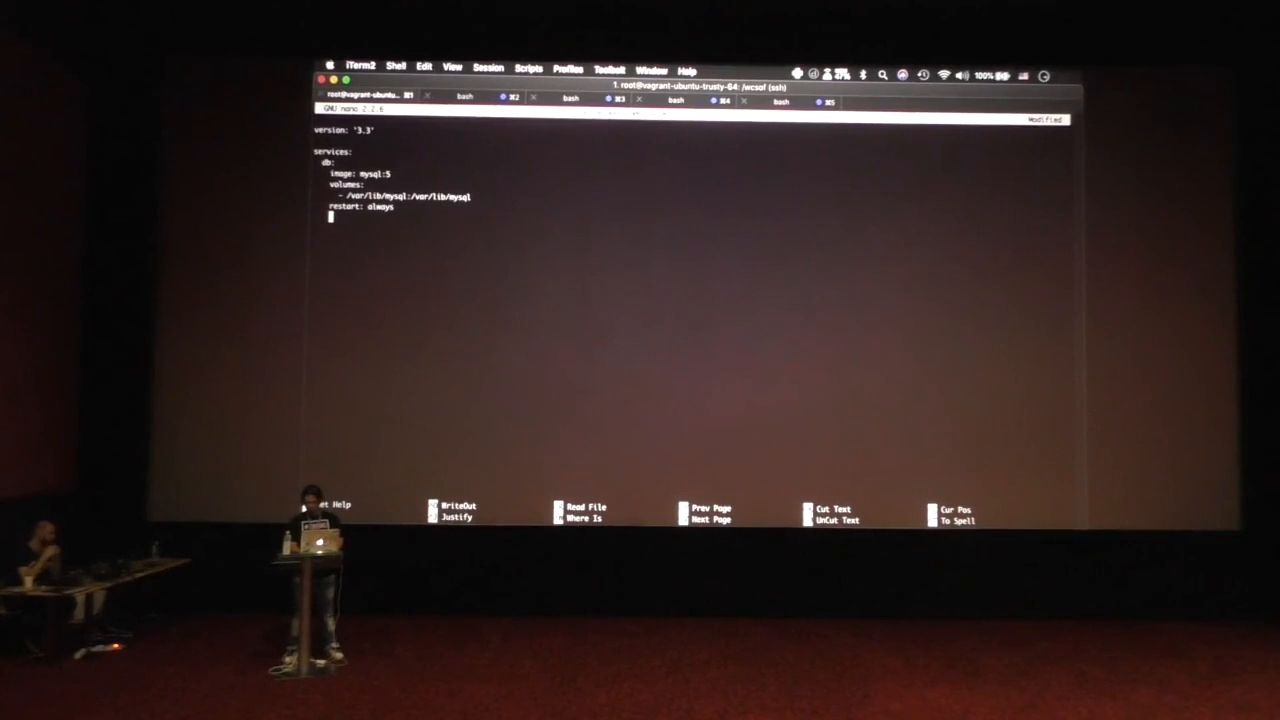
pyautogui.write('en')
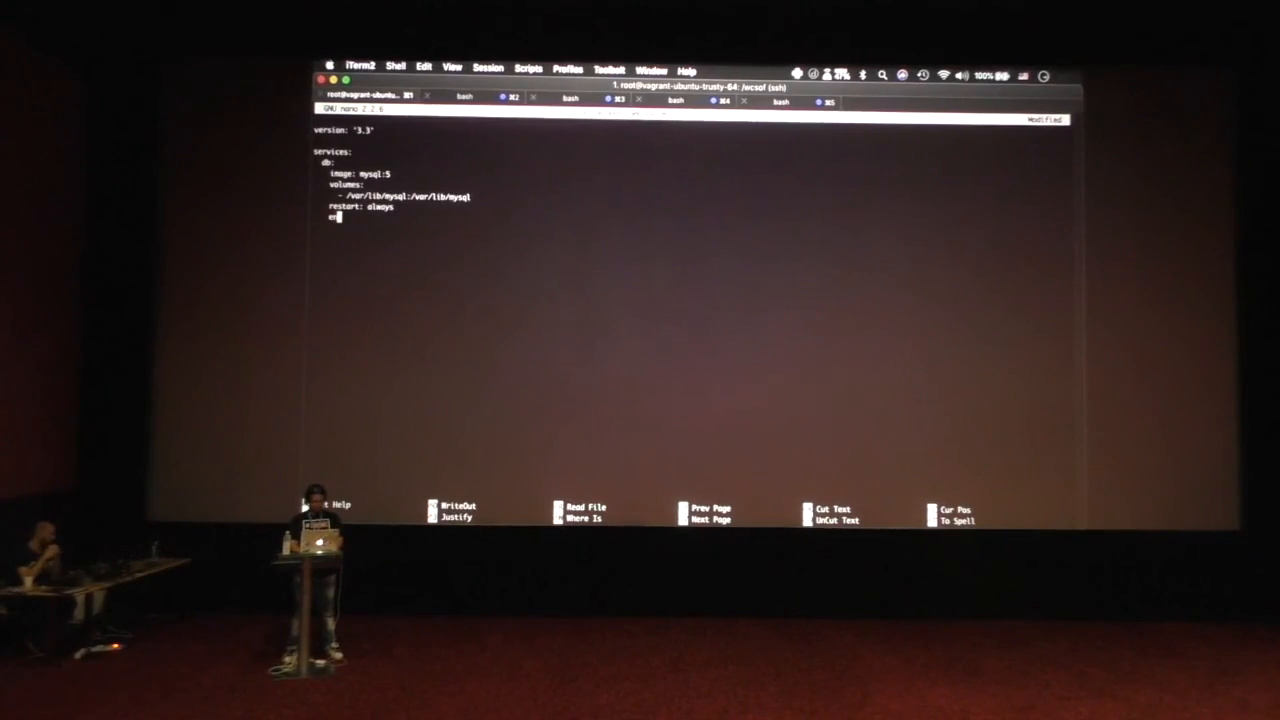